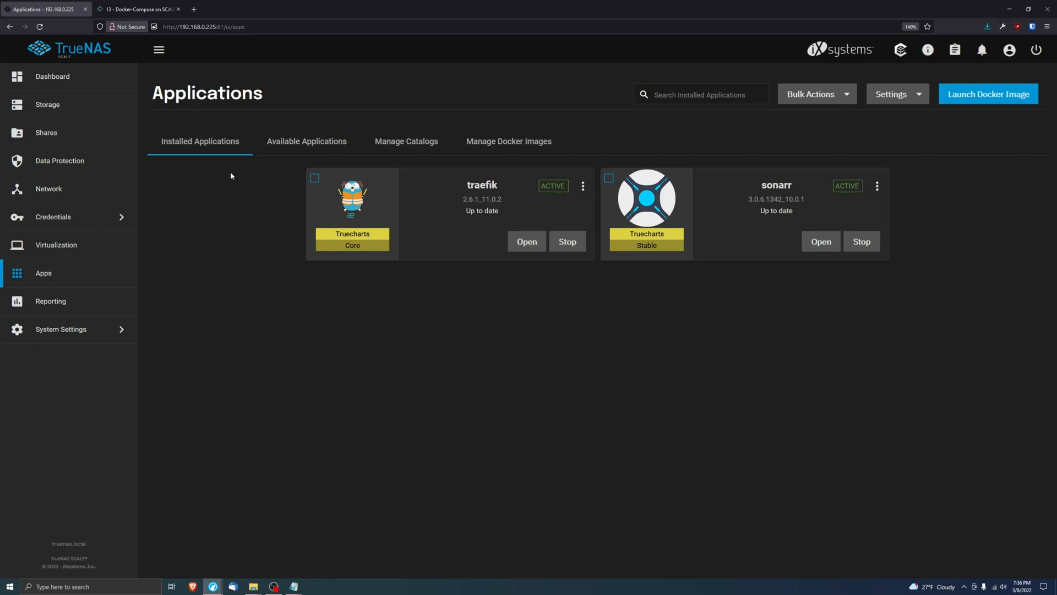
{"action": "mouse_move", "coordinate": [237, 182]}
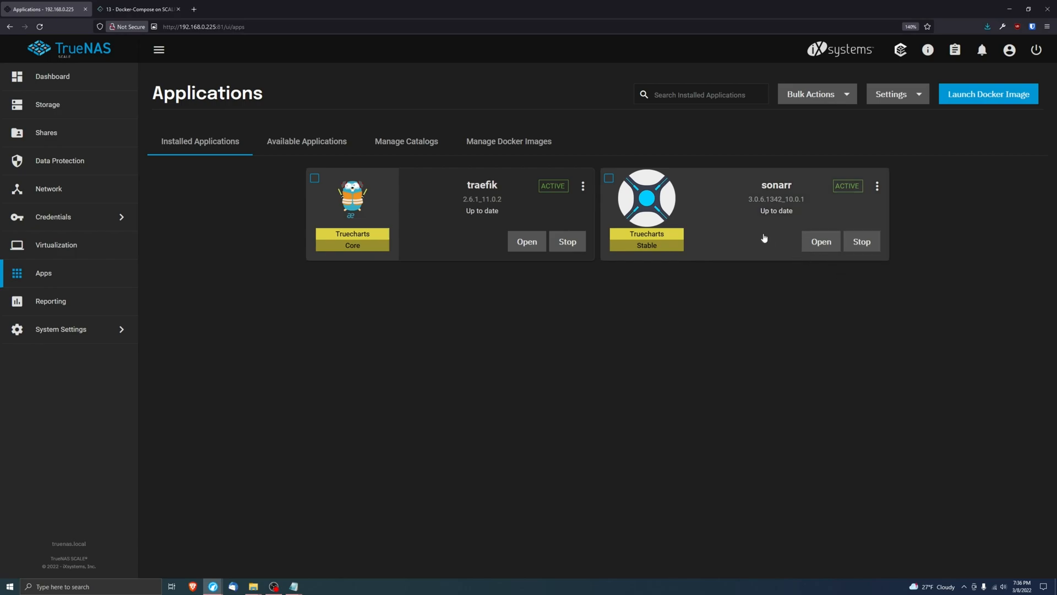
{"action": "mouse_move", "coordinate": [723, 314]}
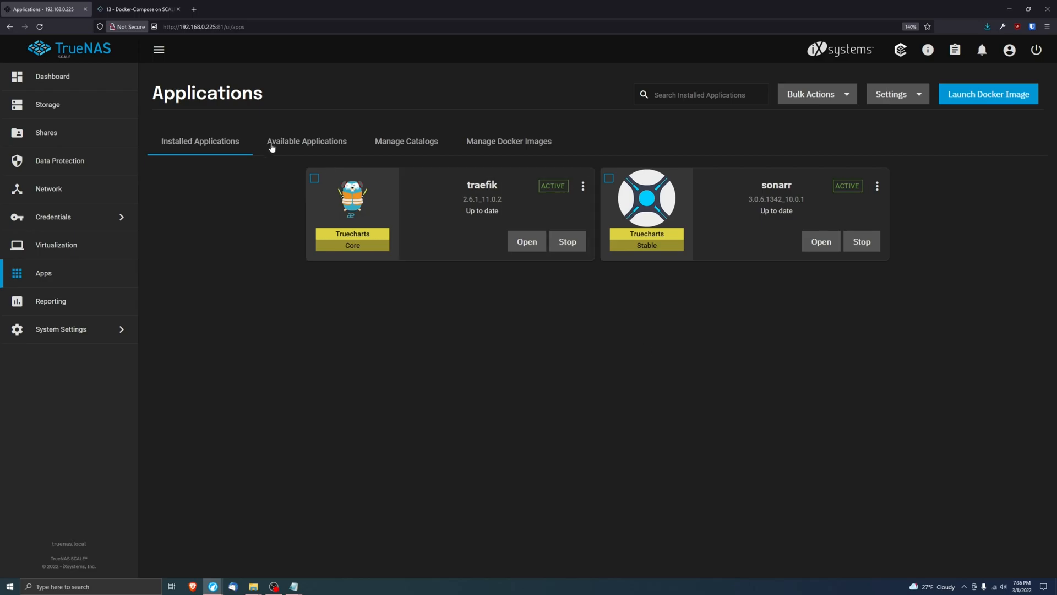
Step: Read the TrueCharts Docker-Compose on SCALE guide and the guide on linking apps internally
{"action": "left_click", "coordinate": [138, 9]}
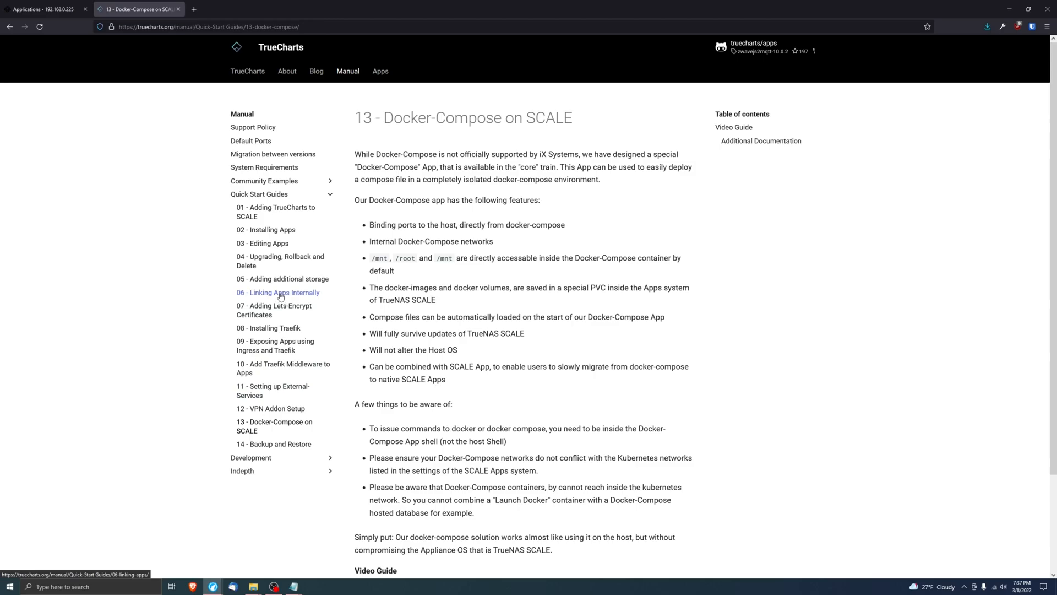
{"action": "left_click", "coordinate": [277, 291]}
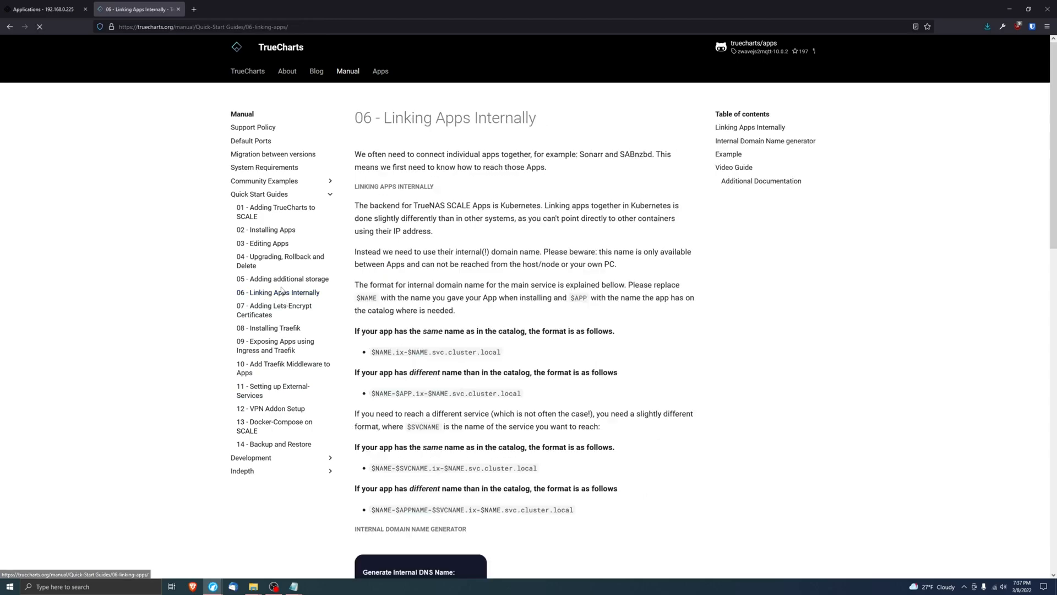
{"action": "scroll", "scroll_direction": "down", "scroll_amount": 3}
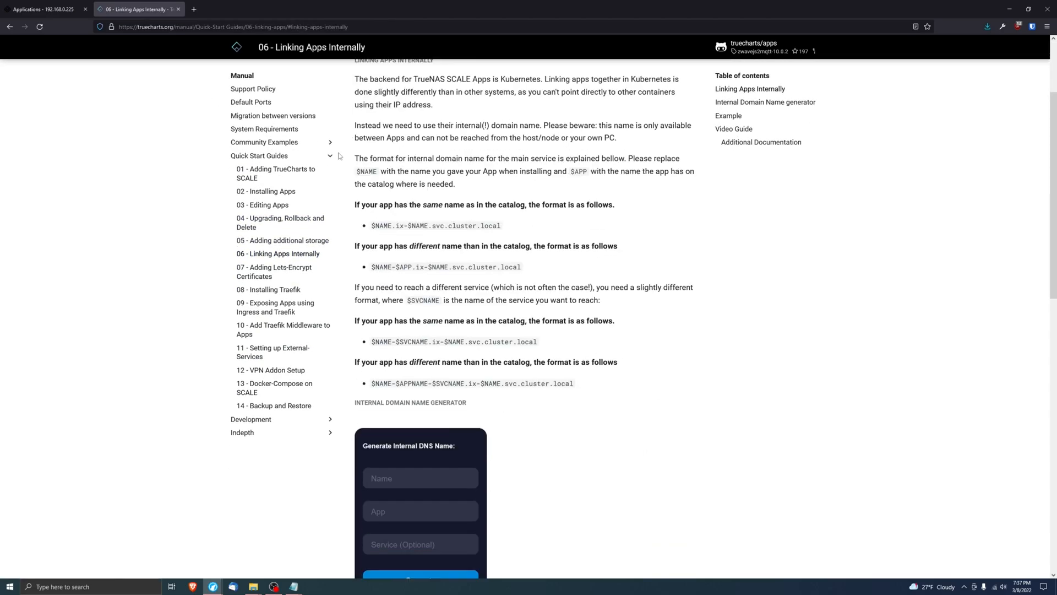
{"action": "left_click", "coordinate": [46, 9]}
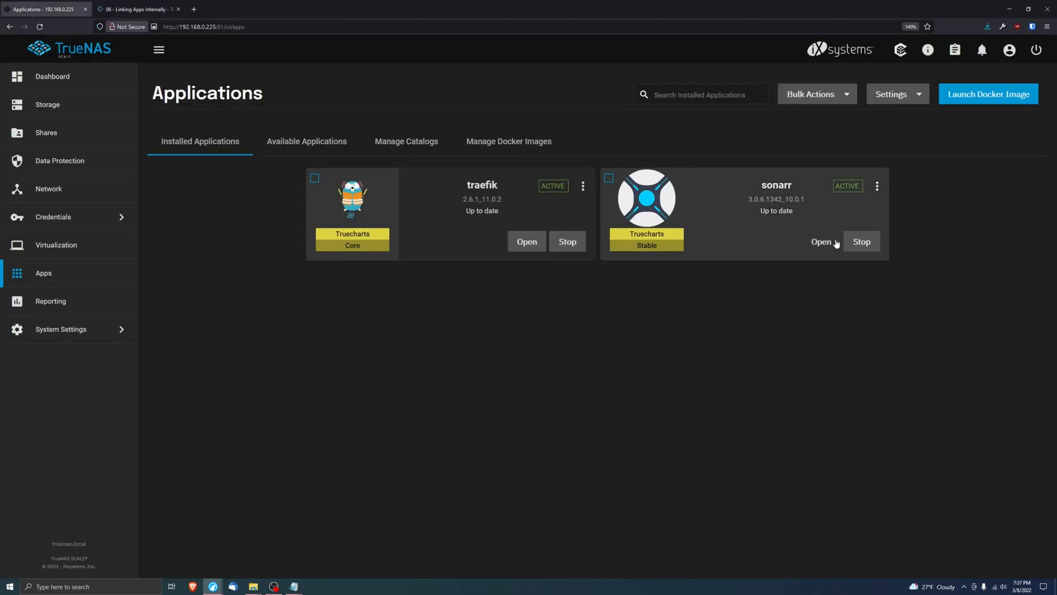
{"action": "mouse_move", "coordinate": [699, 282]}
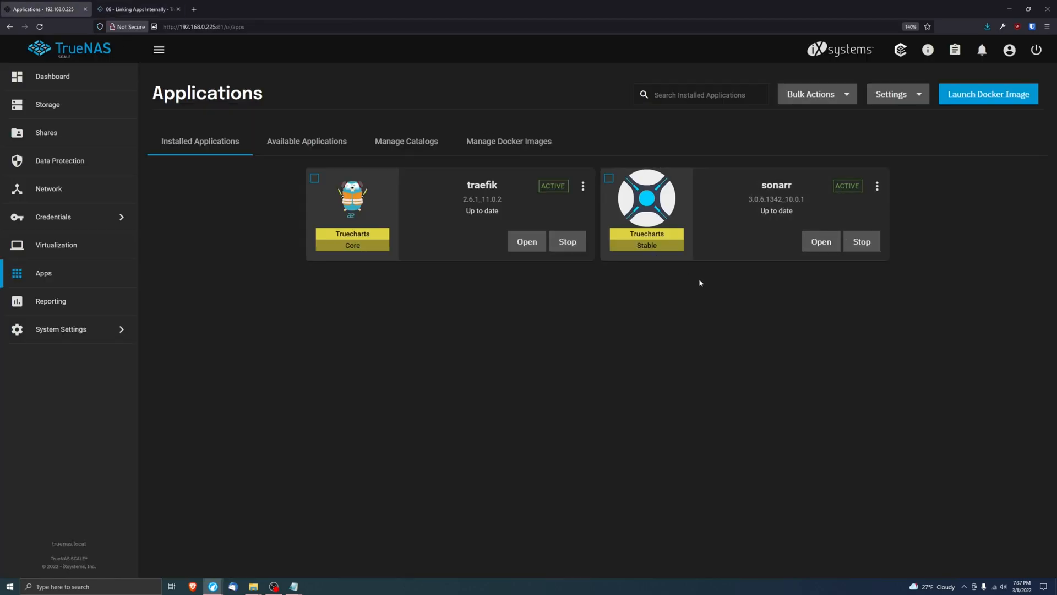
{"action": "mouse_move", "coordinate": [721, 298]}
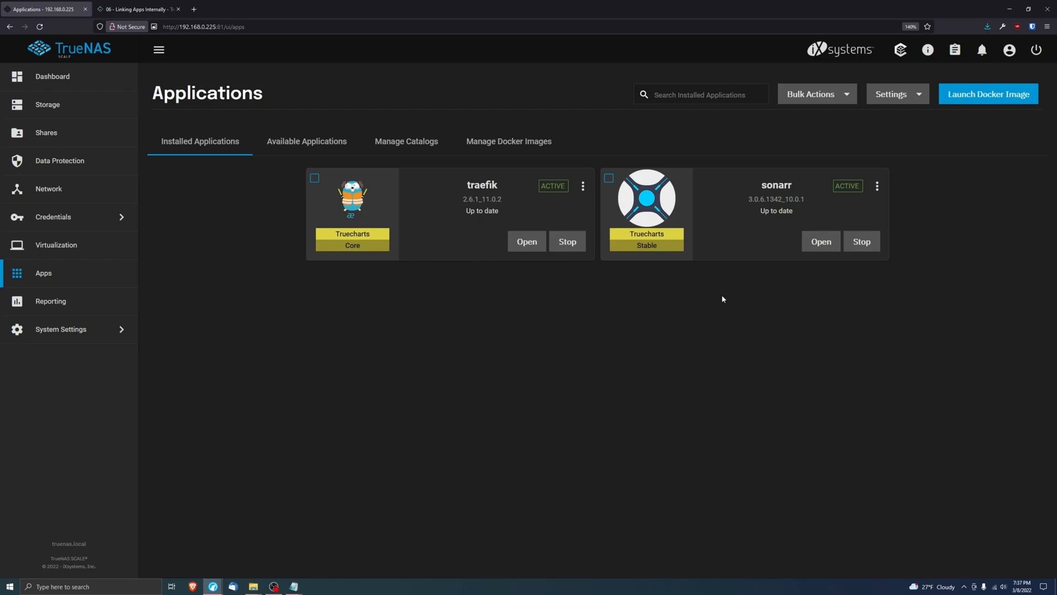
{"action": "left_click", "coordinate": [138, 9]}
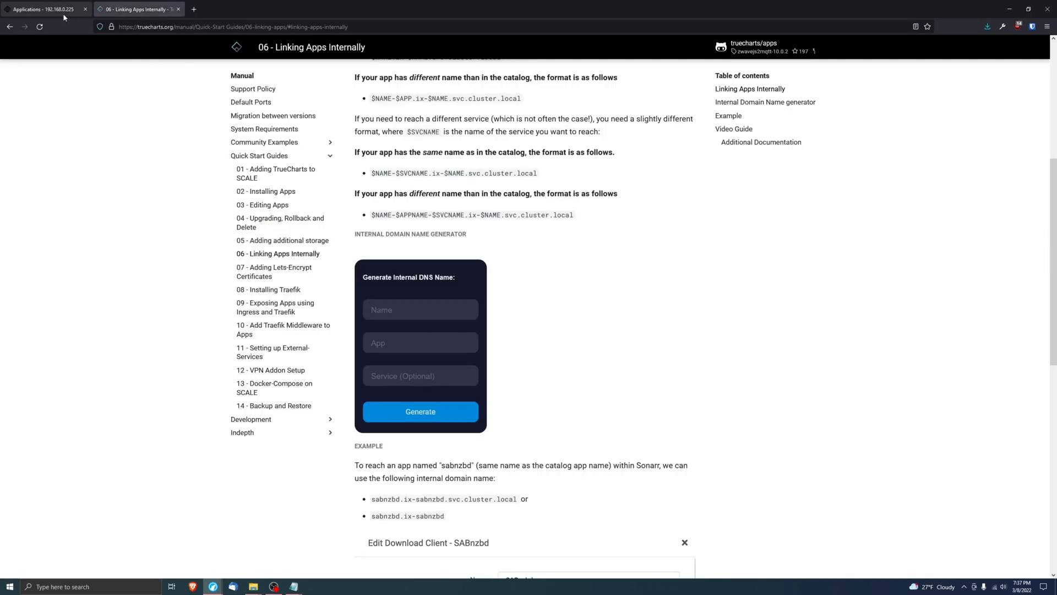
{"action": "left_click", "coordinate": [44, 9]}
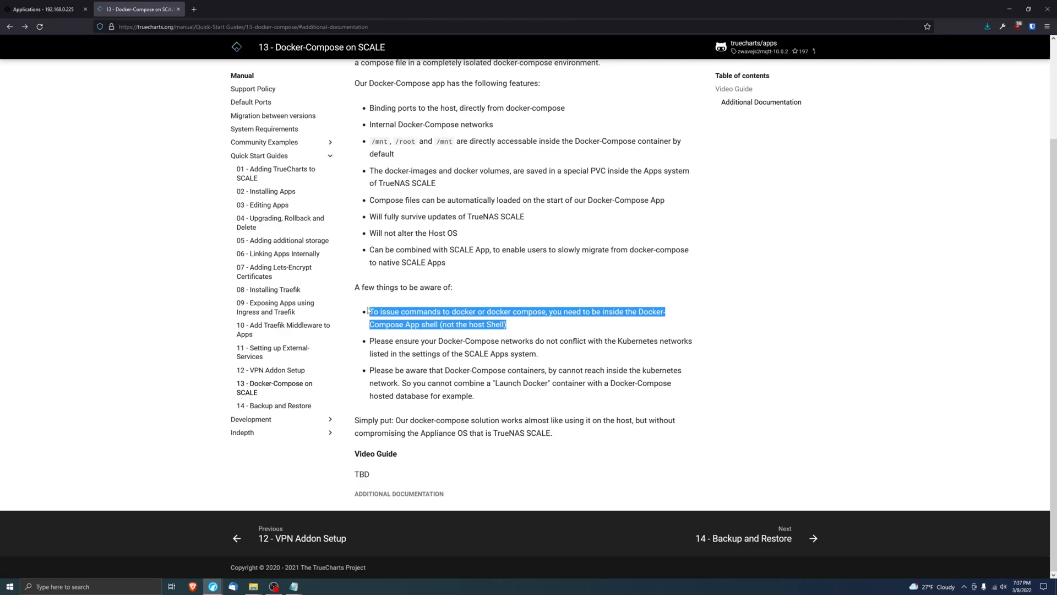
{"action": "mouse_move", "coordinate": [528, 320]}
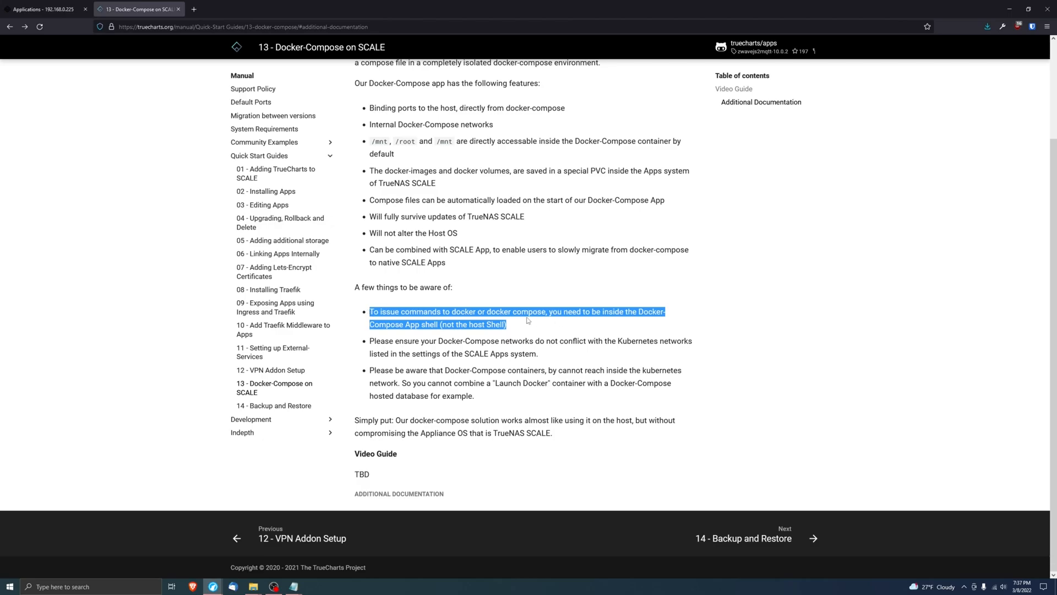
Step: Check traefik's action options, including Shell, on the installed applications page
{"action": "left_click", "coordinate": [44, 9]}
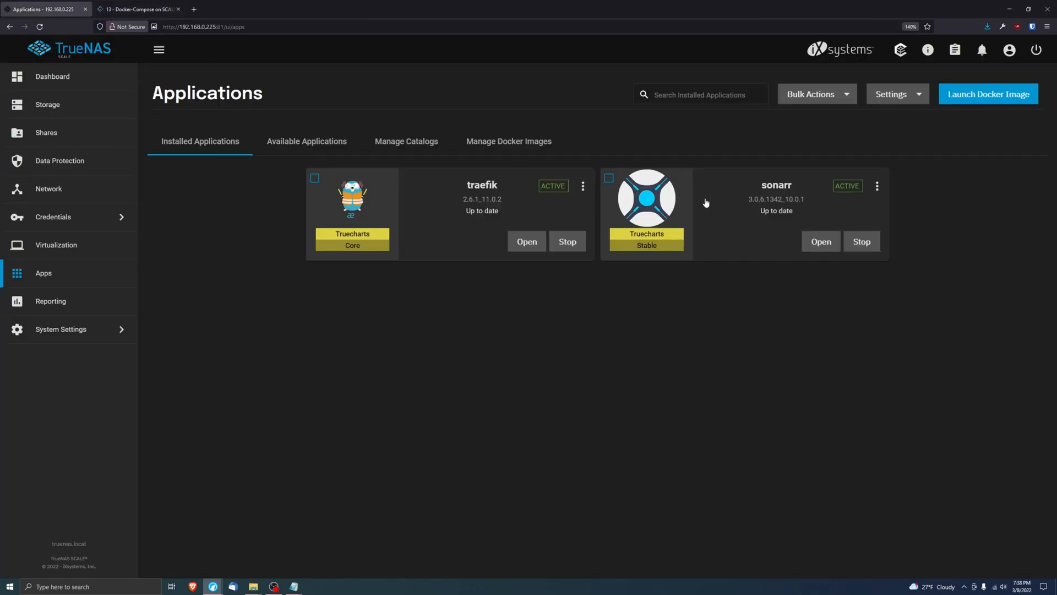
{"action": "left_click", "coordinate": [582, 185]}
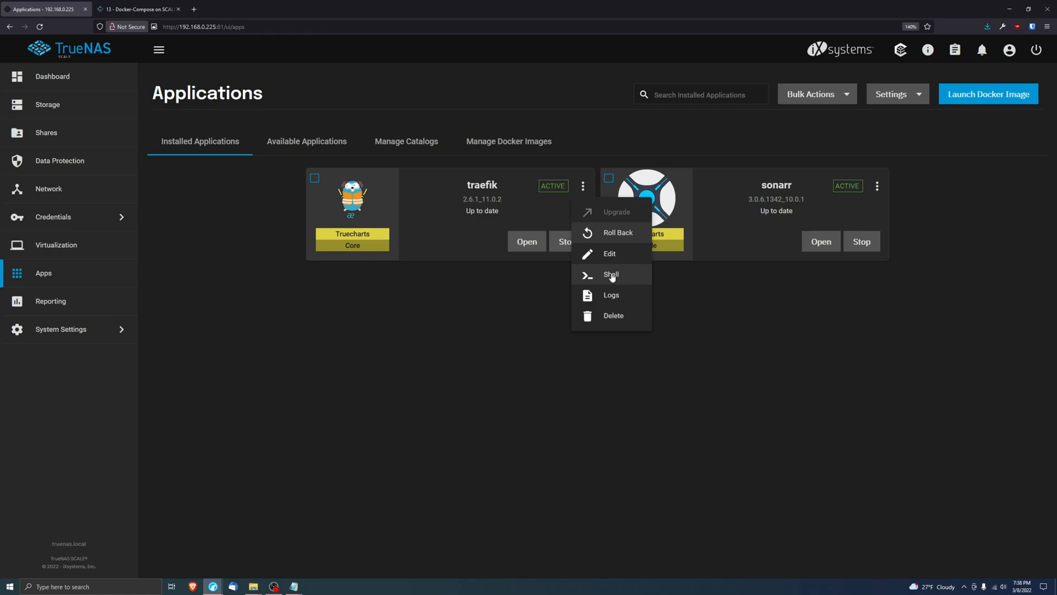
{"action": "mouse_move", "coordinate": [462, 175]}
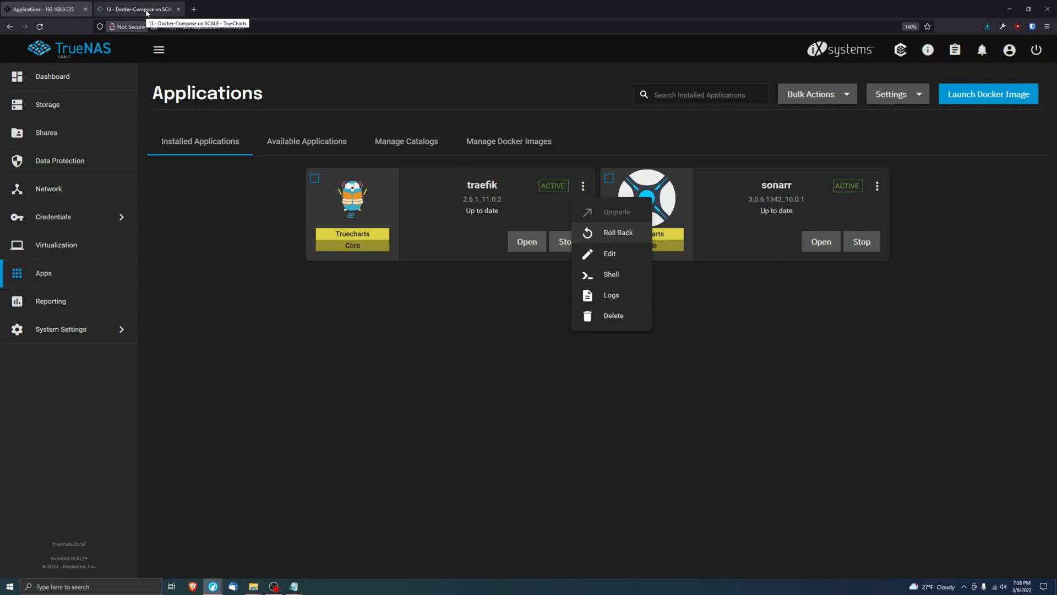
{"action": "left_click", "coordinate": [138, 9]}
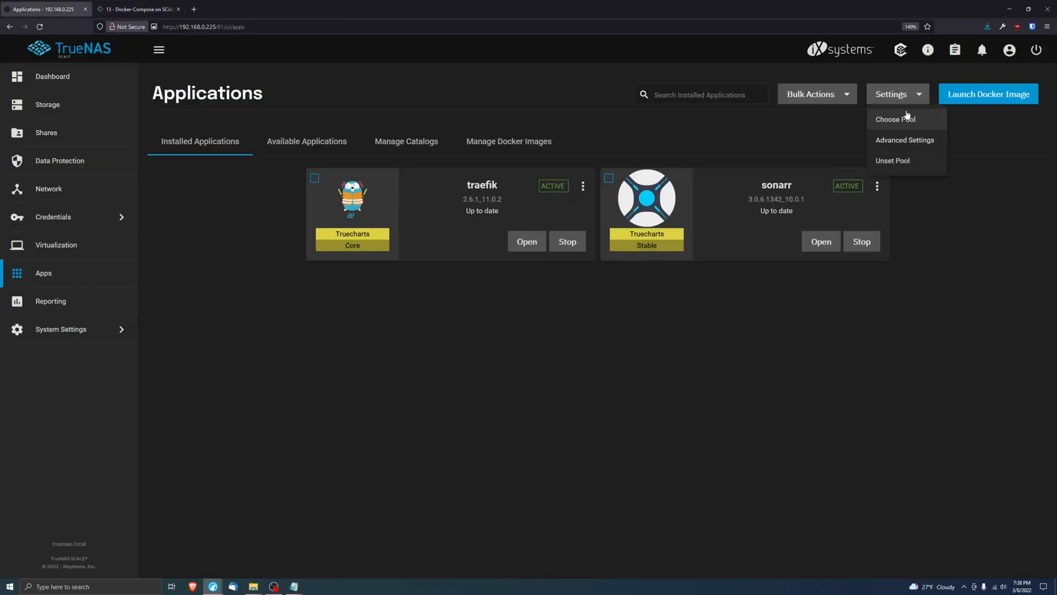
Step: Review the Kubernetes Cluster and Service CIDR settings unchanged, then go back to the Docker-Compose guide
{"action": "left_click", "coordinate": [904, 139]}
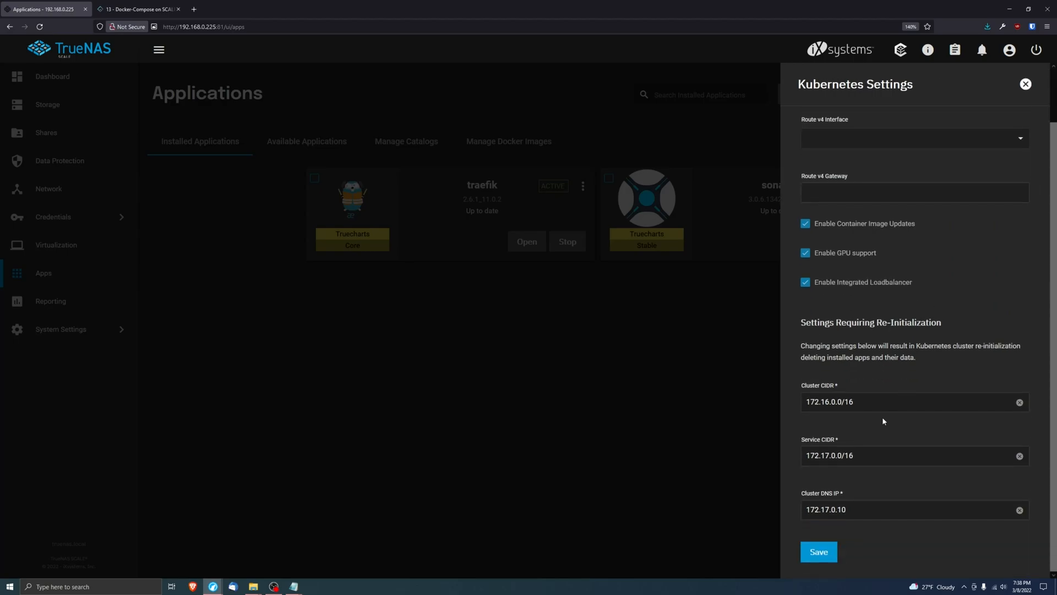
{"action": "mouse_move", "coordinate": [849, 416]}
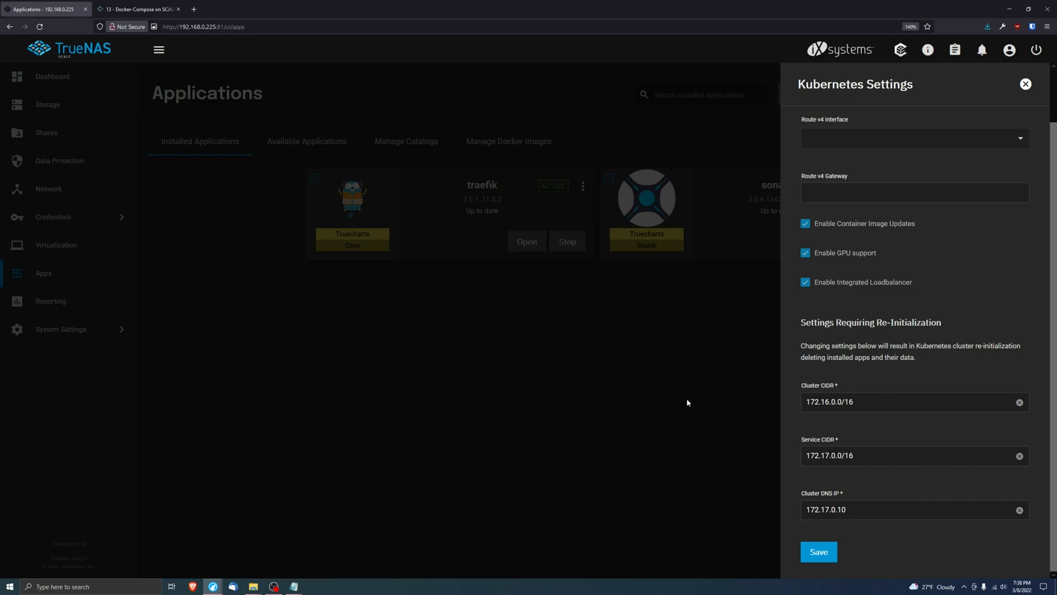
{"action": "left_click", "coordinate": [1026, 83]}
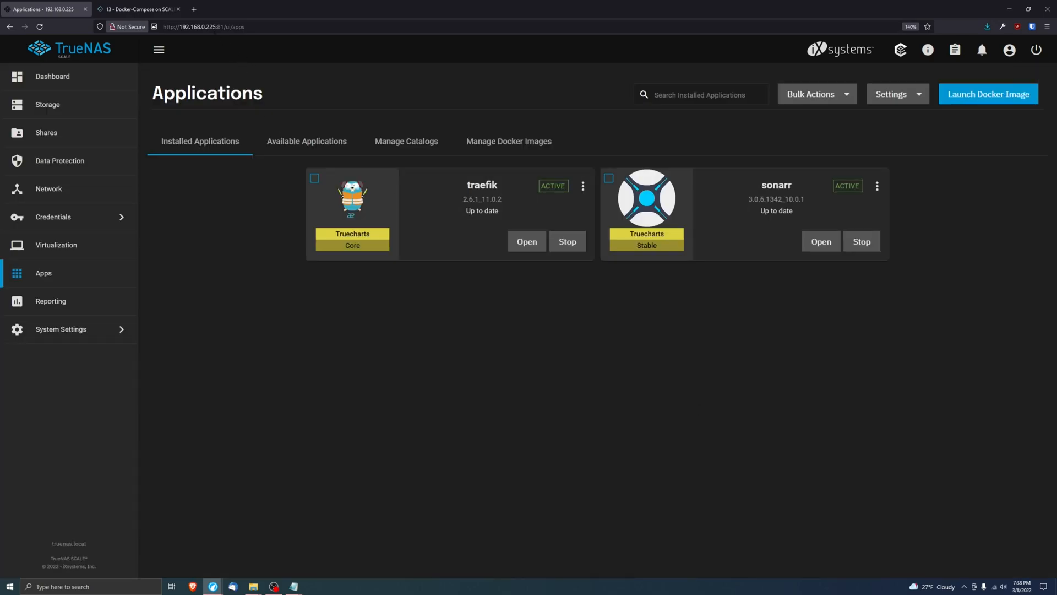
{"action": "left_click", "coordinate": [206, 27]}
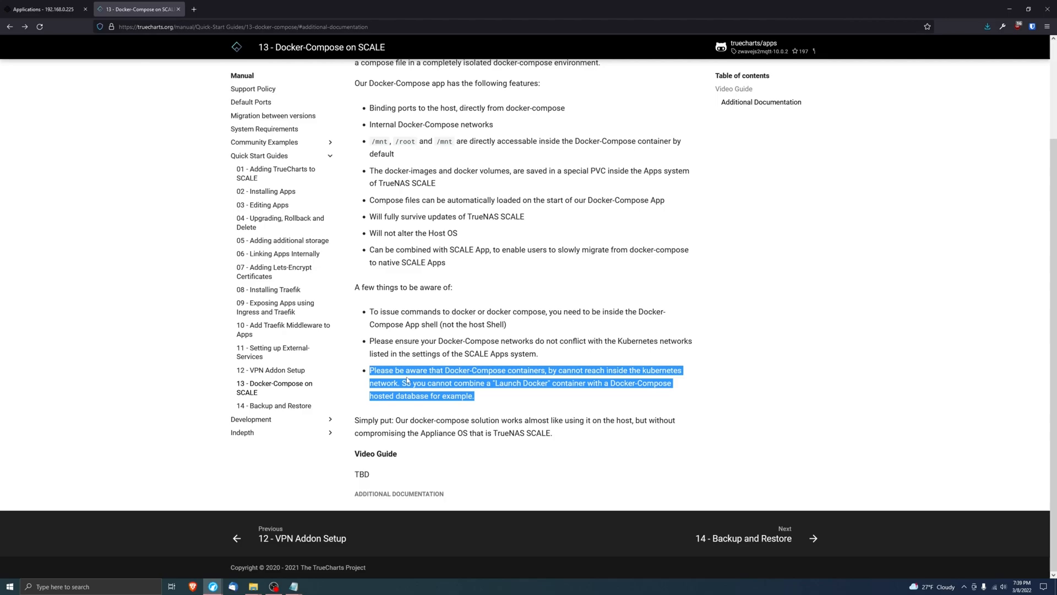
Step: Go back to TrueNAS installed applications, where traefik and sonarr are still active
{"action": "left_click", "coordinate": [44, 9]}
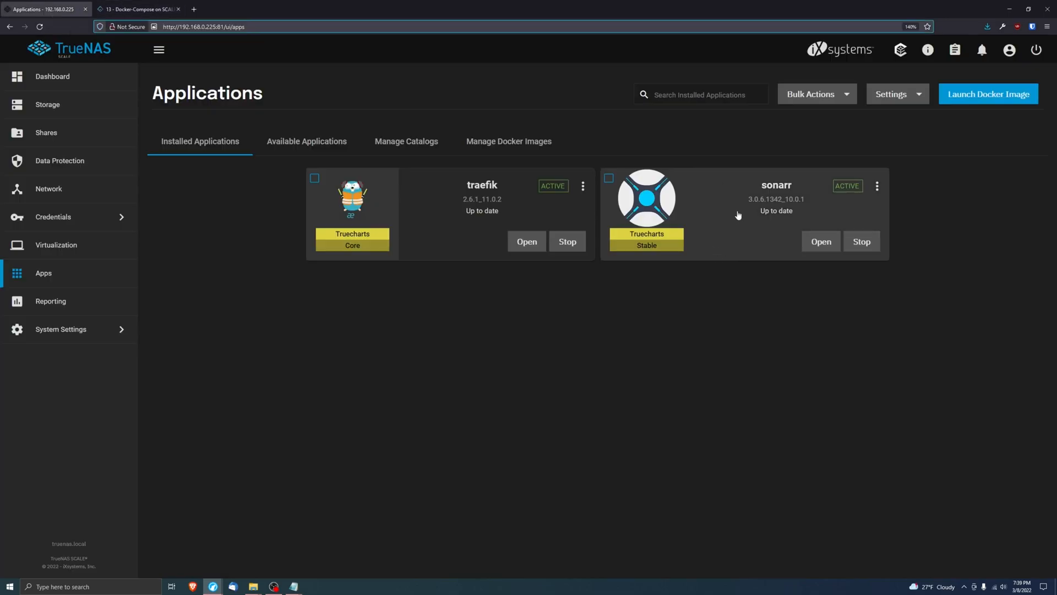
{"action": "mouse_move", "coordinate": [739, 214]}
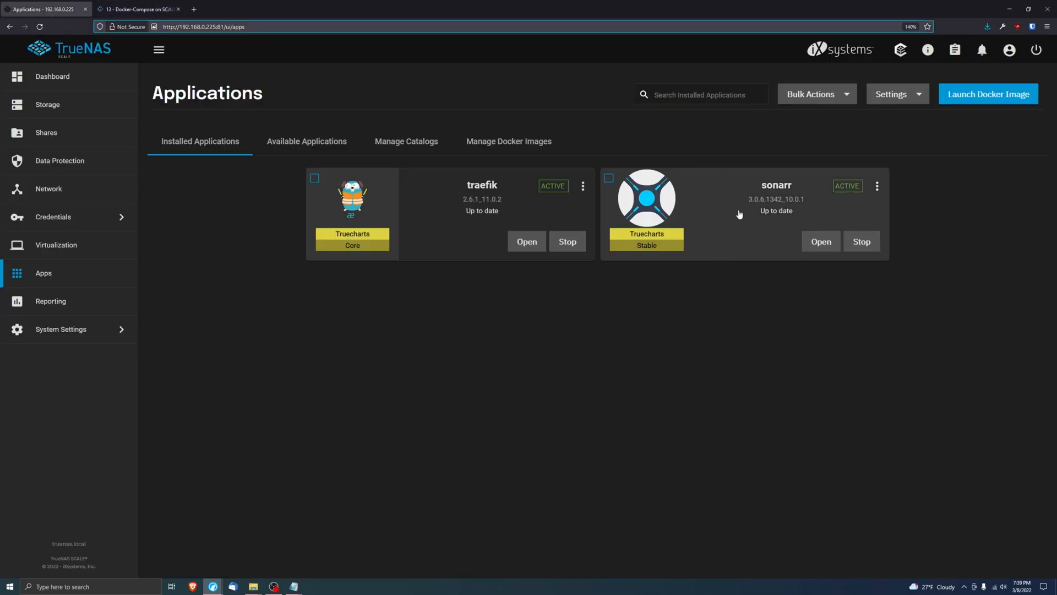
{"action": "mouse_move", "coordinate": [710, 197]}
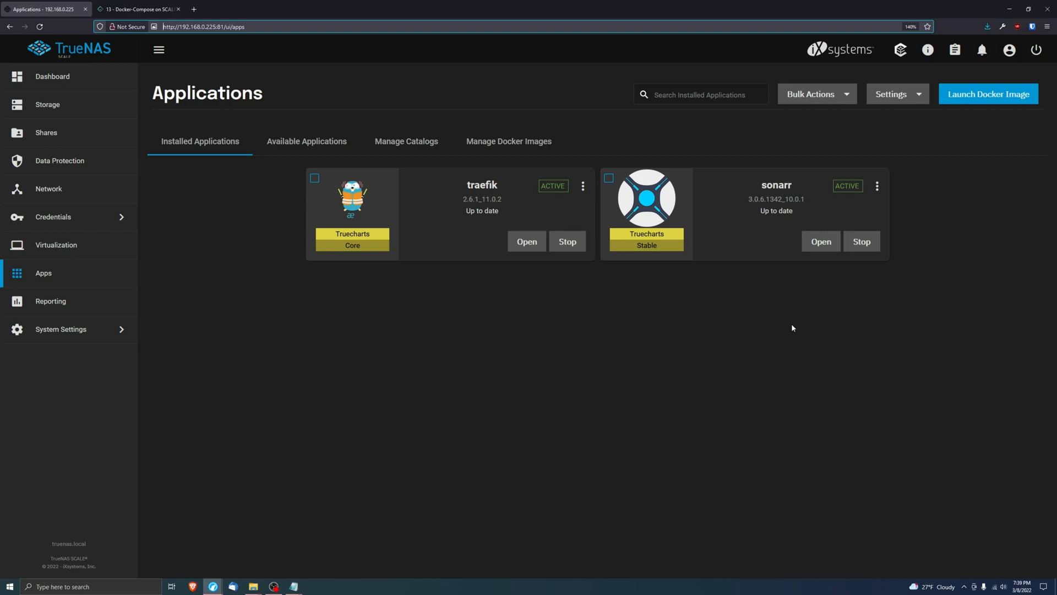
{"action": "mouse_move", "coordinate": [67, 84]}
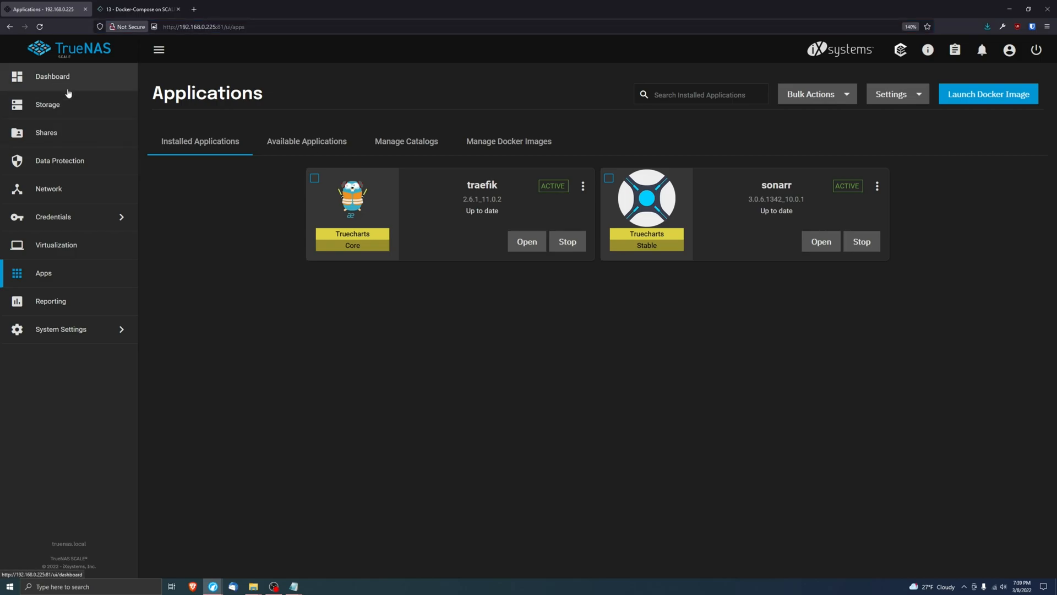
Step: Confirm the compose dataset is owned by user and group apps, then return to Apps
{"action": "left_click", "coordinate": [47, 104]}
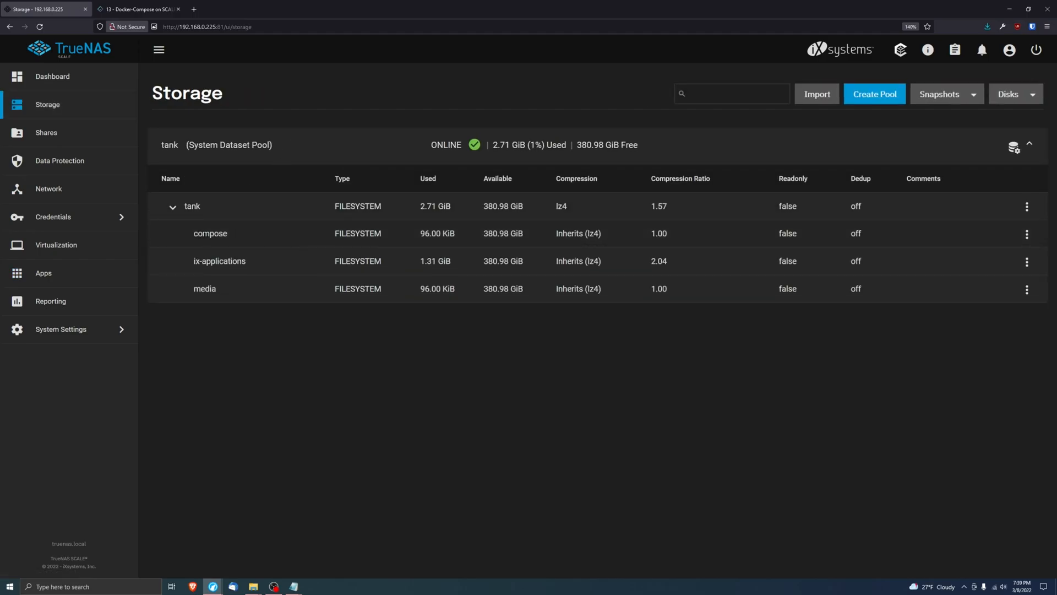
{"action": "left_click", "coordinate": [1027, 234]}
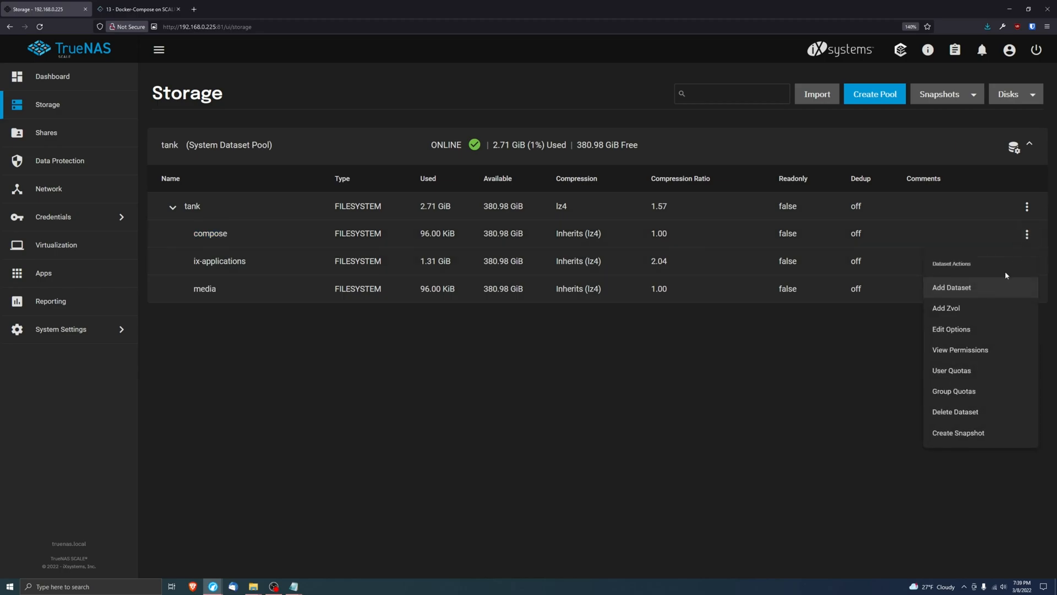
{"action": "left_click", "coordinate": [959, 349]}
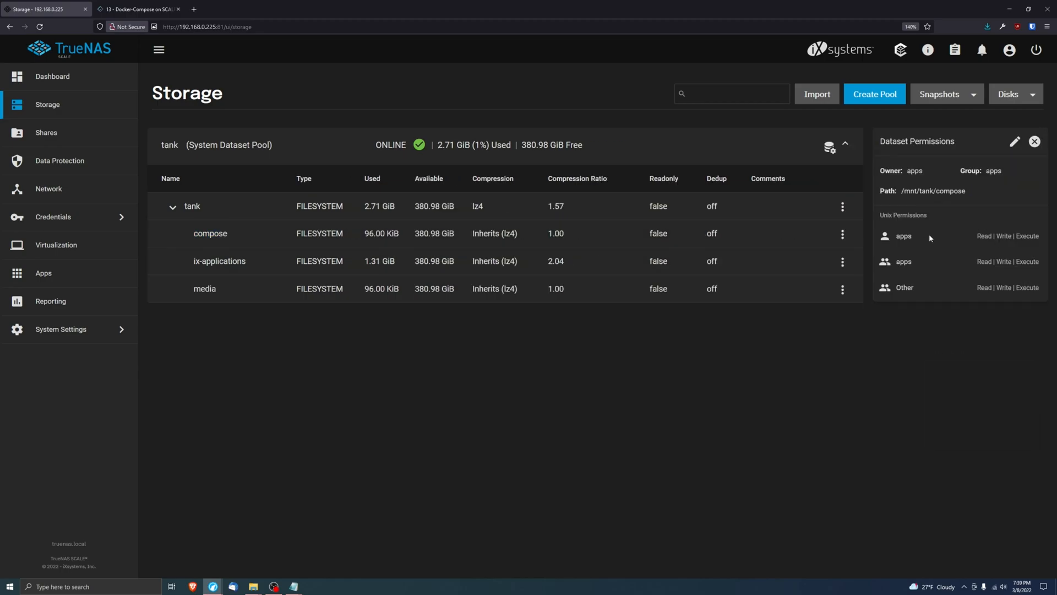
{"action": "mouse_move", "coordinate": [921, 306]}
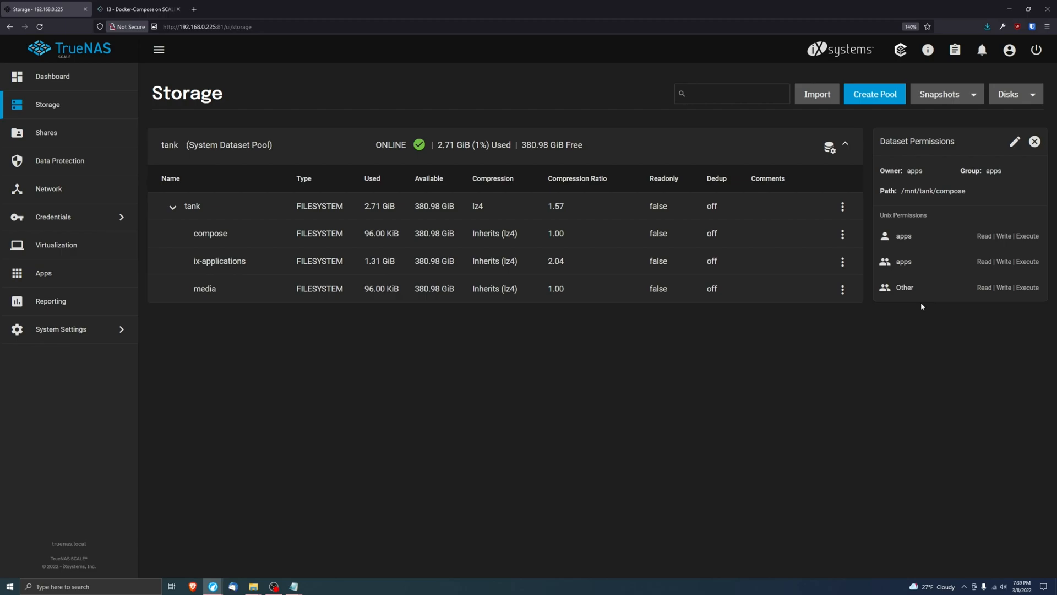
{"action": "mouse_move", "coordinate": [54, 276]}
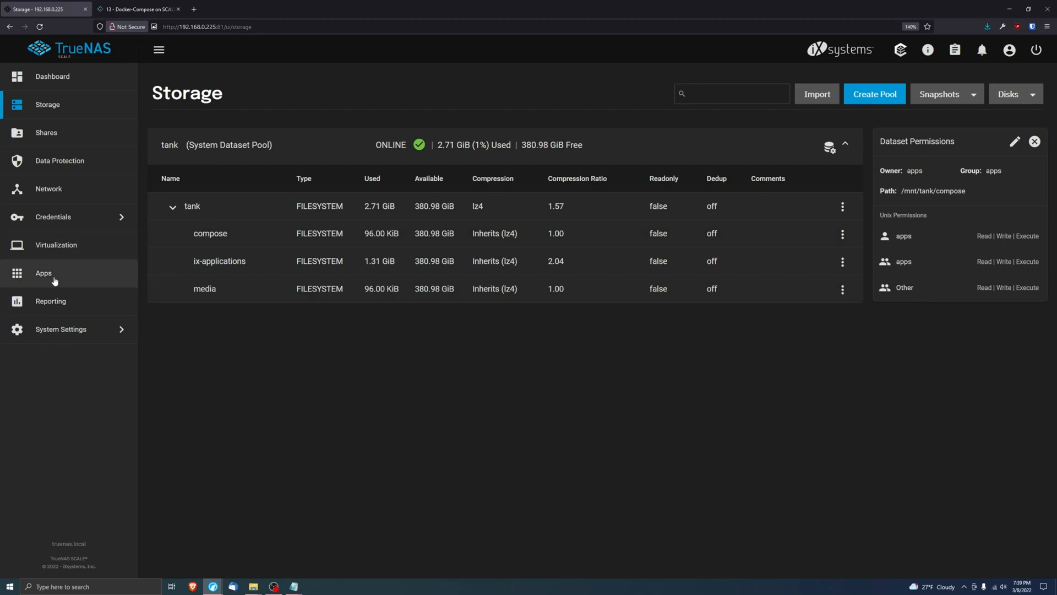
{"action": "left_click", "coordinate": [43, 272]}
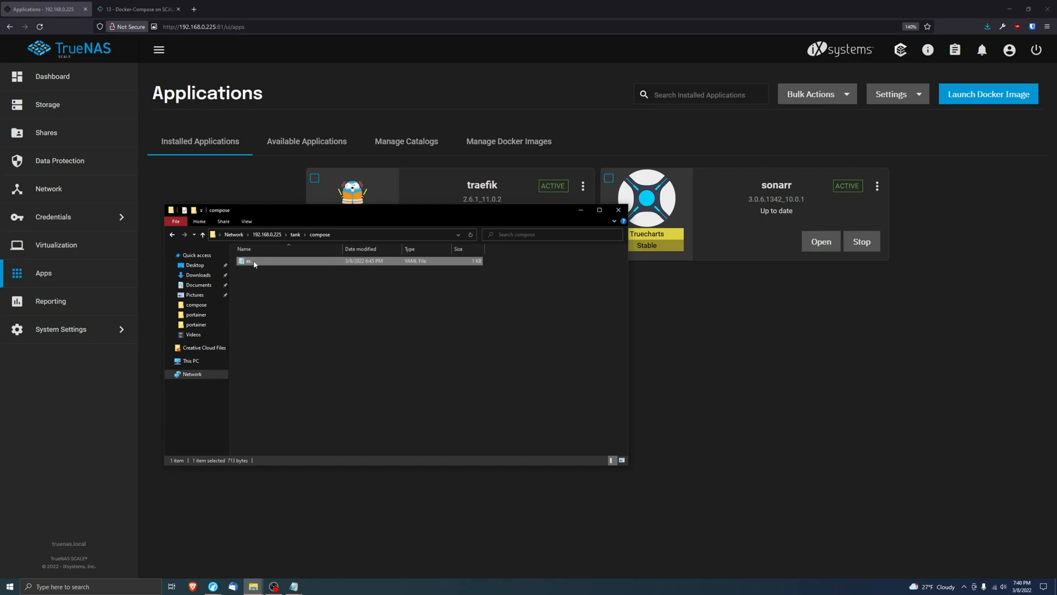
Step: Review ex.yaml: port 2001:9443, private network subnet and /mnt/tank/compose/data volume
{"action": "double_click", "coordinate": [246, 261]}
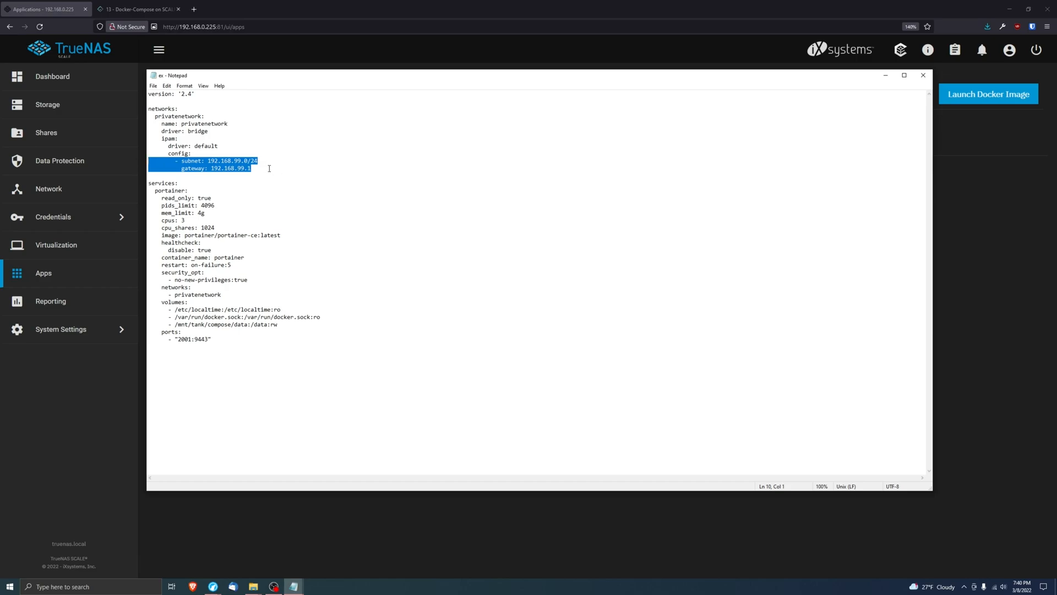
{"action": "mouse_move", "coordinate": [281, 177]}
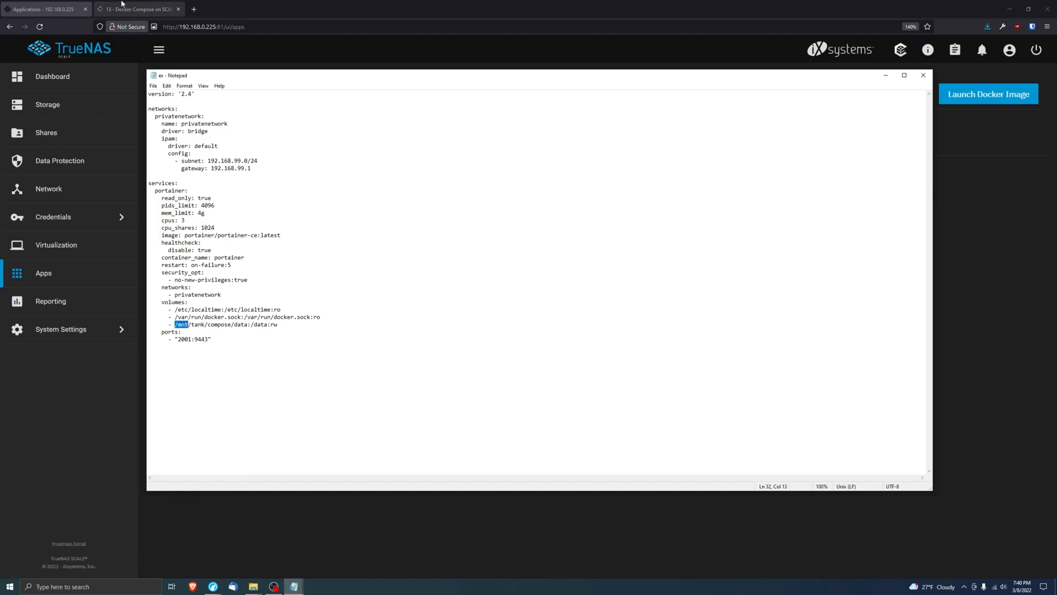
{"action": "left_click", "coordinate": [138, 9]}
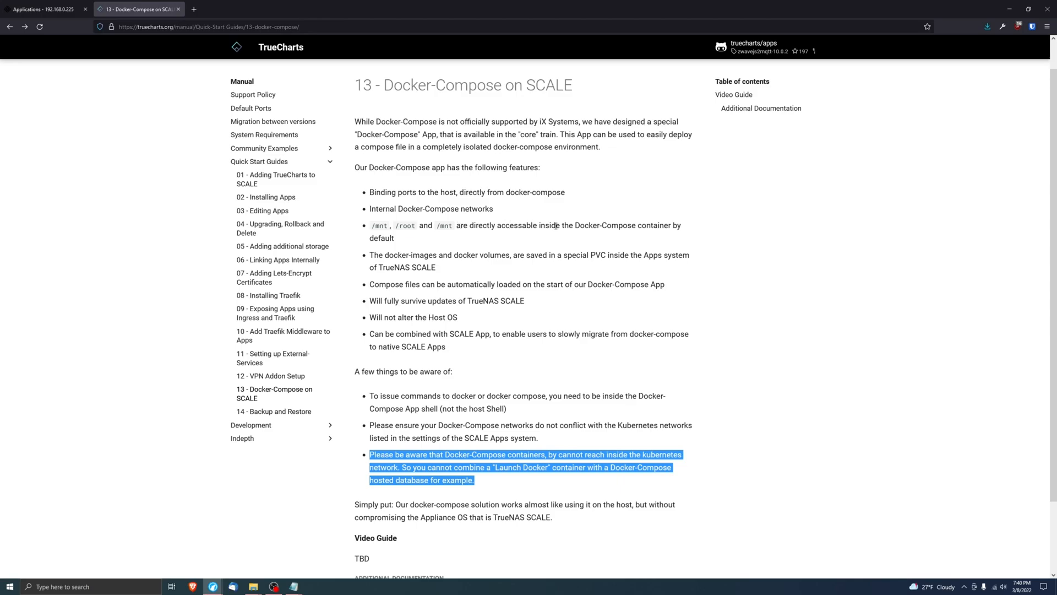
{"action": "mouse_move", "coordinate": [418, 497]}
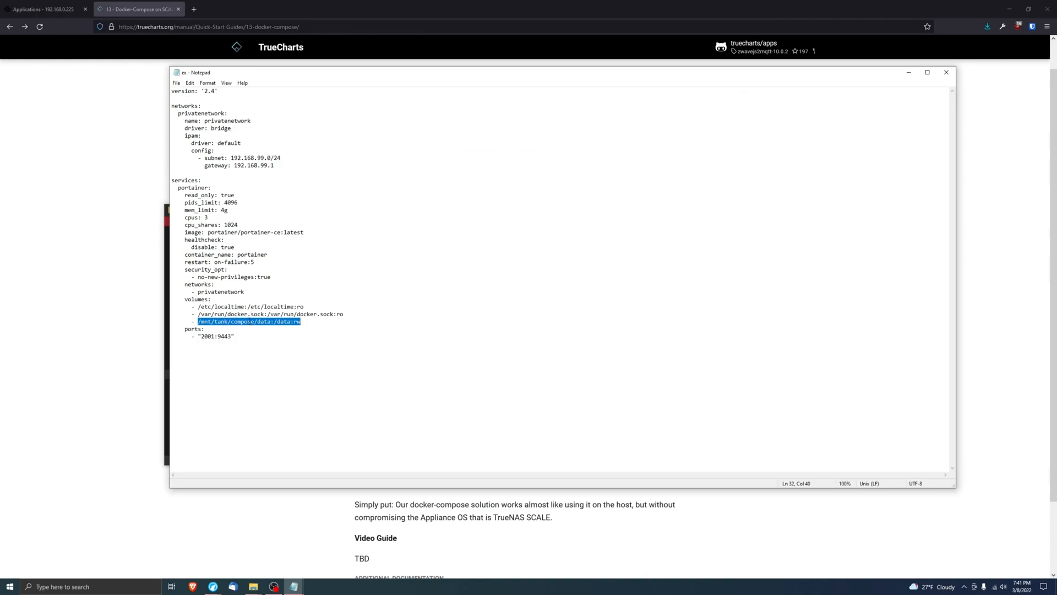
{"action": "left_click", "coordinate": [259, 321]}
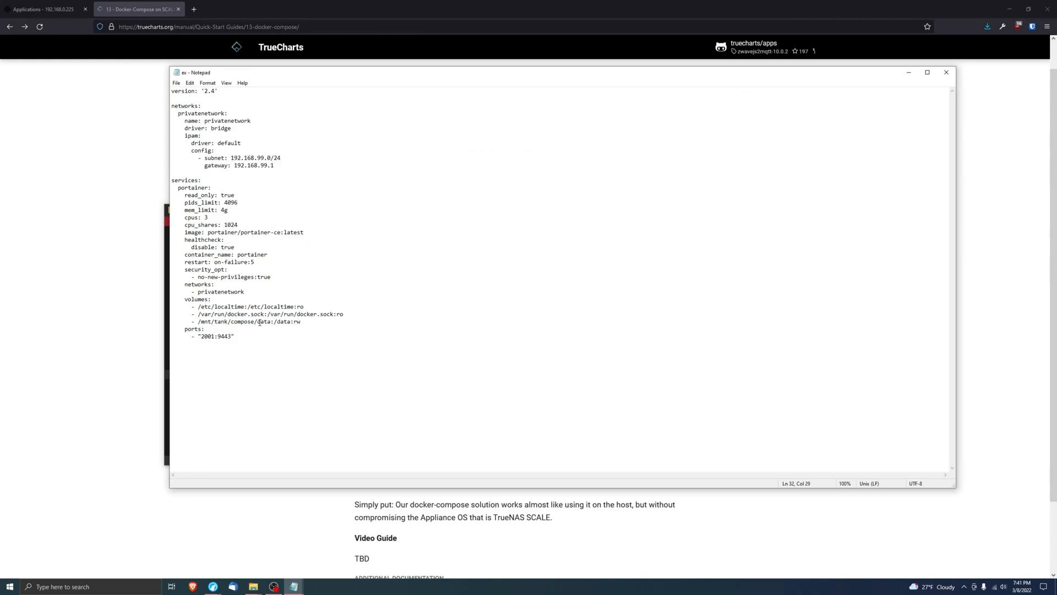
{"action": "double_click", "coordinate": [263, 322]}
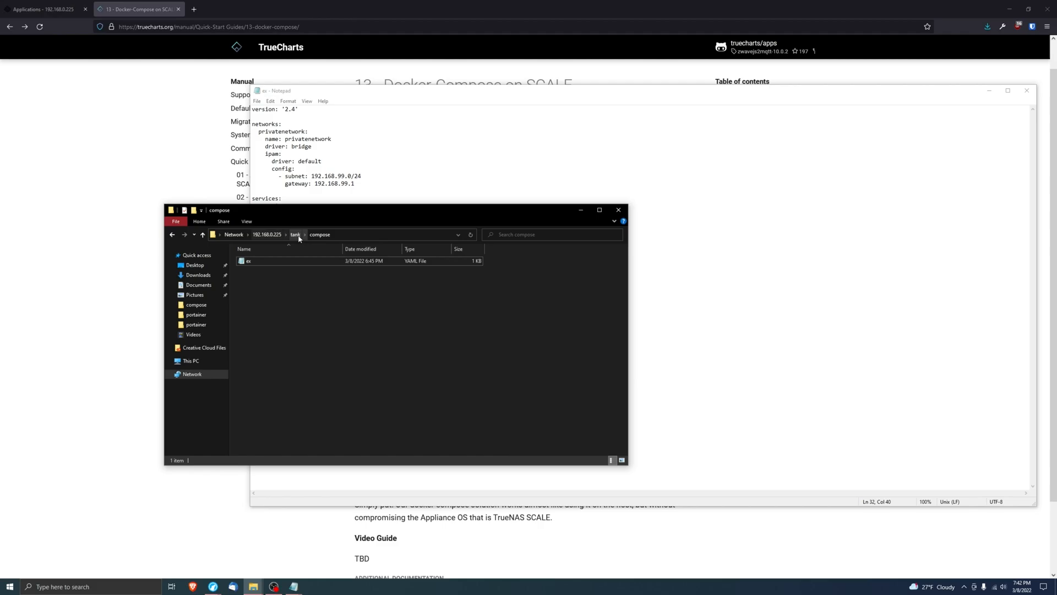
Step: Bring up TrueNAS's Available Applications catalog and start a search for 'do'
{"action": "left_click", "coordinate": [270, 261]}
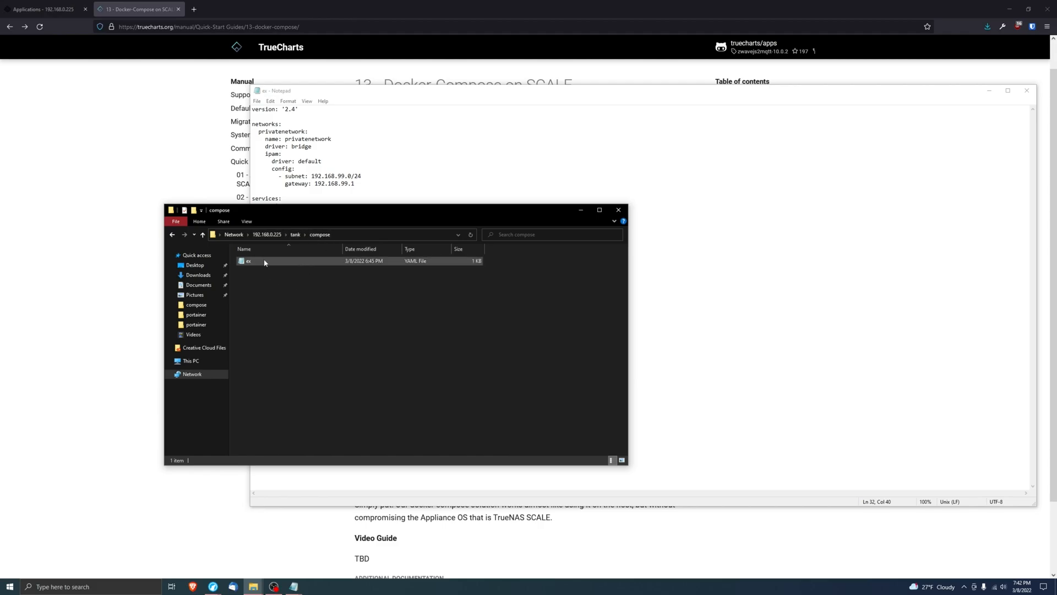
{"action": "left_click", "coordinate": [44, 9]}
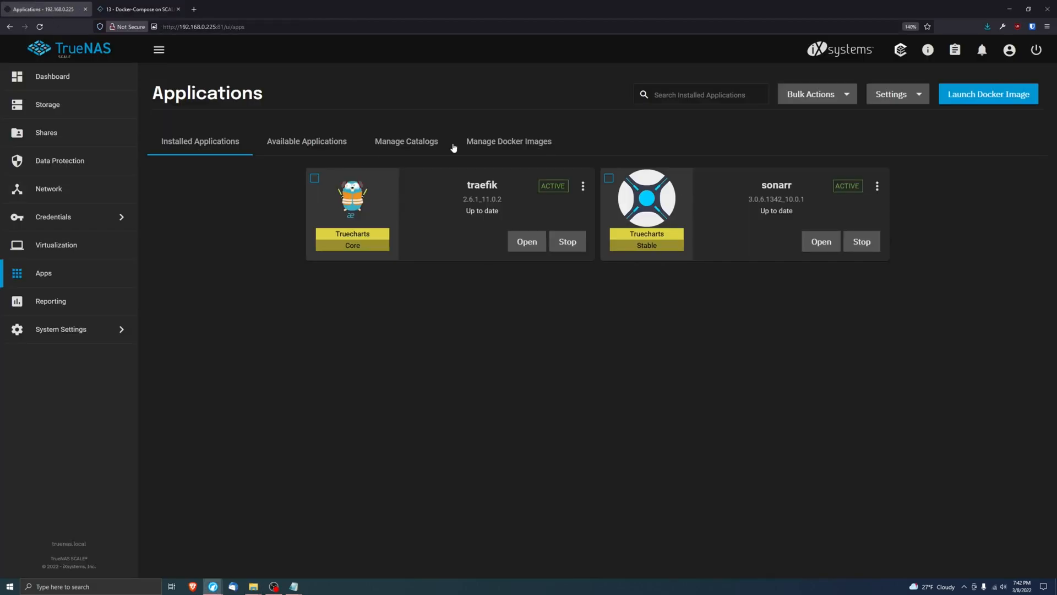
{"action": "left_click", "coordinate": [307, 141]}
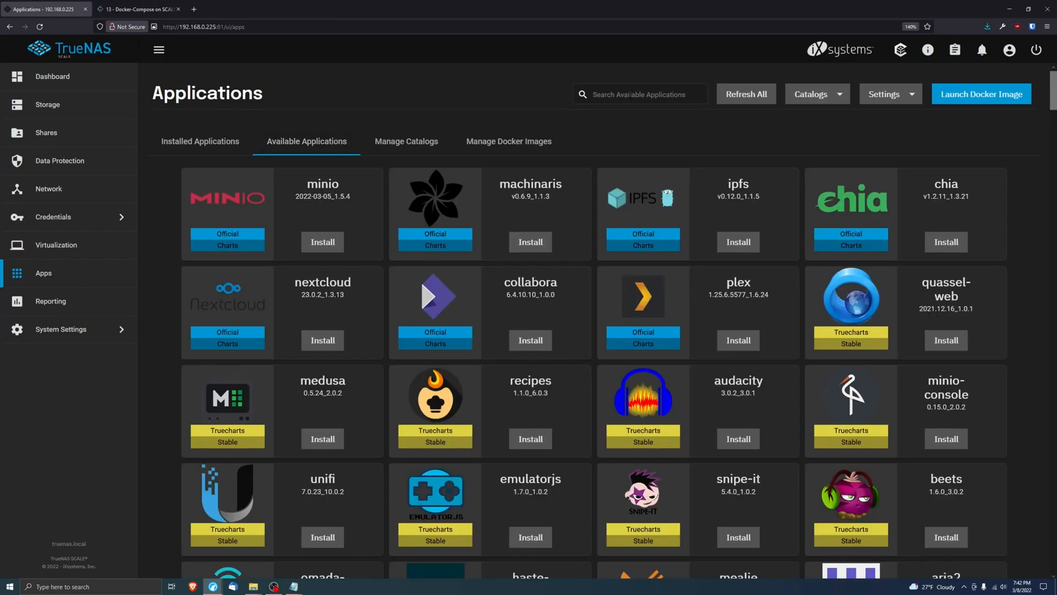
{"action": "type", "text": "do"}
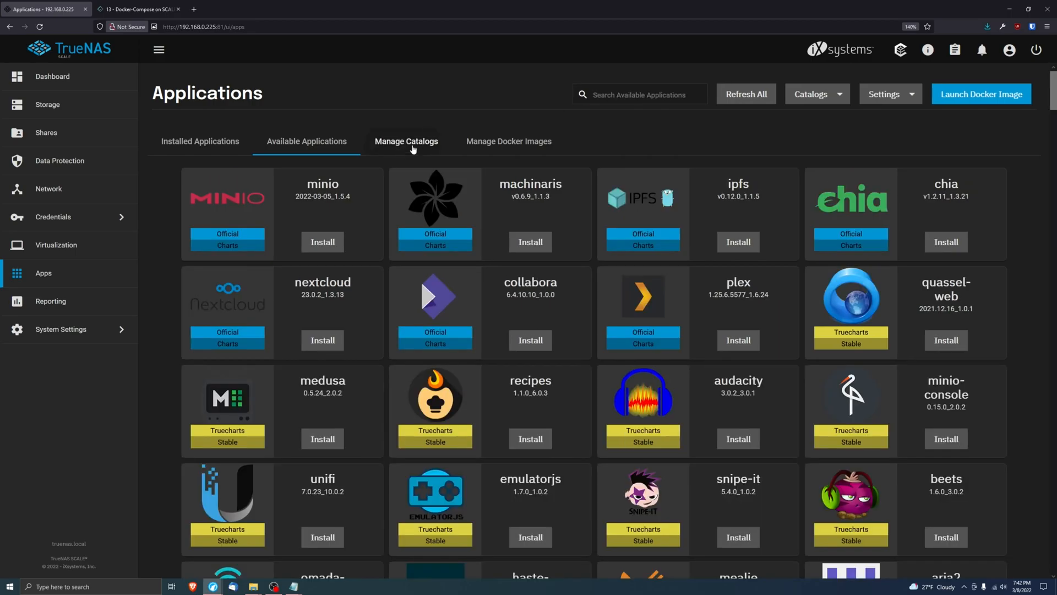
Step: Add the core train to the truecharts catalog's preferred trains alongside stable and incubator
{"action": "left_click", "coordinate": [406, 141]}
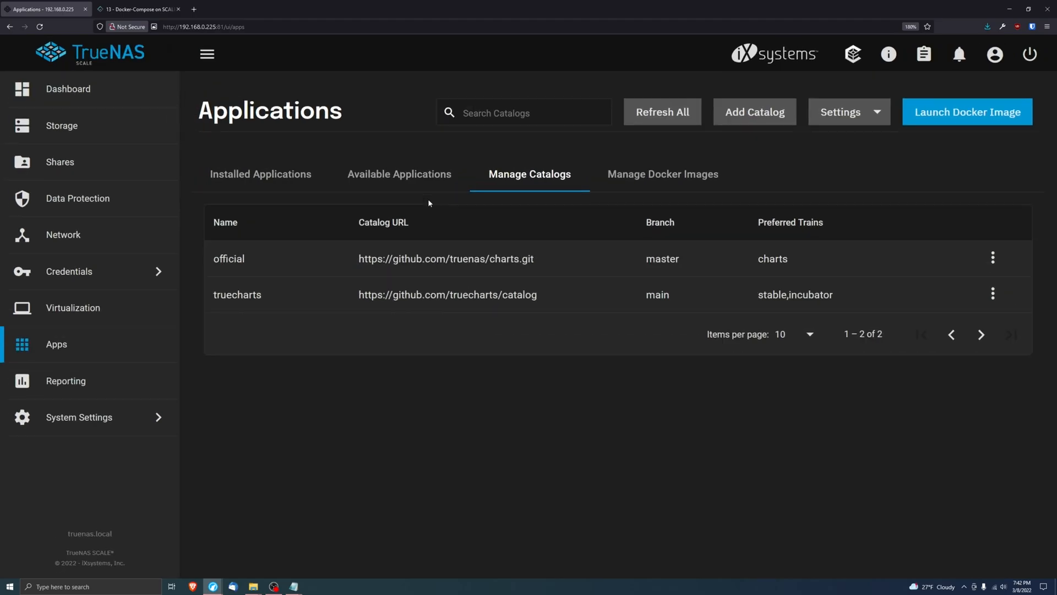
{"action": "mouse_move", "coordinate": [349, 301]}
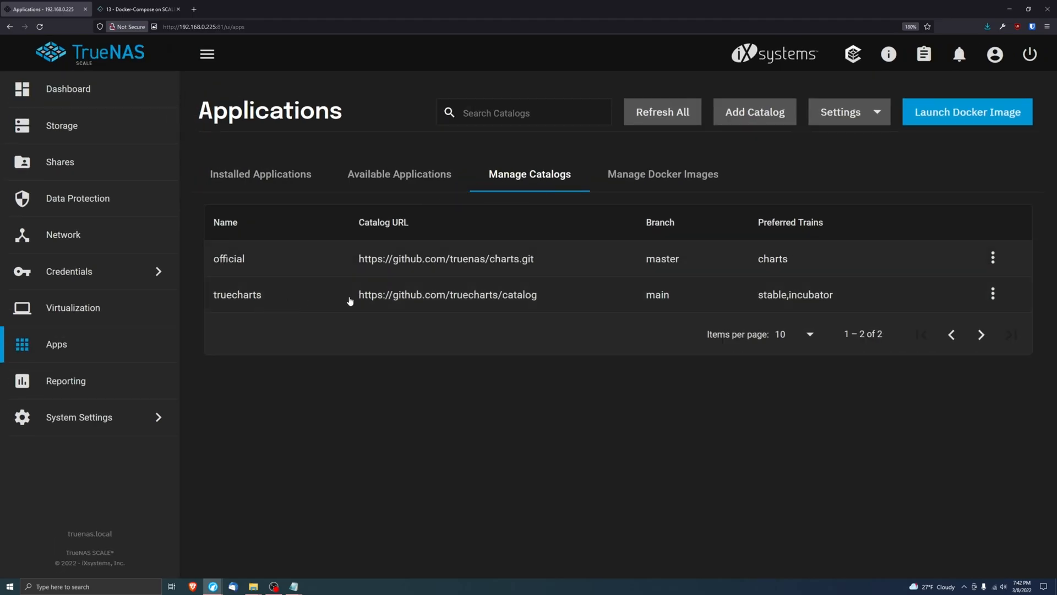
{"action": "left_click", "coordinate": [992, 294]}
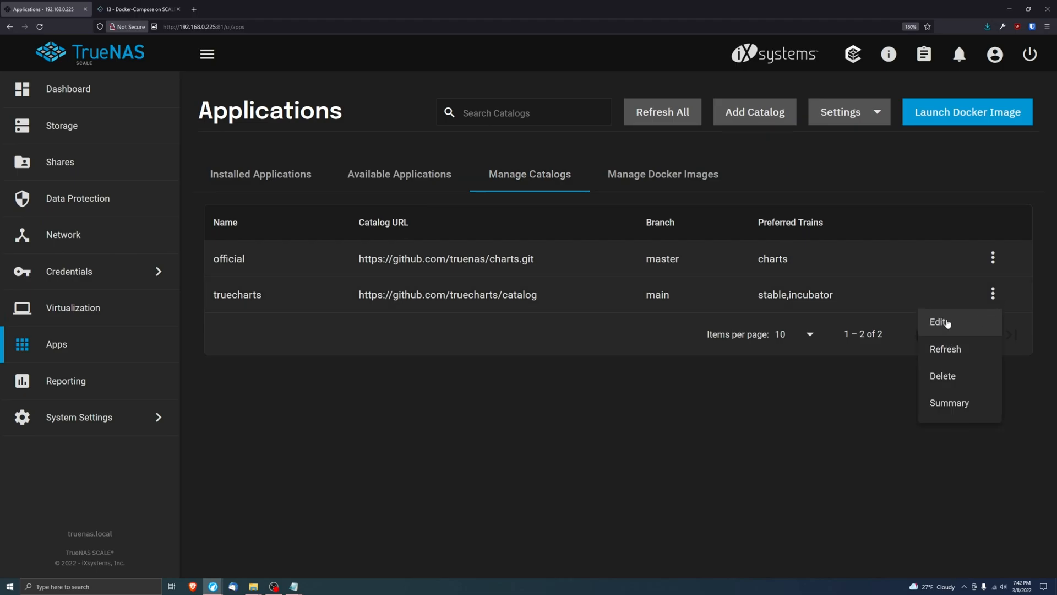
{"action": "left_click", "coordinate": [938, 321]}
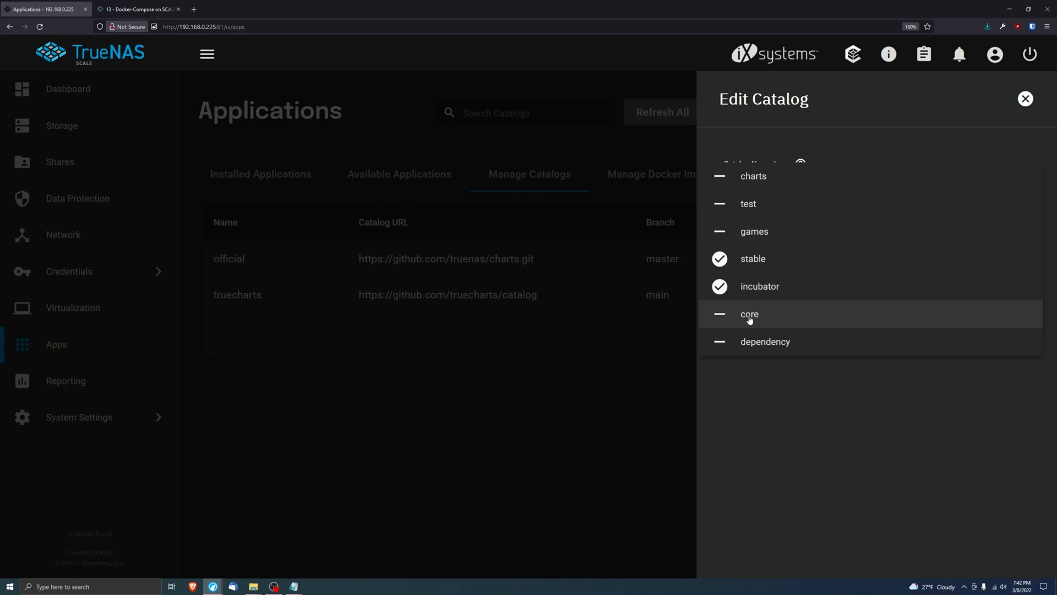
{"action": "left_click", "coordinate": [718, 314]}
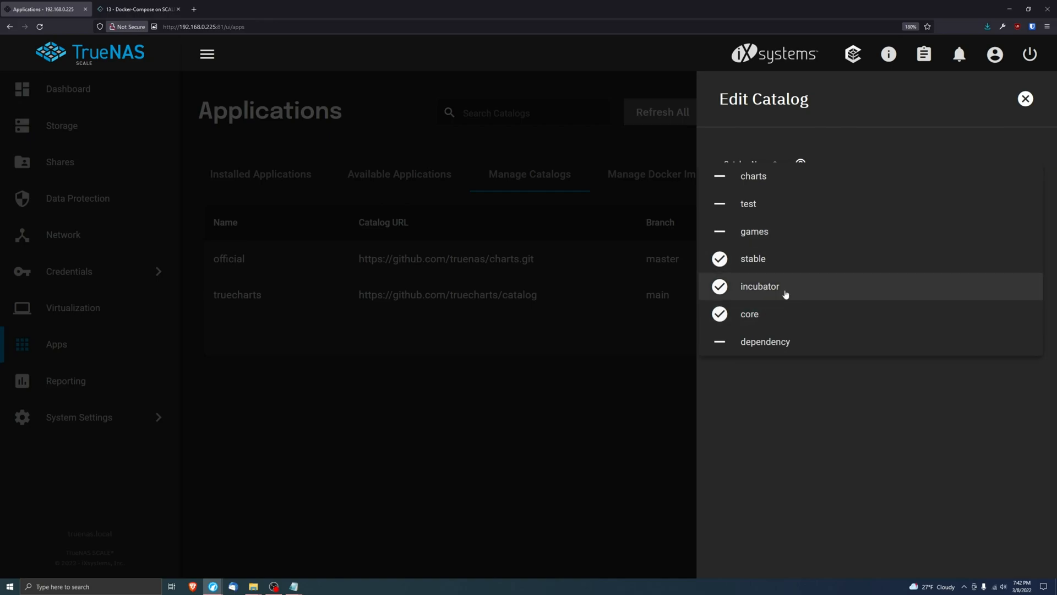
{"action": "mouse_move", "coordinate": [754, 232]}
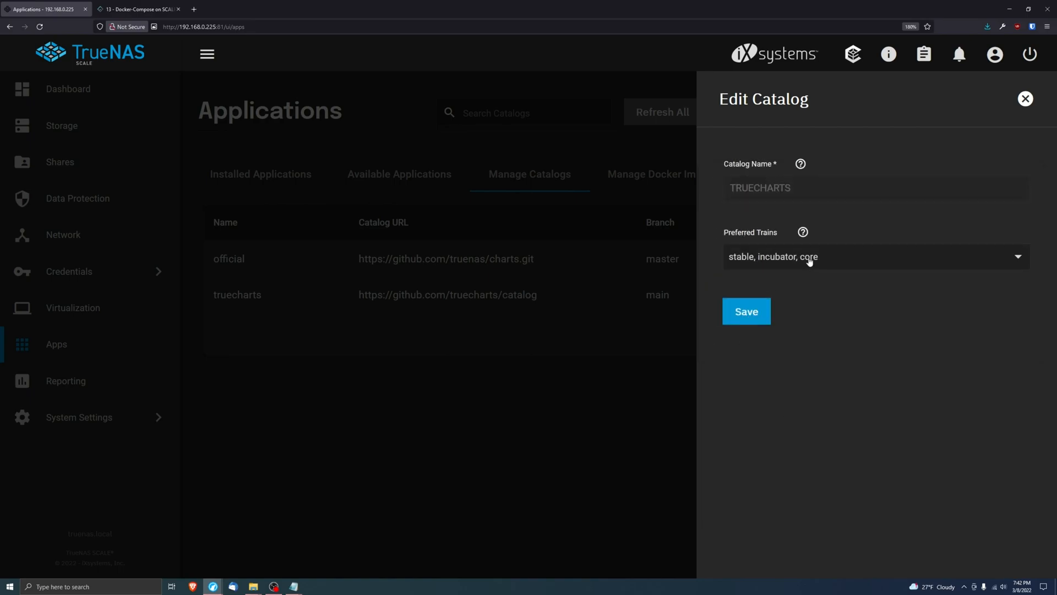
{"action": "mouse_move", "coordinate": [823, 262]}
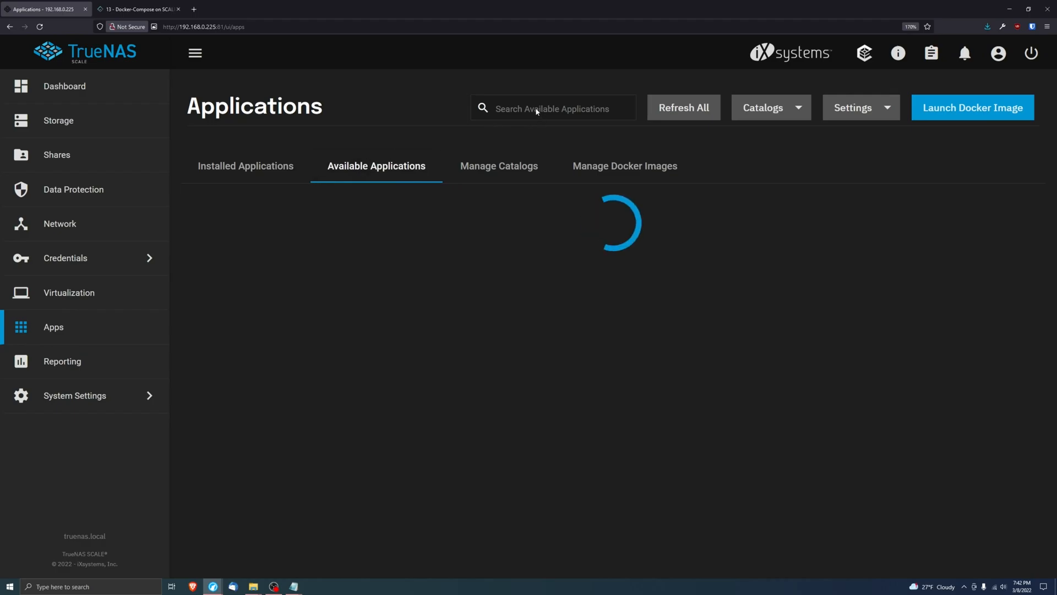
Step: Search for docker and start a docker-compose install named portainer
{"action": "type", "text": "dock"}
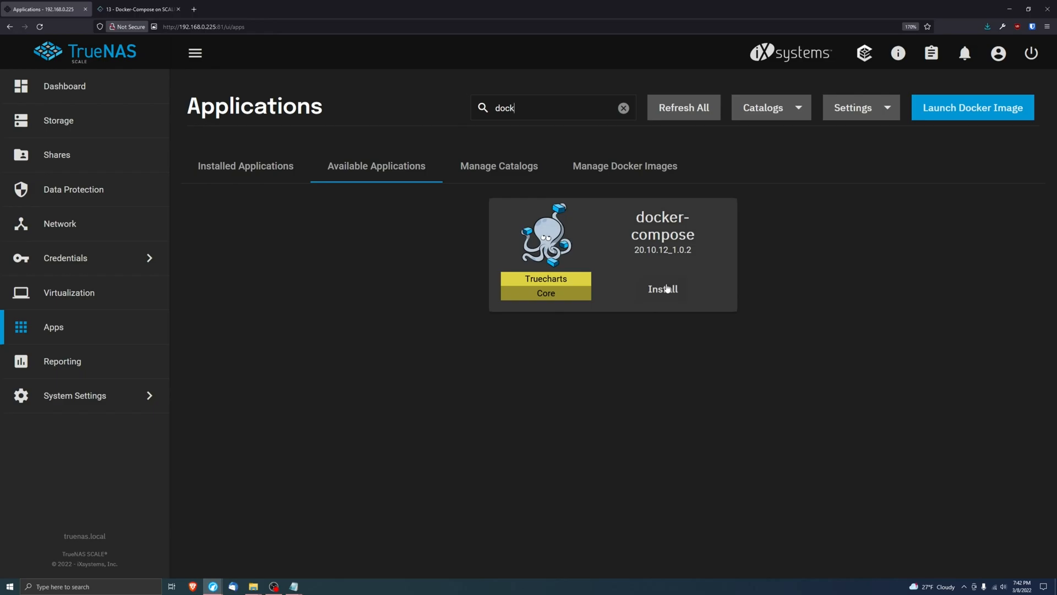
{"action": "left_click", "coordinate": [661, 289]}
{"action": "type", "text": "p"}
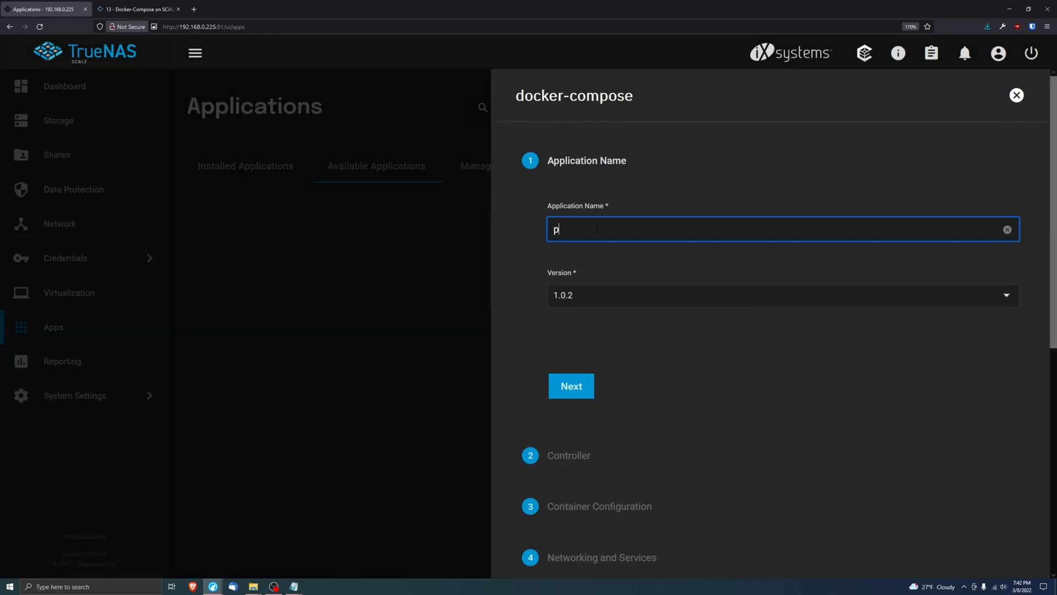
{"action": "type", "text": "ortainer"}
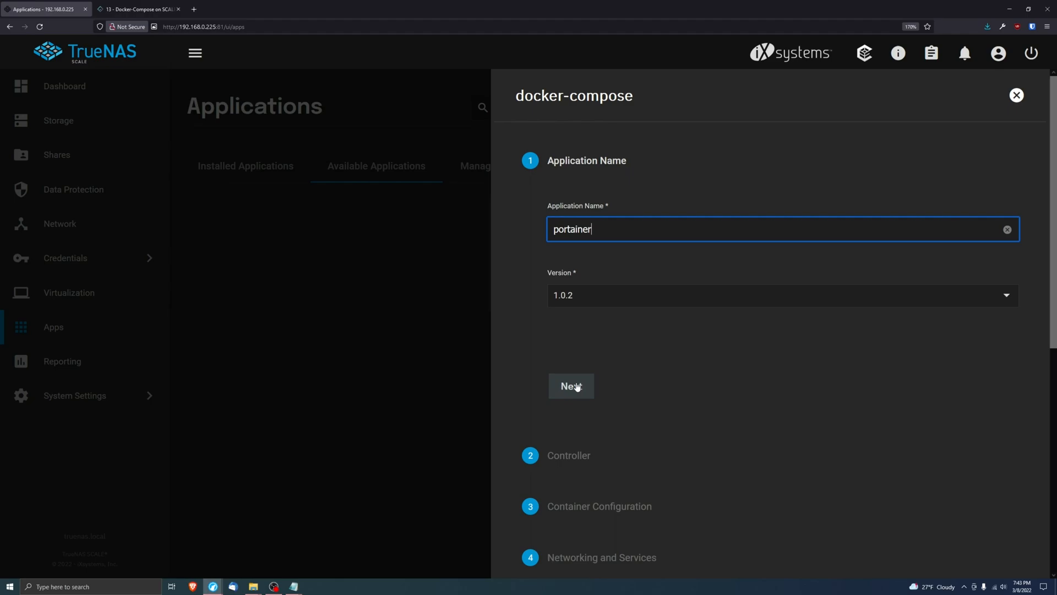
{"action": "left_click", "coordinate": [570, 385]}
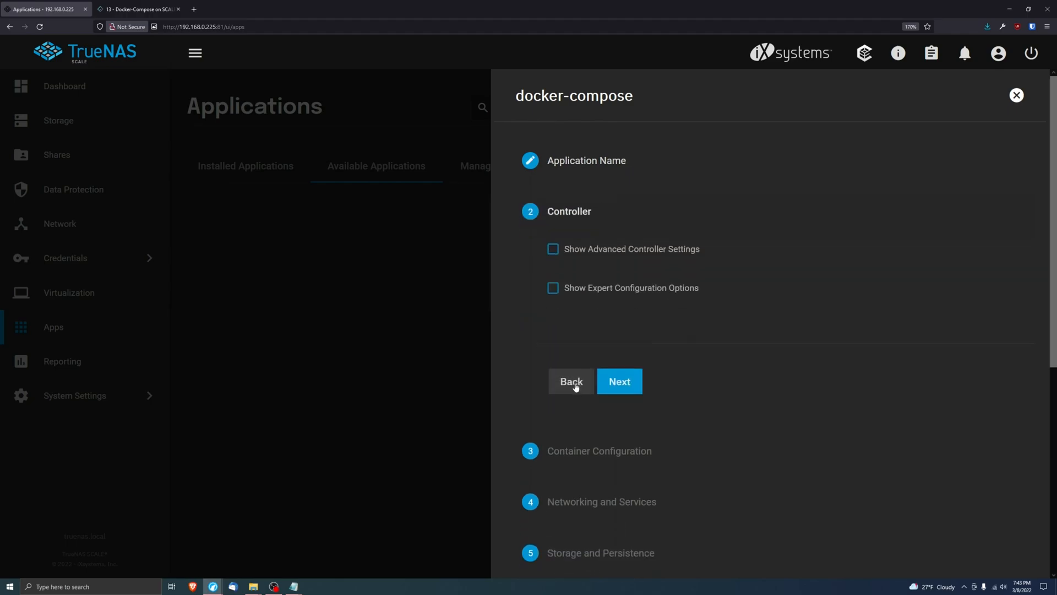
Step: Set the portainer app's COMPOSE_FILE path to /mnt/tank/compose/ex.yaml
{"action": "left_click", "coordinate": [619, 381]}
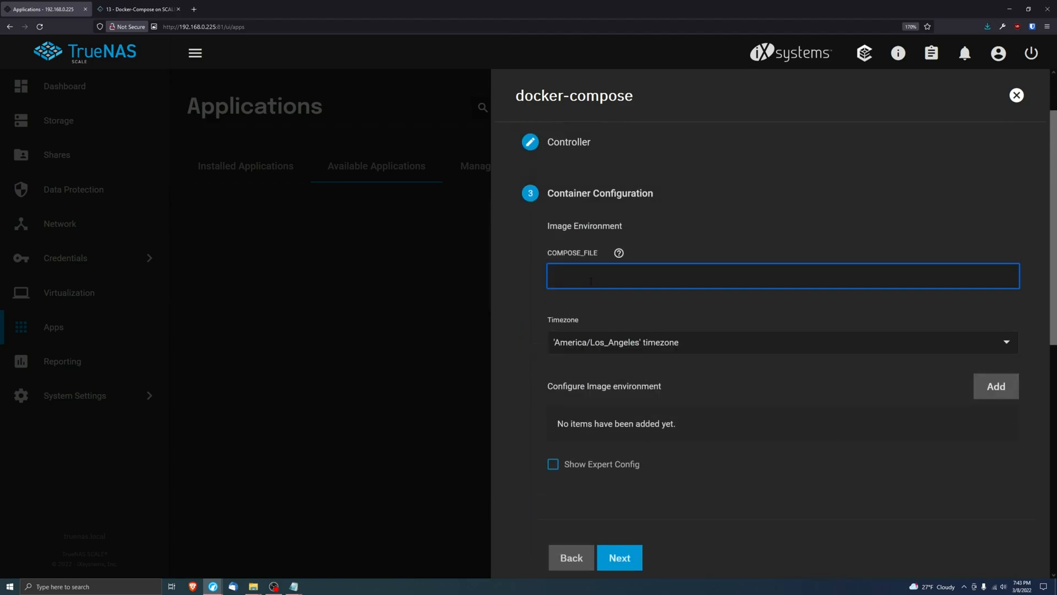
{"action": "left_click", "coordinate": [782, 275]}
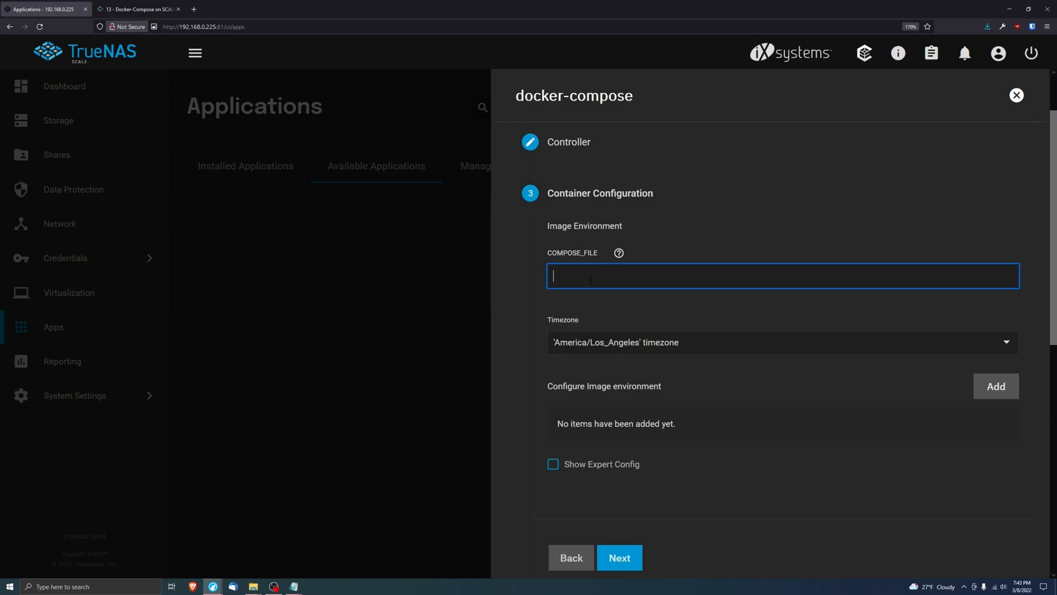
{"action": "type", "text": "/mnt."}
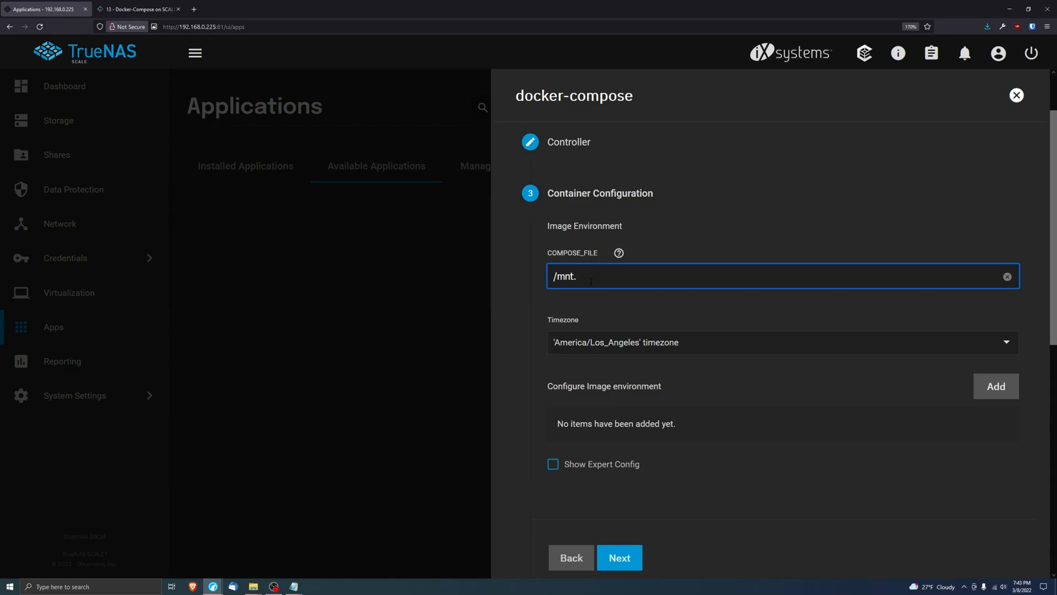
{"action": "type", "text": "/"}
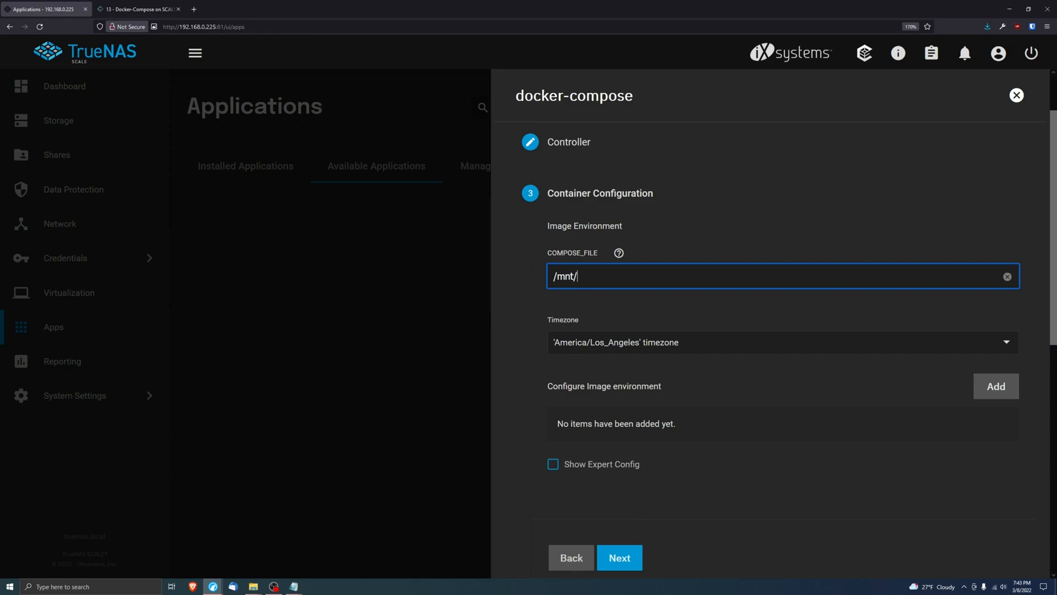
{"action": "left_click", "coordinate": [253, 586]}
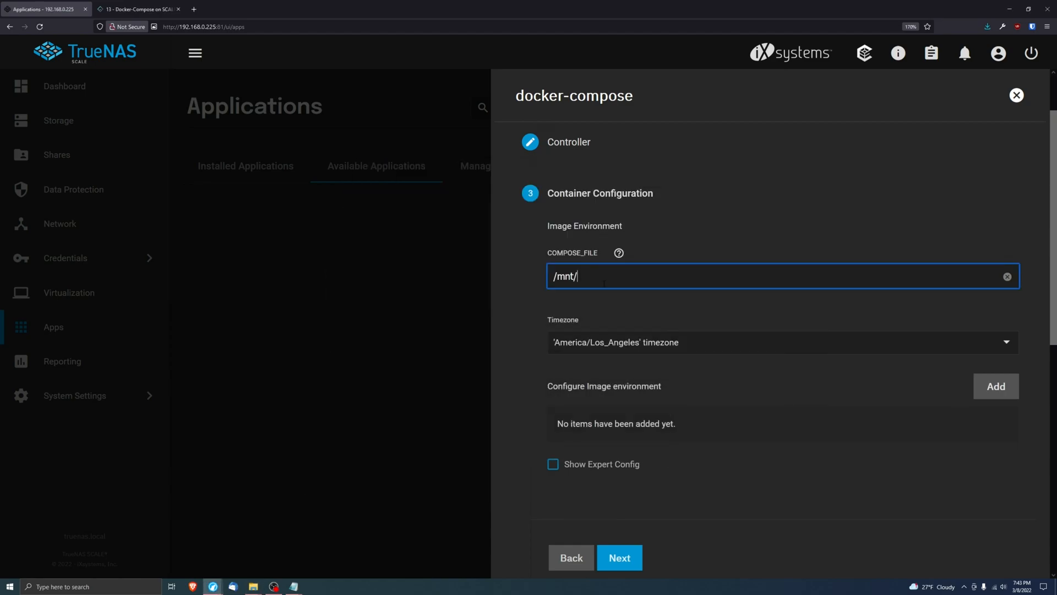
{"action": "type", "text": "tank/compose/ex"}
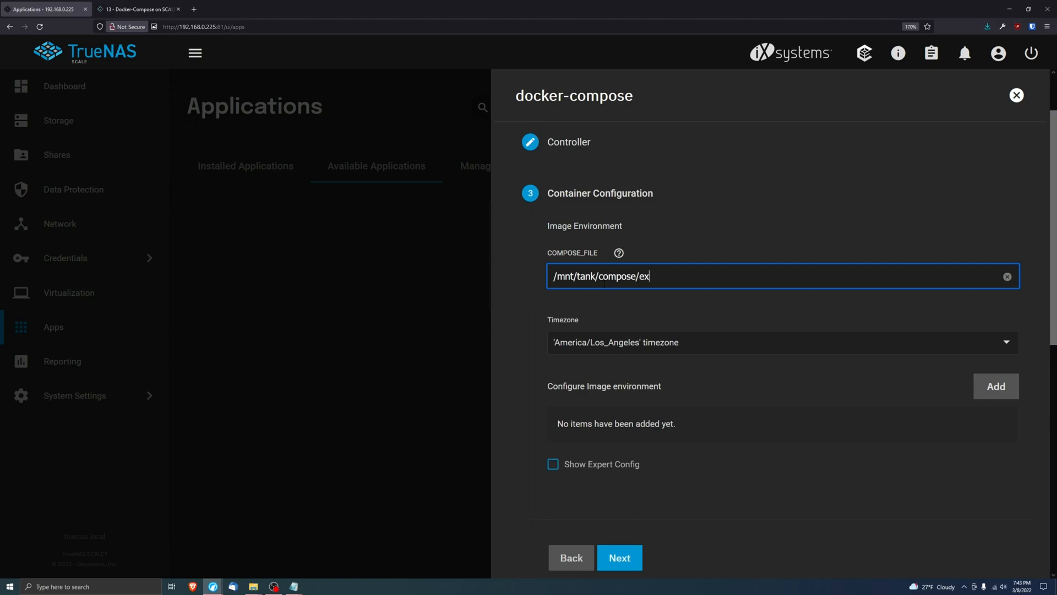
{"action": "type", "text": ".y"}
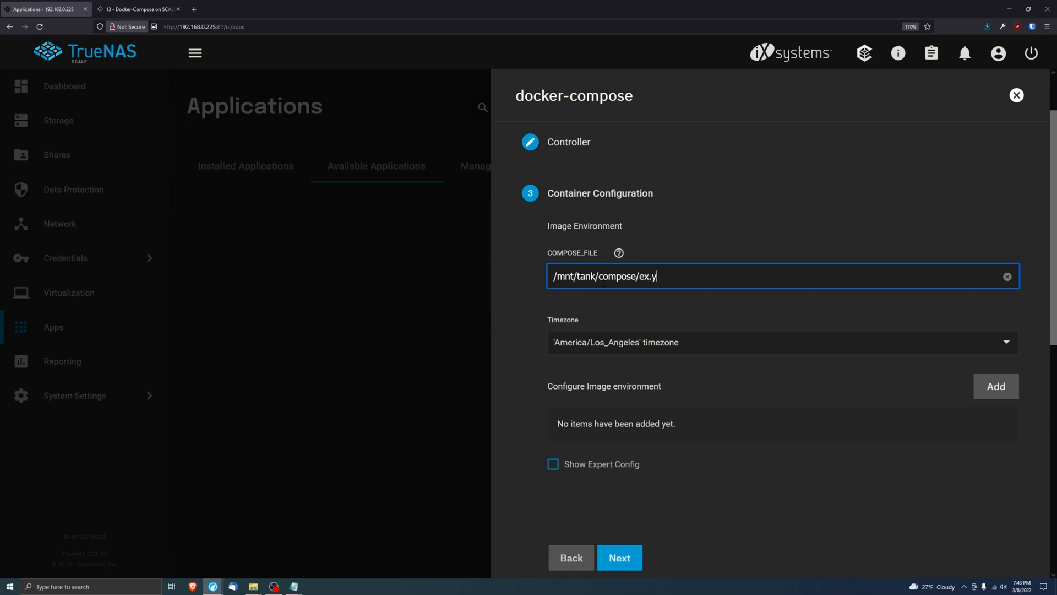
{"action": "type", "text": "aml"}
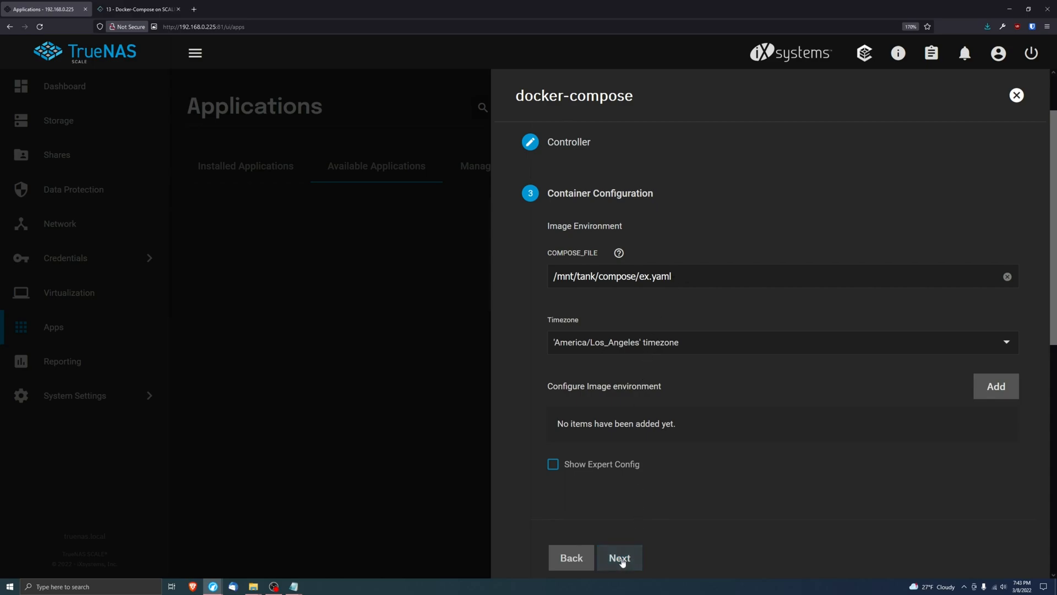
Step: Keep default Networking, Ingress and Security settings and submit portainer for deployment
{"action": "left_click", "coordinate": [619, 558]}
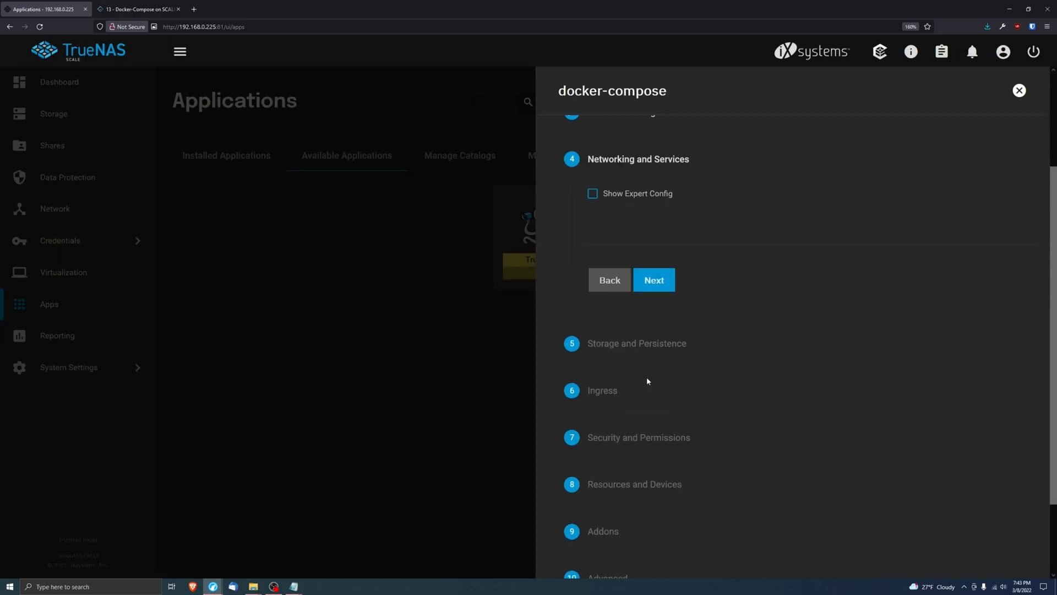
{"action": "left_click", "coordinate": [652, 279]}
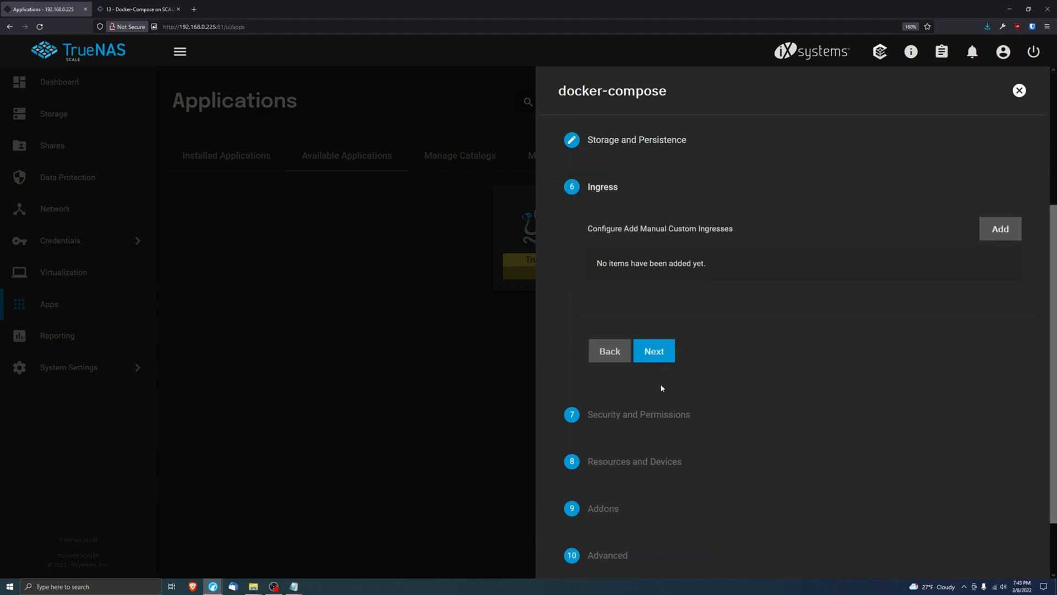
{"action": "left_click", "coordinate": [652, 351]}
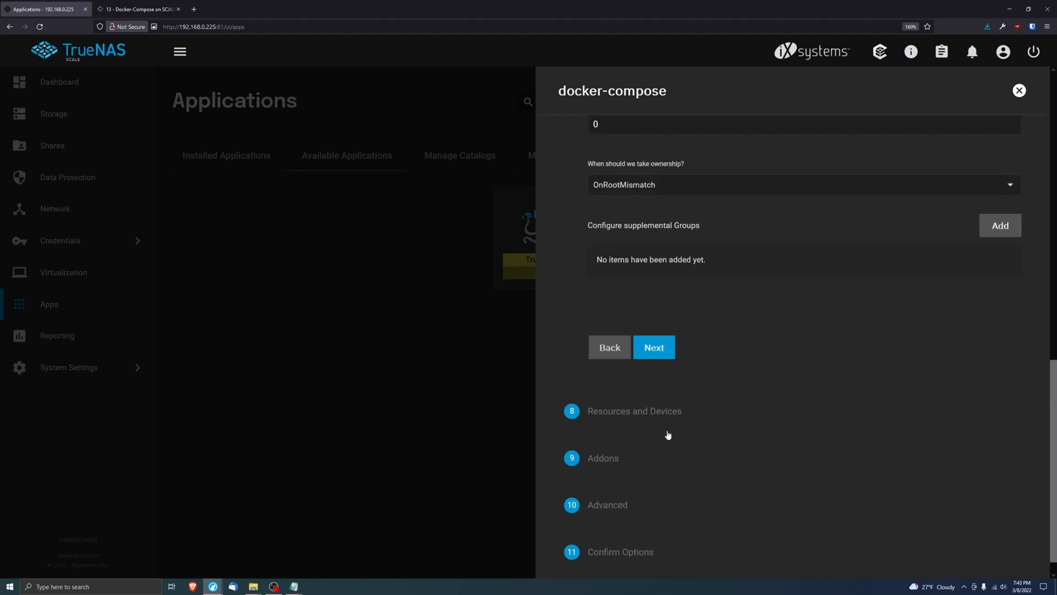
{"action": "left_click", "coordinate": [652, 347]}
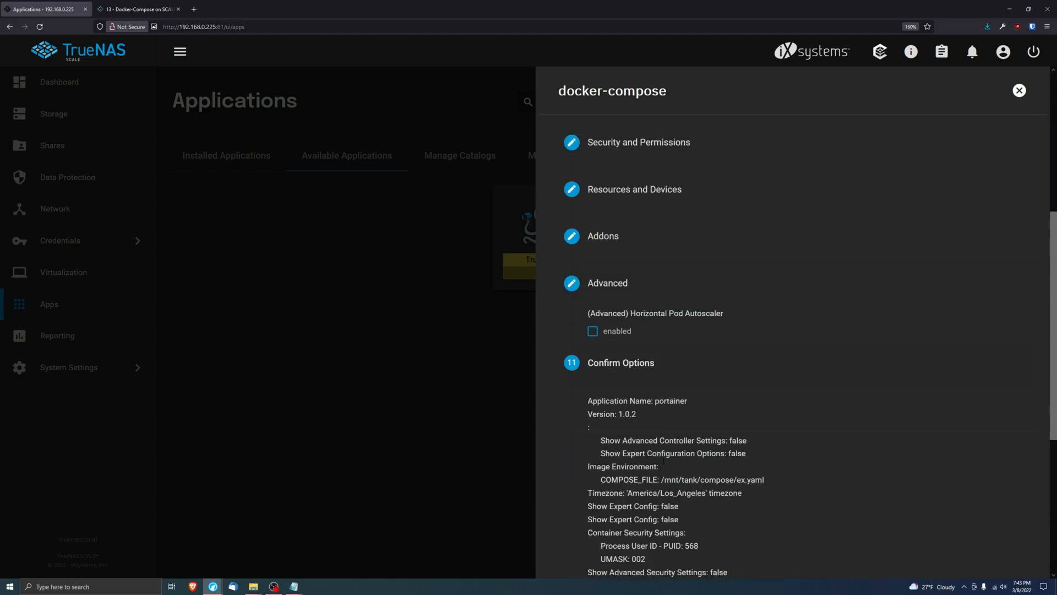
{"action": "left_click", "coordinate": [652, 514]}
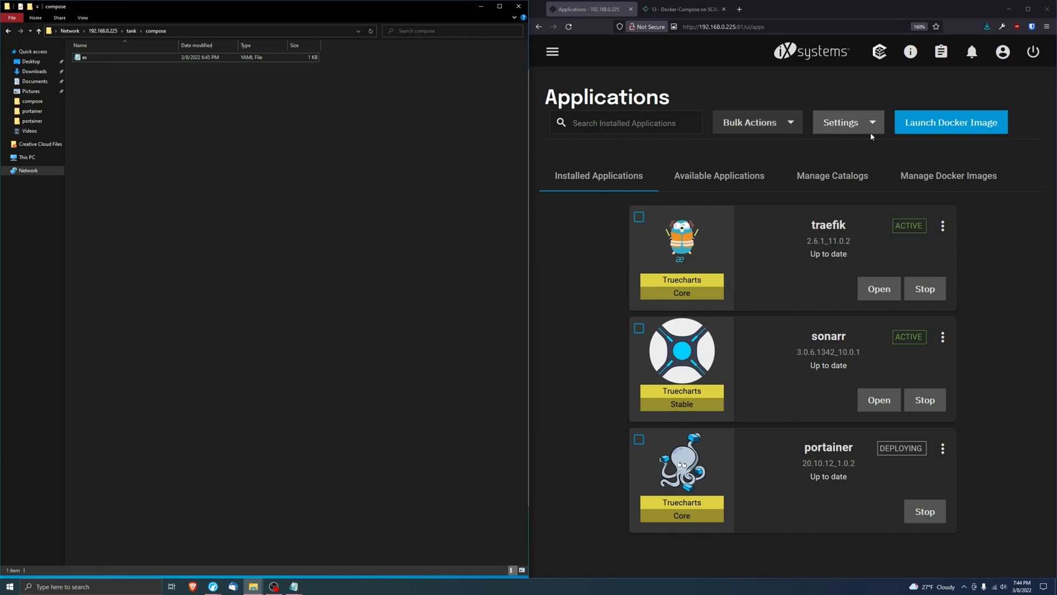
Step: Check the 'data' part of the compose file's volume path, then close Notepad
{"action": "double_click", "coordinate": [83, 57]}
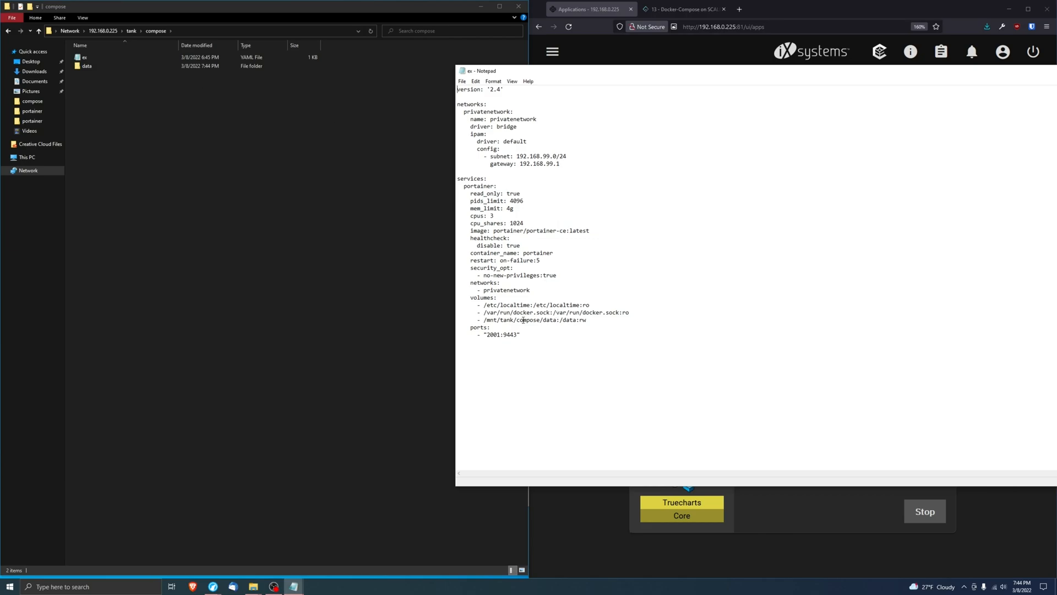
{"action": "double_click", "coordinate": [548, 320]}
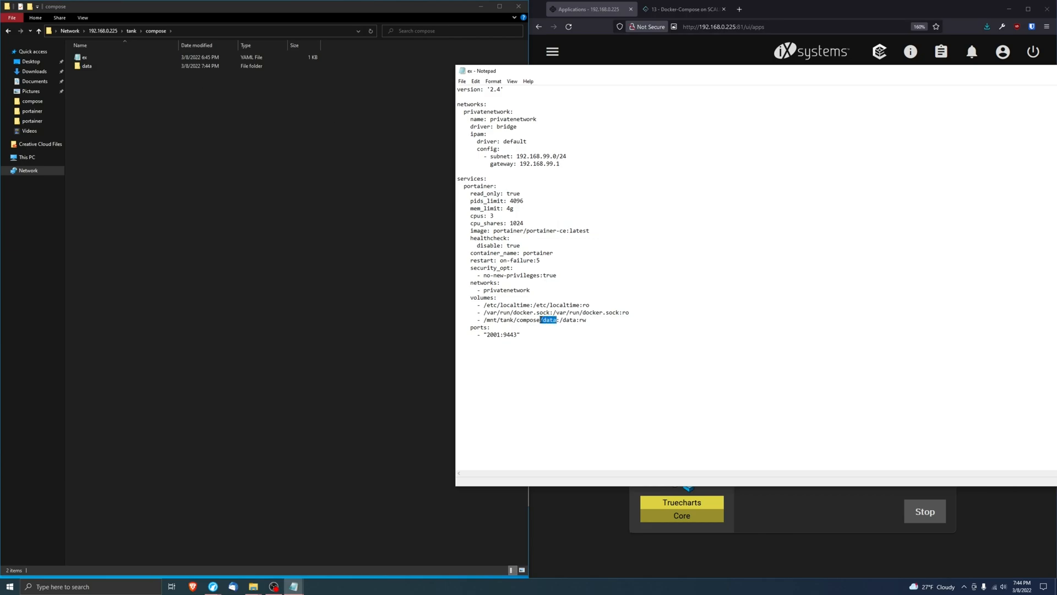
{"action": "left_click", "coordinate": [87, 66]}
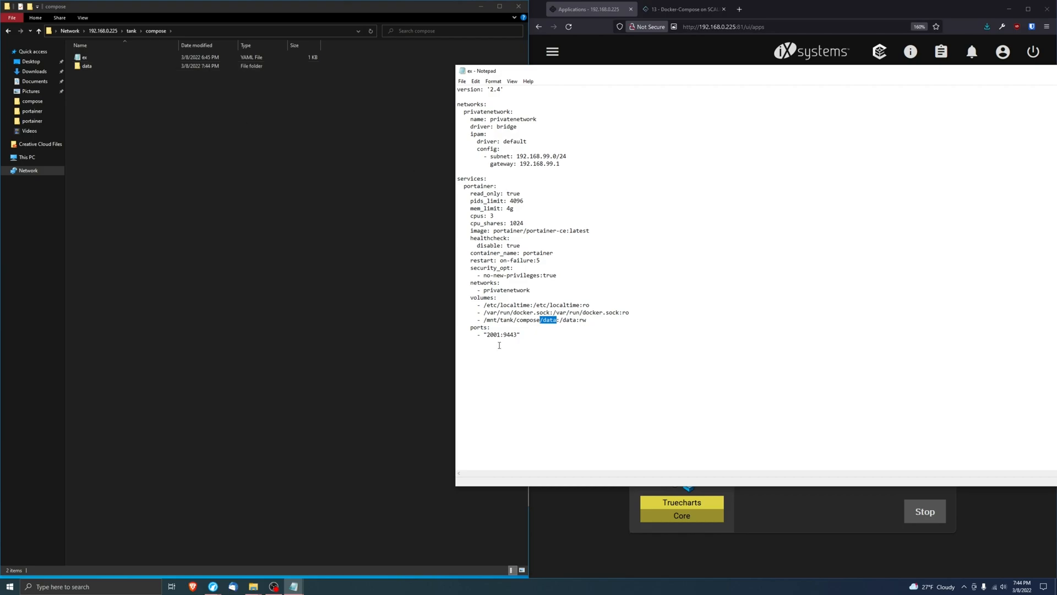
{"action": "double_click", "coordinate": [493, 334]}
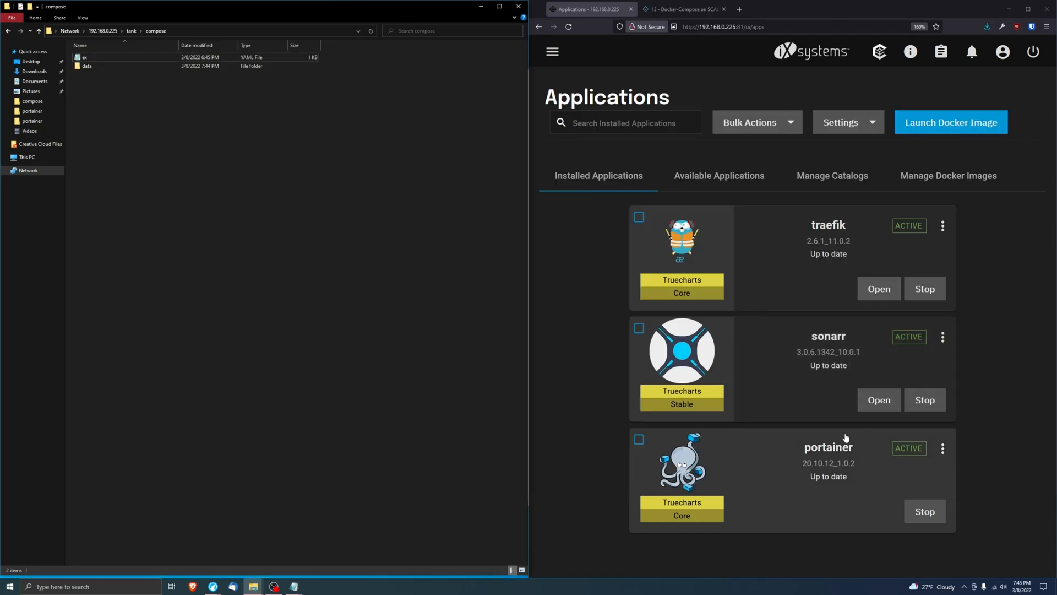
Step: Open the compose data folder to view Portainer's certs, portainer.key and portainer.pub
{"action": "left_click", "coordinate": [86, 67]}
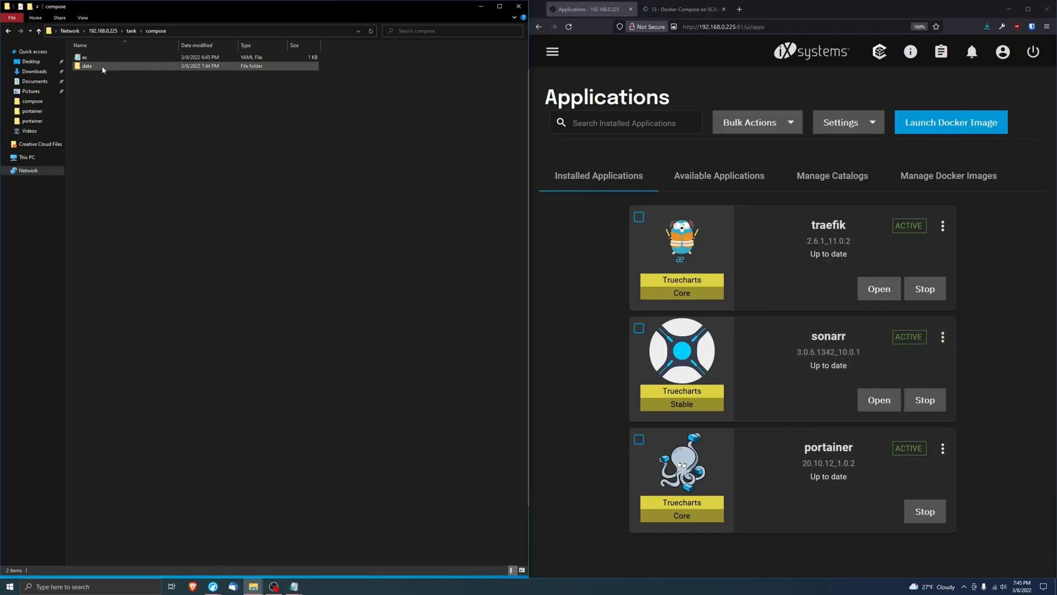
{"action": "double_click", "coordinate": [86, 66]}
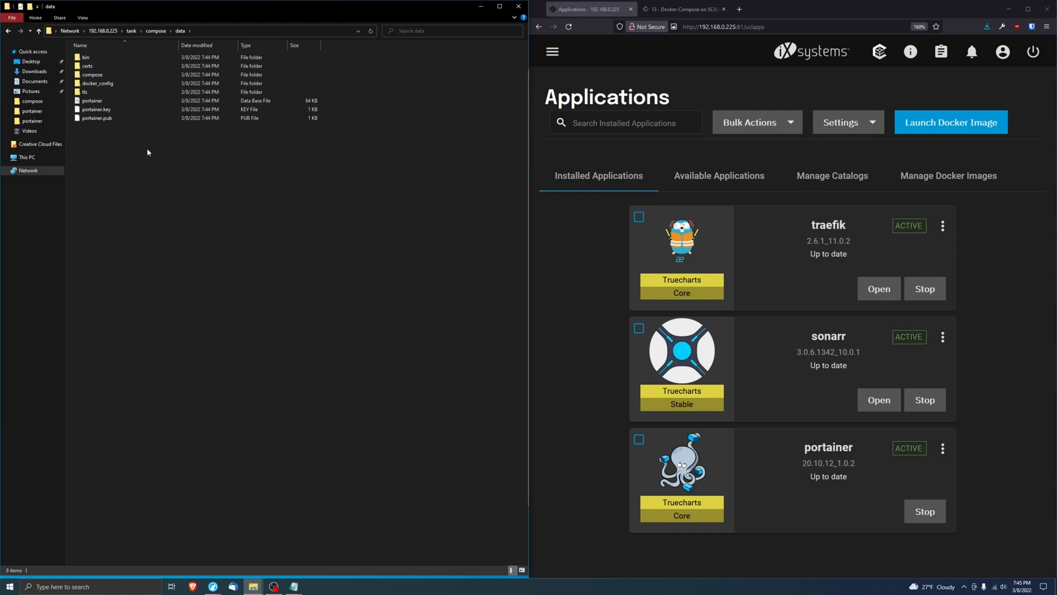
{"action": "mouse_move", "coordinate": [147, 152]}
{"action": "type", "text": "192.168.0.225:2001"}
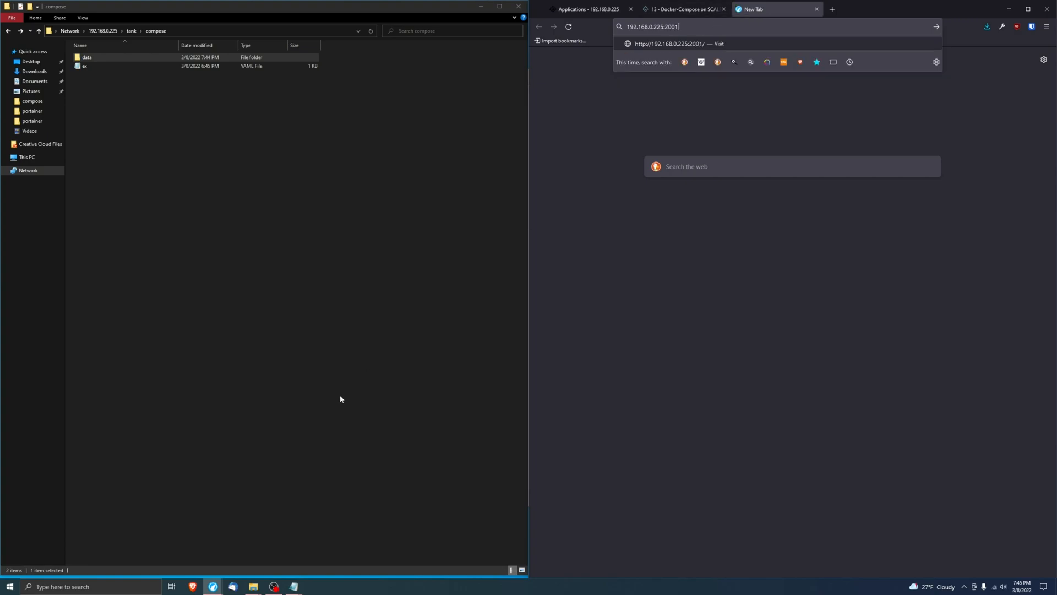
Step: Load 192.168.0.225:2001 in a new LibreWolf tab, reaching the certificate warning
{"action": "double_click", "coordinate": [83, 65]}
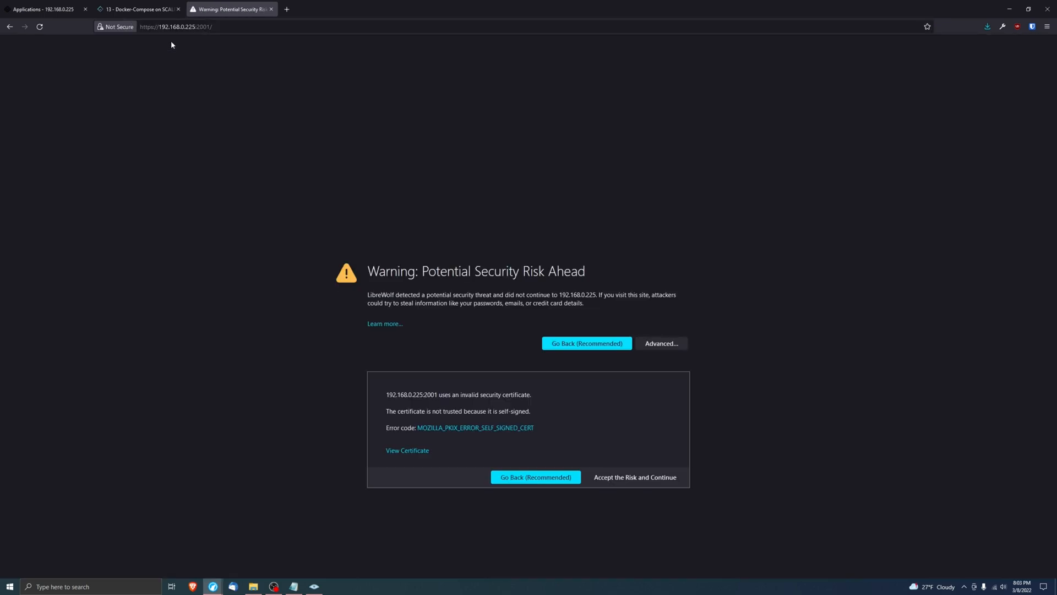
Step: Accept the self-signed certificate and create Portainer's root administrator account
{"action": "left_click", "coordinate": [634, 477]}
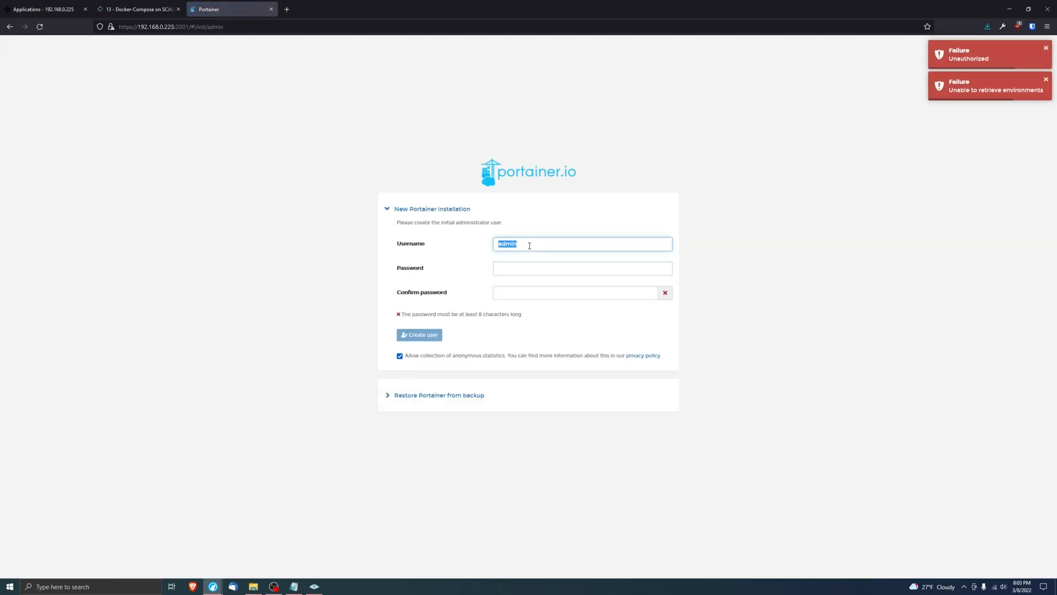
{"action": "type", "text": "roo"}
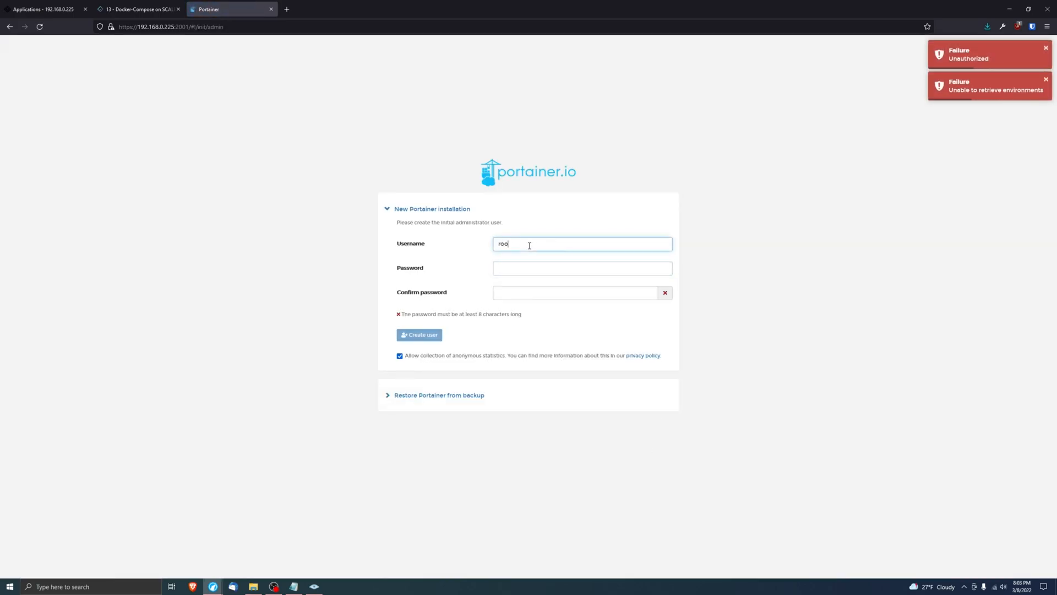
{"action": "left_click", "coordinate": [582, 267]}
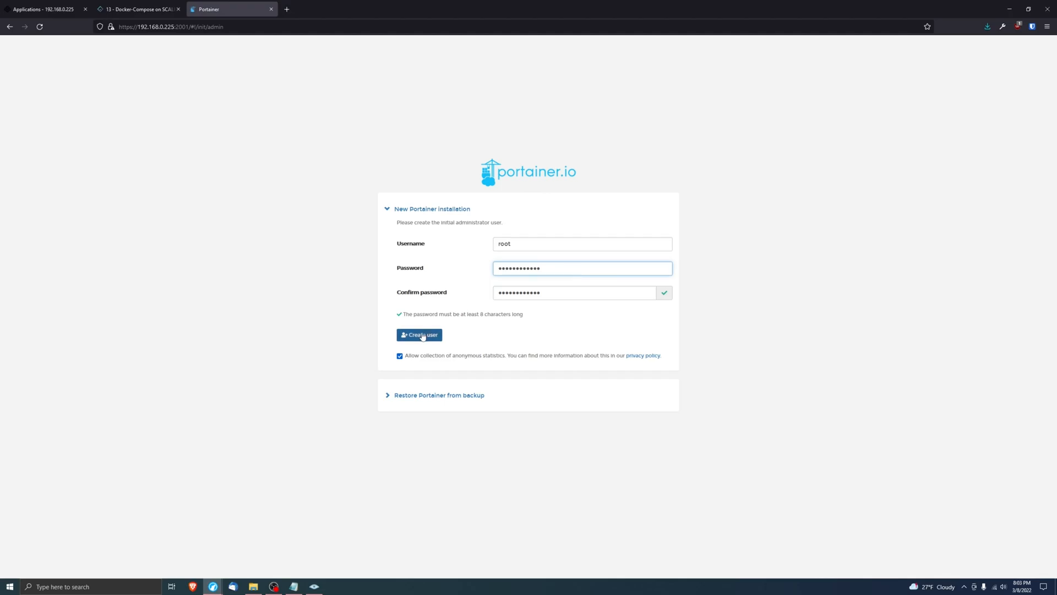
{"action": "left_click", "coordinate": [418, 335]}
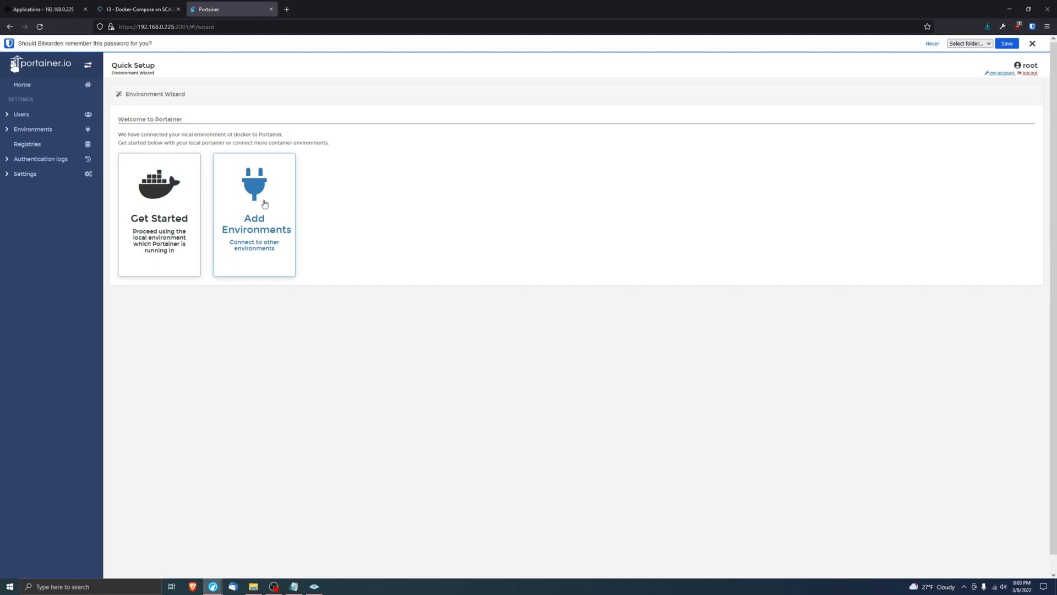
{"action": "left_click", "coordinate": [45, 9]}
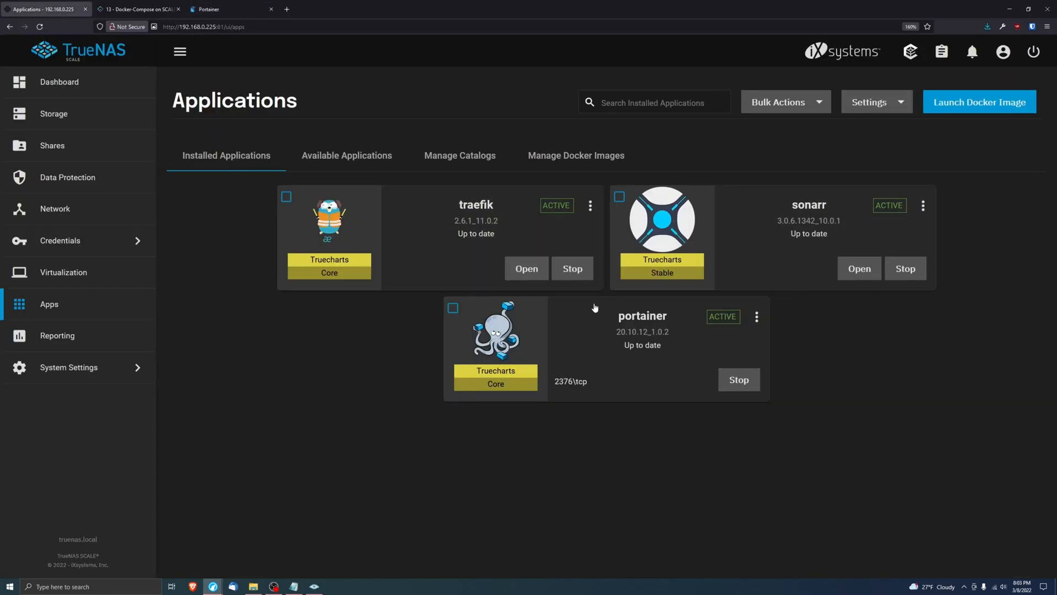
{"action": "mouse_move", "coordinate": [614, 305]}
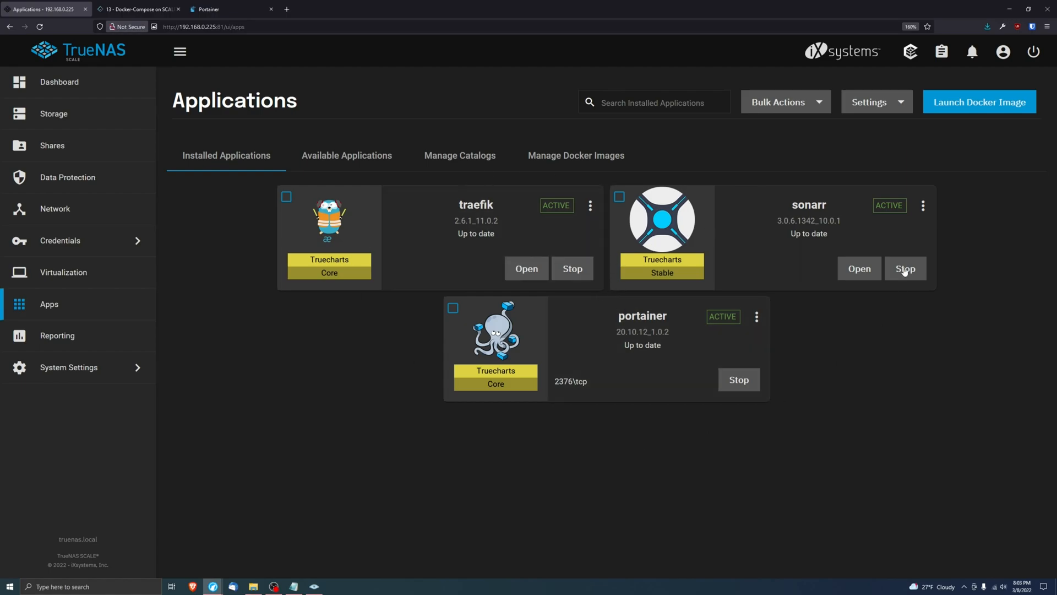
Step: Use the local environment and list its containers, showing portainer on 2001:9443
{"action": "left_click", "coordinate": [222, 9]}
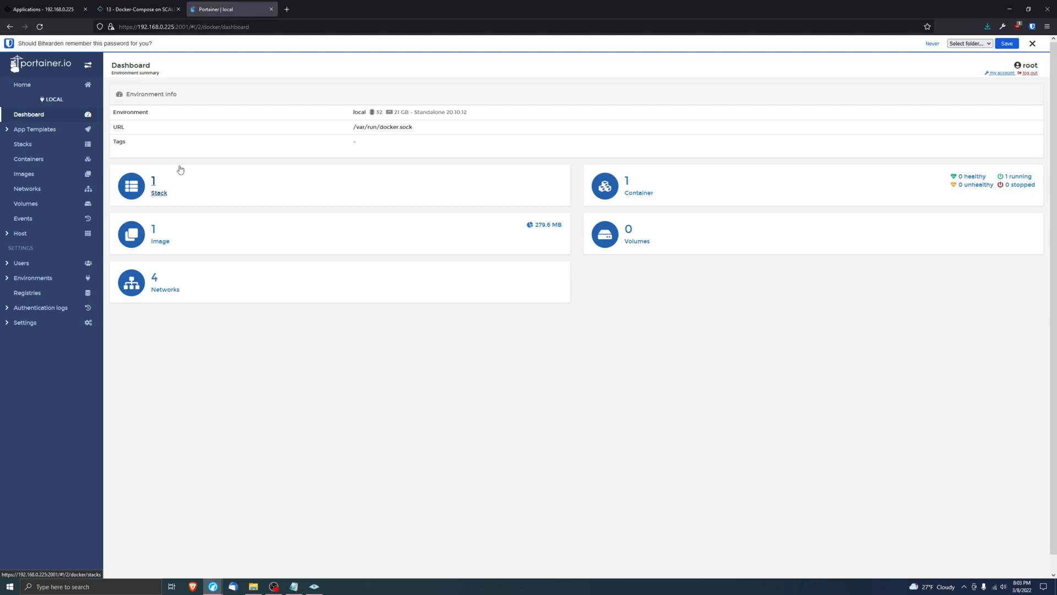
{"action": "left_click", "coordinate": [28, 158]}
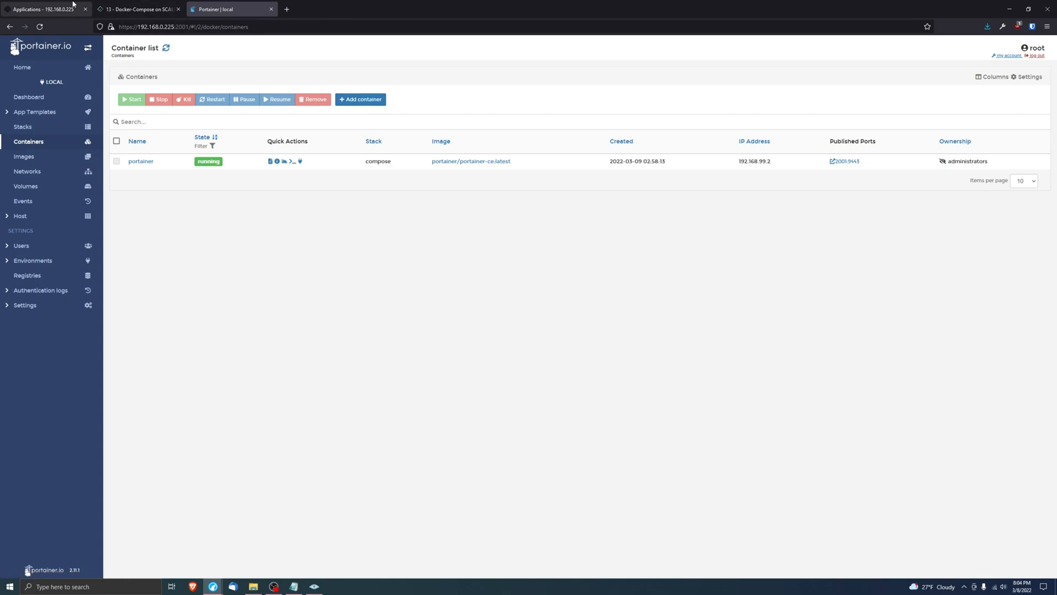
{"action": "left_click", "coordinate": [44, 8]}
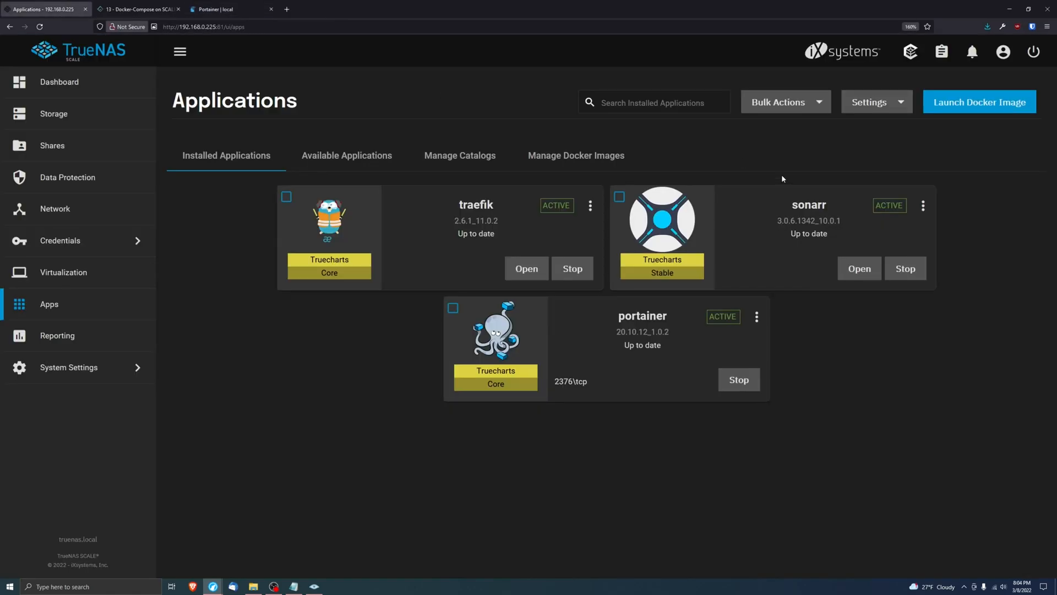
{"action": "left_click", "coordinate": [347, 156]}
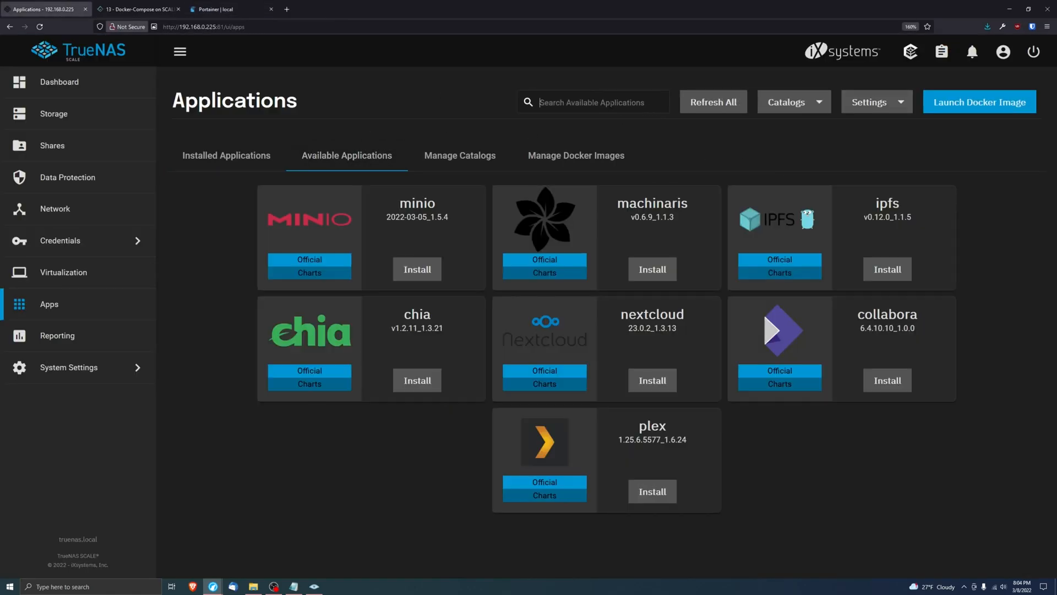
{"action": "type", "text": "ext"}
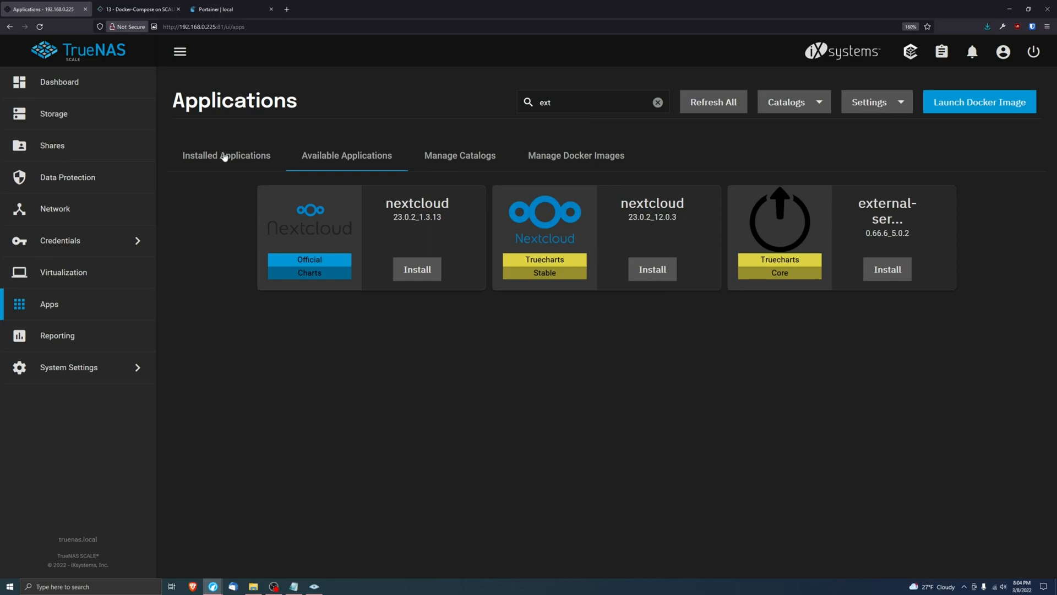
{"action": "left_click", "coordinate": [226, 155]}
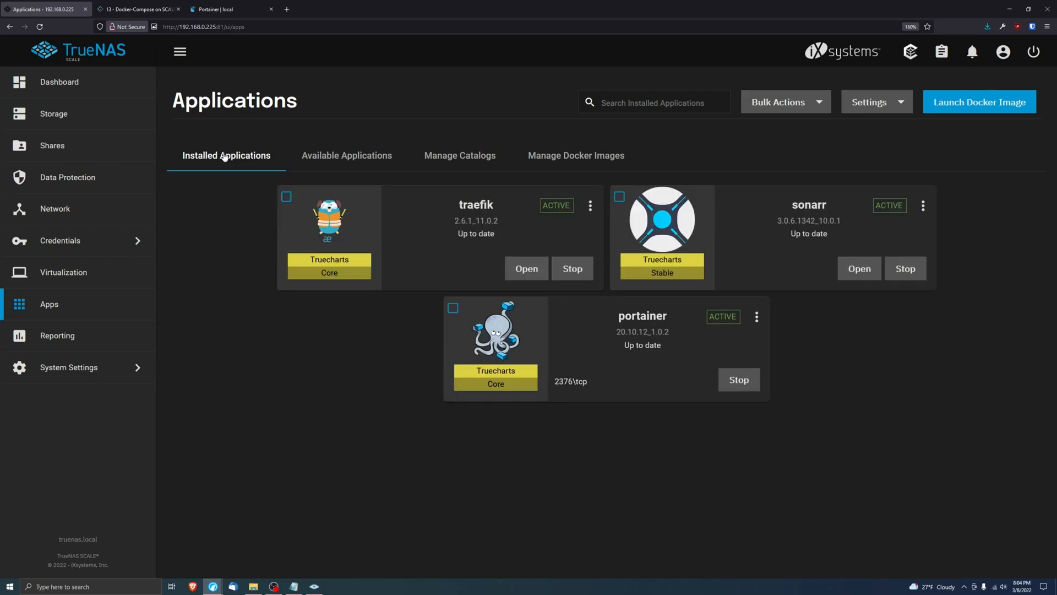
{"action": "left_click", "coordinate": [223, 9]}
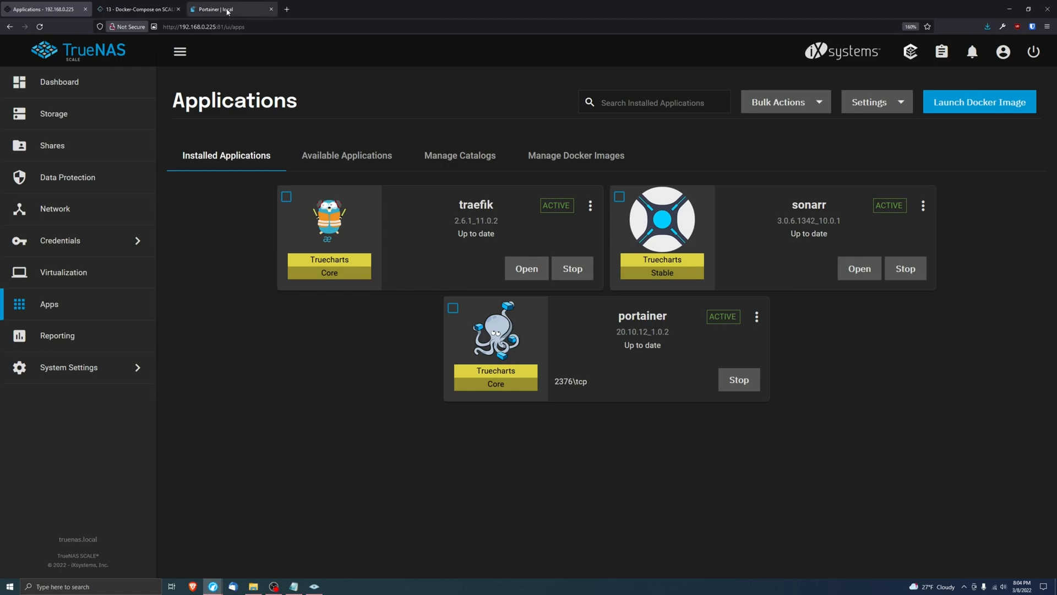
{"action": "mouse_move", "coordinate": [691, 224]}
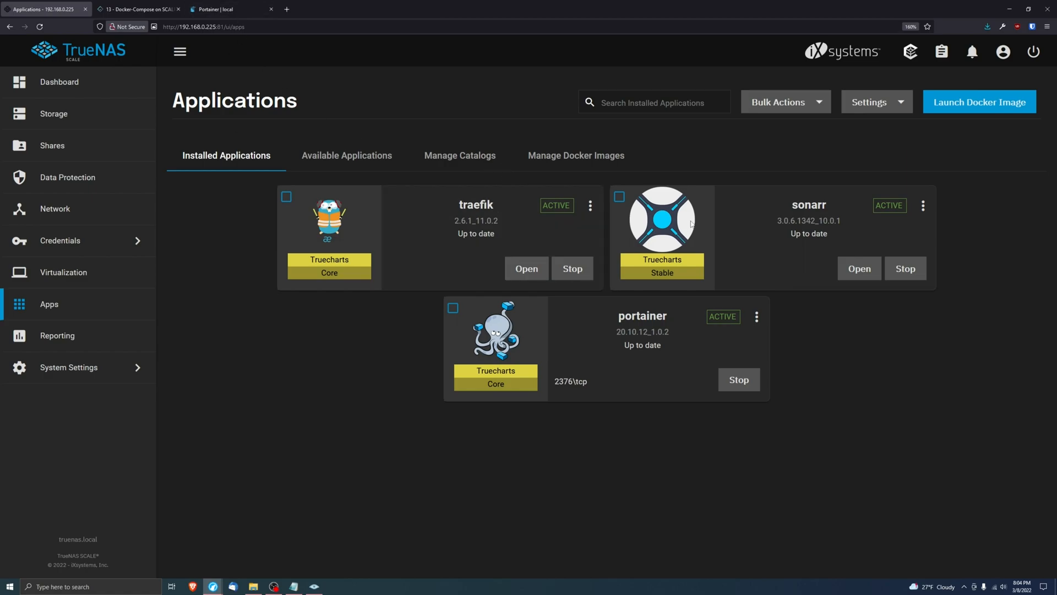
{"action": "mouse_move", "coordinate": [708, 280]}
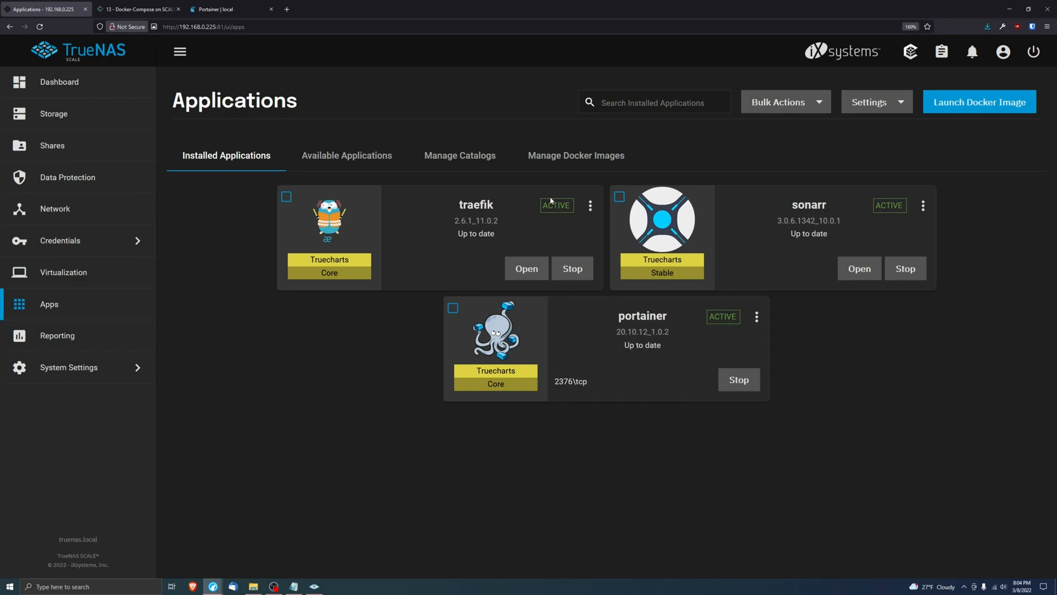
{"action": "mouse_move", "coordinate": [553, 204]}
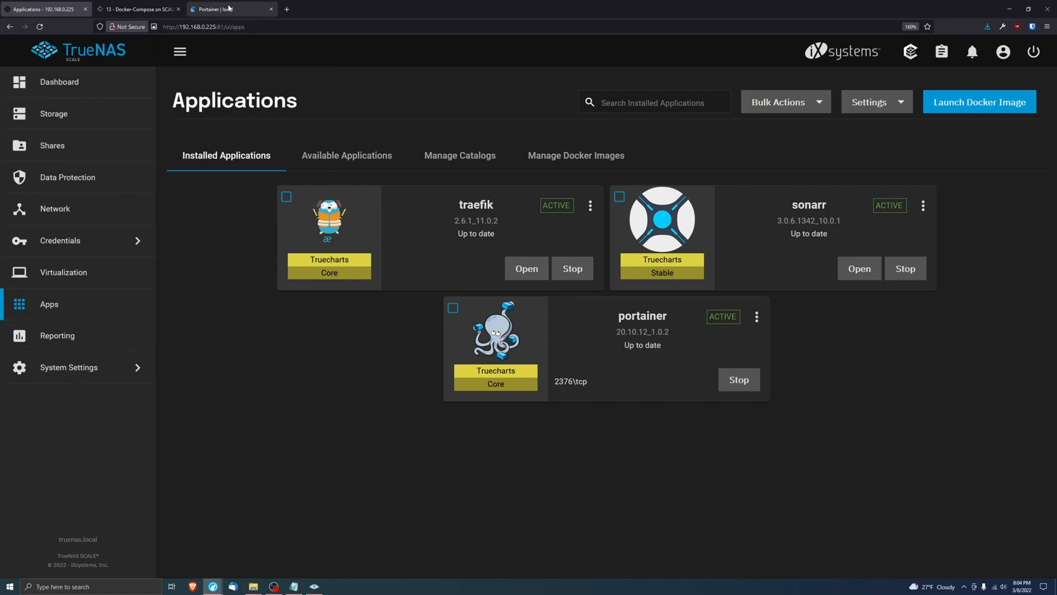
{"action": "mouse_move", "coordinate": [229, 9]}
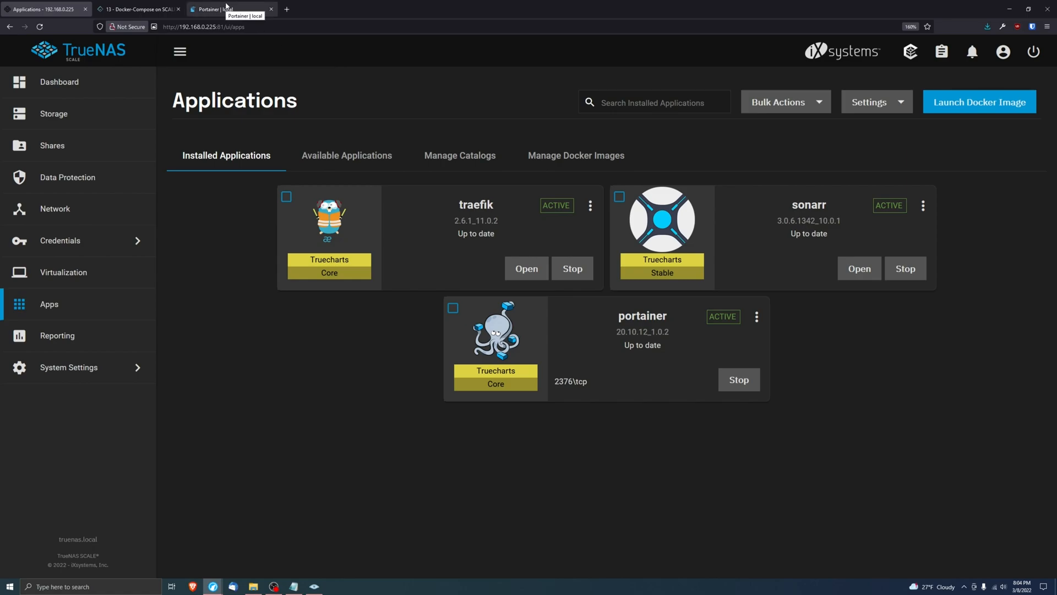
Step: Return to the Portainer | local tab with the container list
{"action": "left_click", "coordinate": [229, 9]}
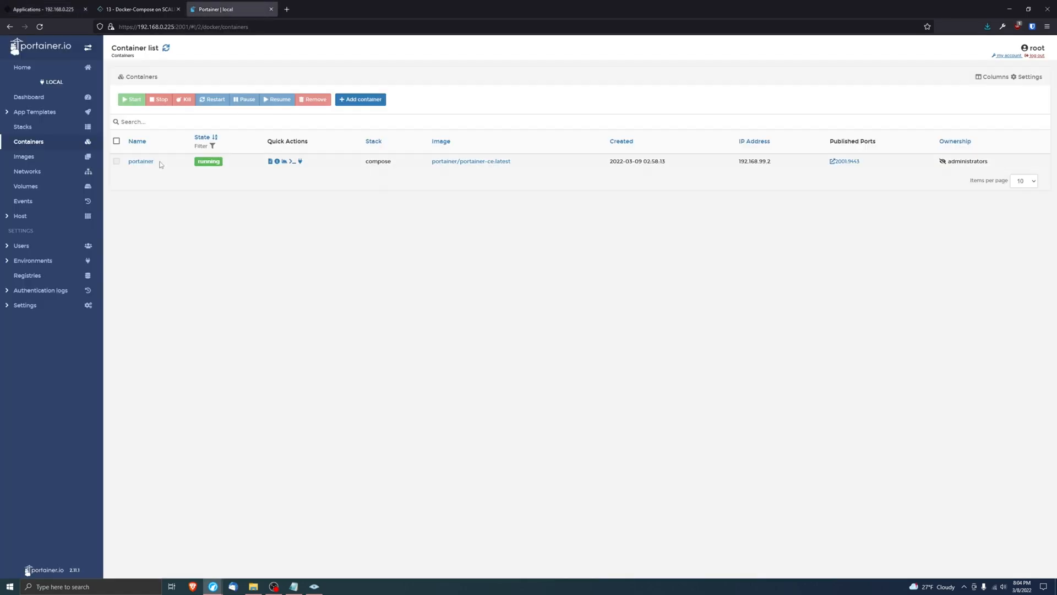
Step: Deploy container arch from dcsunset/archlinux-vnc on port 6080, restart policy Unless stopped
{"action": "left_click", "coordinate": [361, 99]}
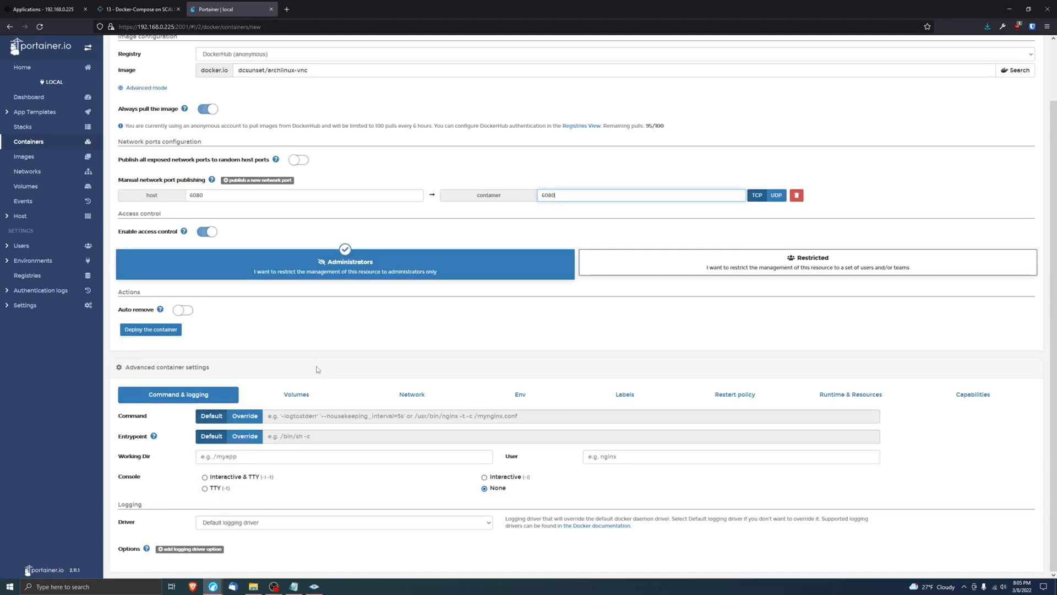
{"action": "left_click", "coordinate": [411, 394]}
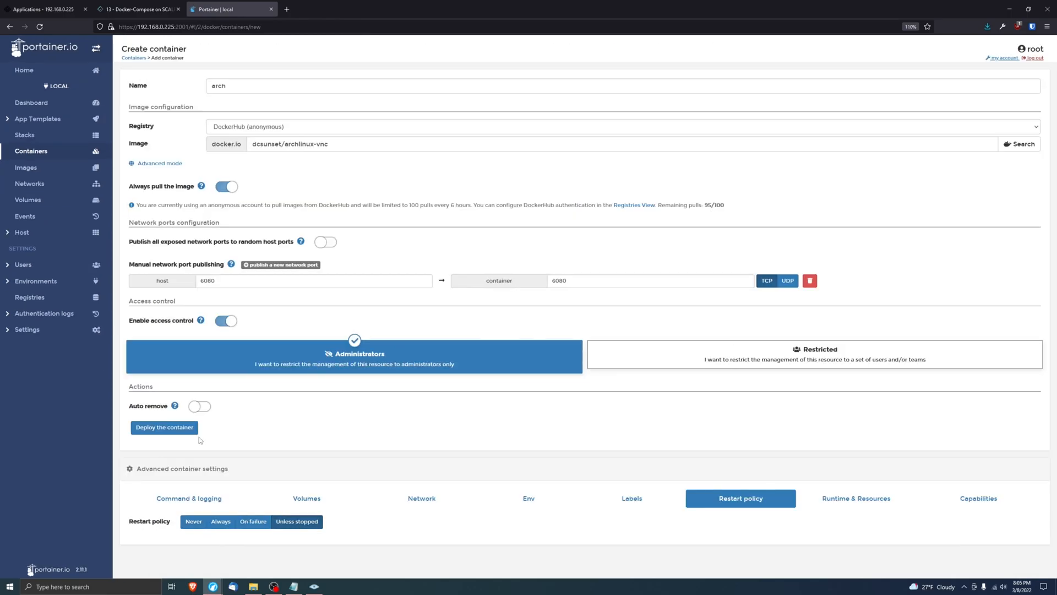
{"action": "left_click", "coordinate": [164, 427]}
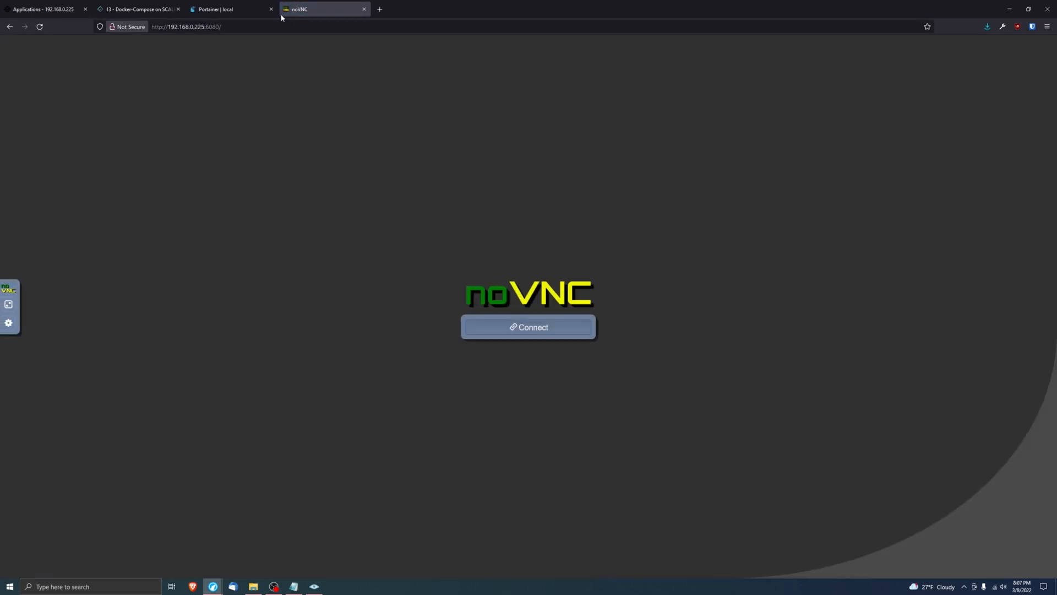
Step: Connect noVNC to the Arch desktop with remote resizing scaling, then return to Portainer
{"action": "left_click", "coordinate": [528, 327]}
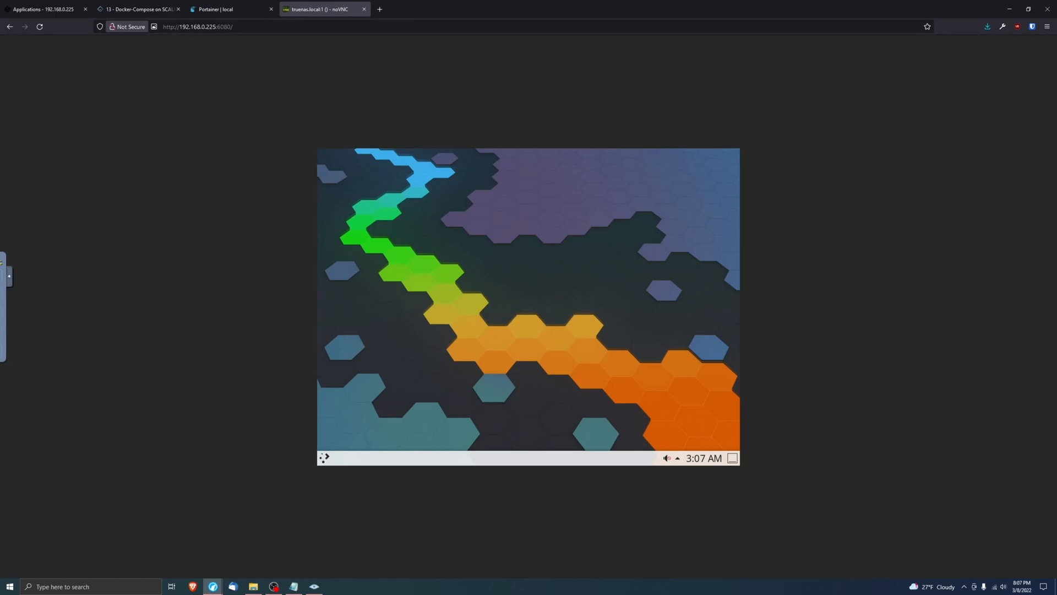
{"action": "left_click", "coordinate": [9, 275]}
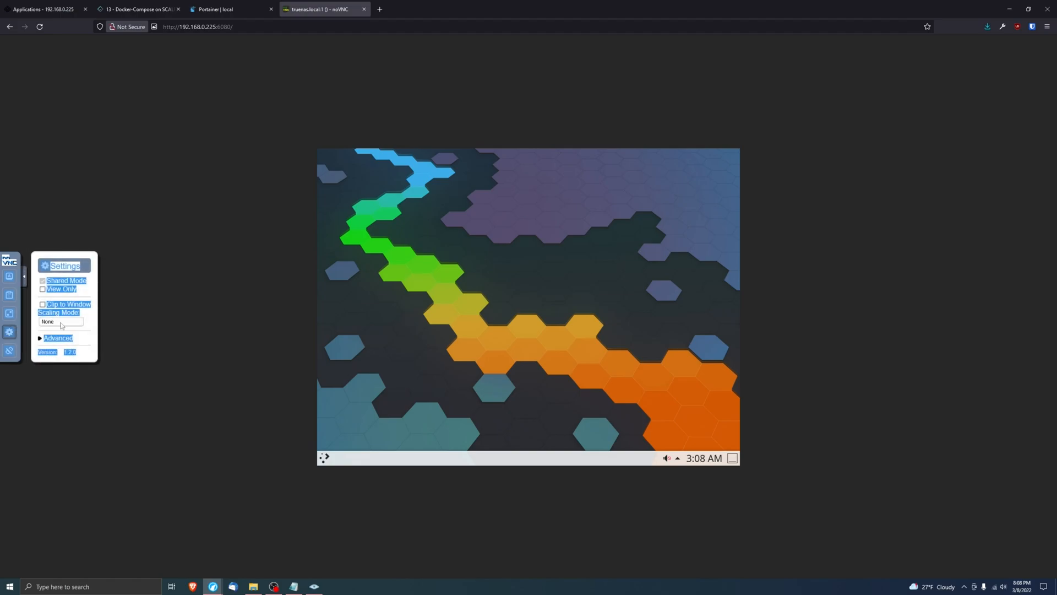
{"action": "left_click", "coordinate": [61, 321]}
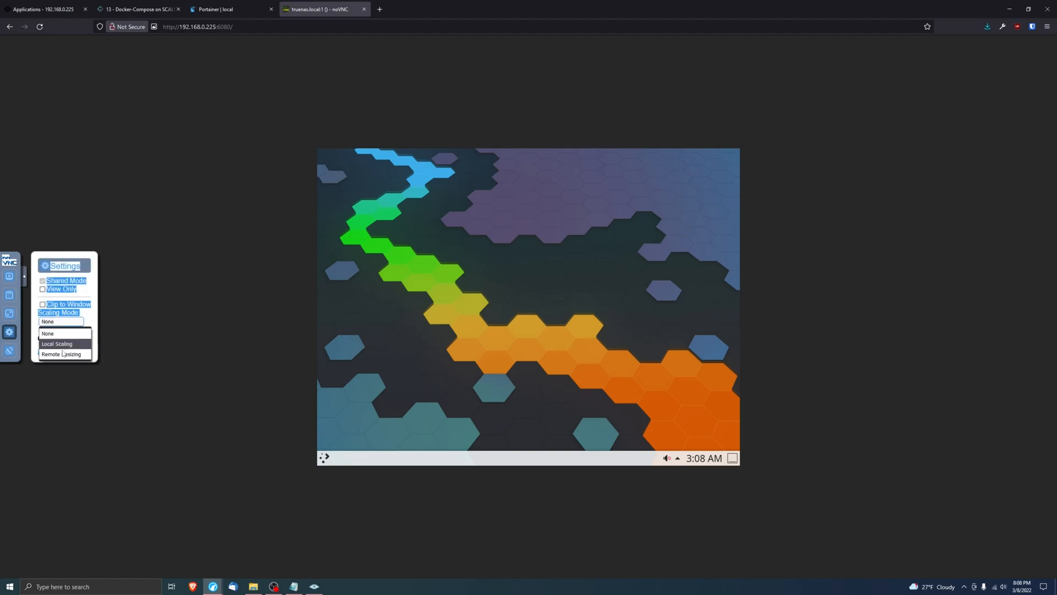
{"action": "left_click", "coordinate": [62, 354]}
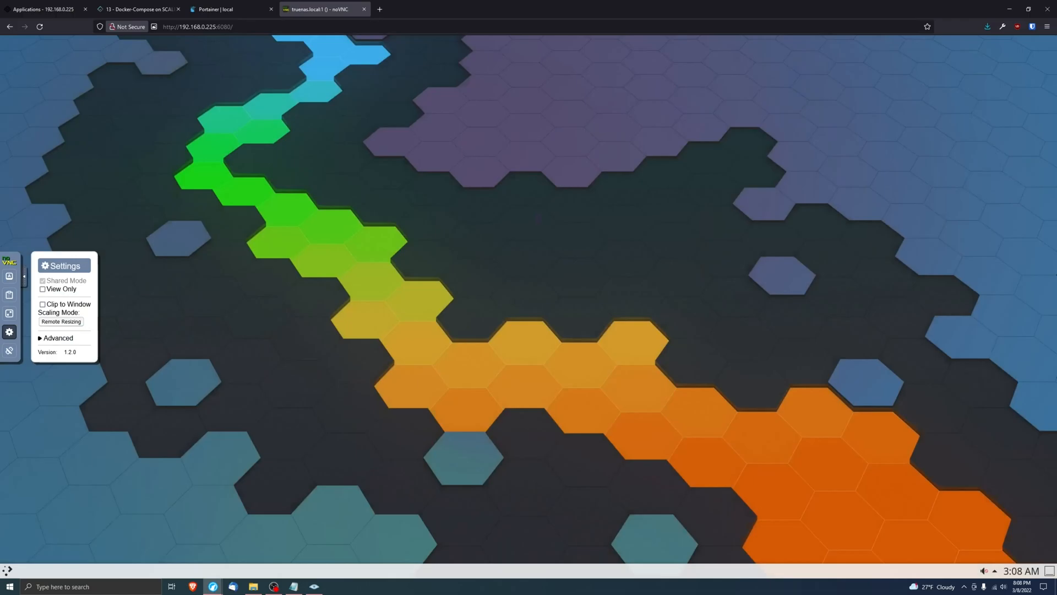
{"action": "left_click", "coordinate": [229, 9]}
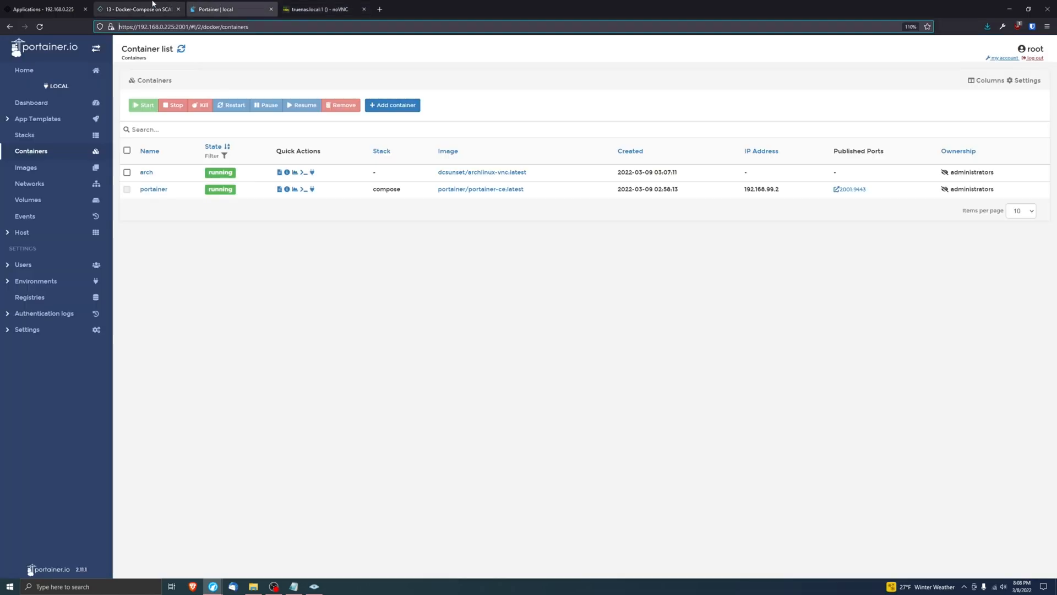
Step: Review the arch container's 6080 port mapping and host networking with hostname truenas.local
{"action": "left_click", "coordinate": [139, 9]}
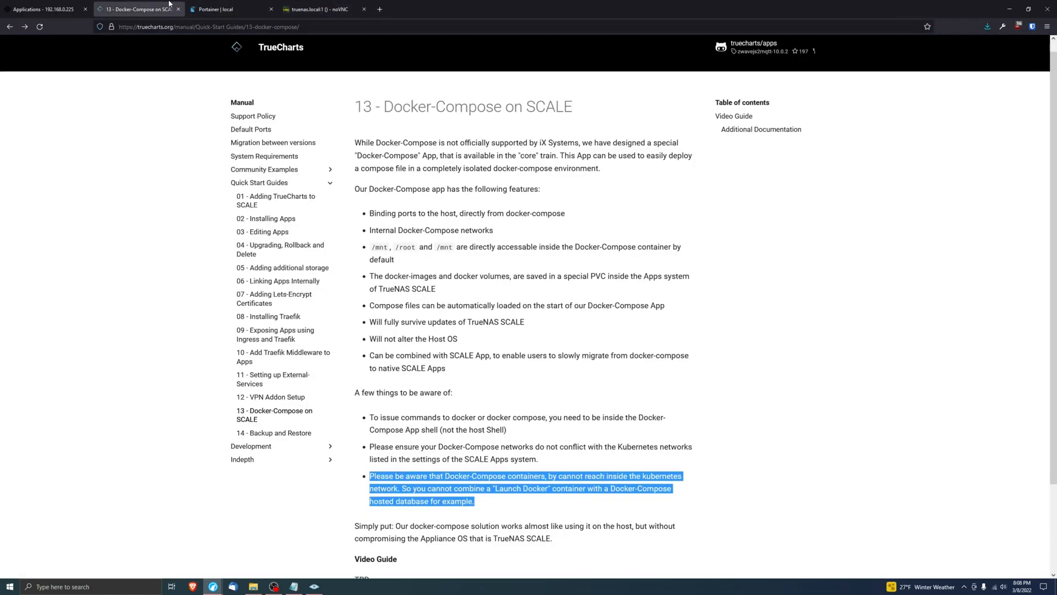
{"action": "left_click", "coordinate": [226, 9]}
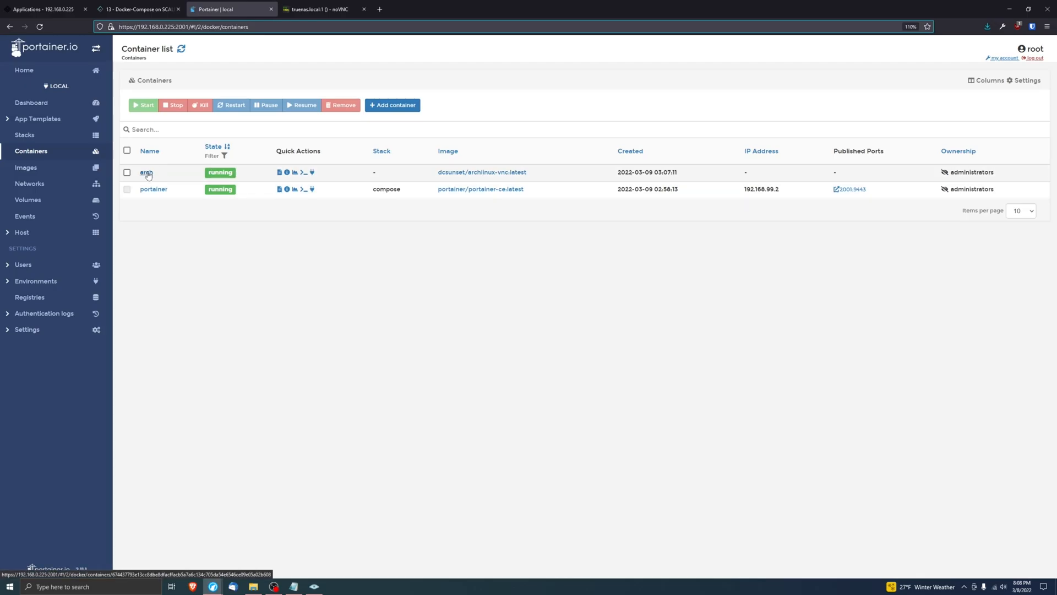
{"action": "left_click", "coordinate": [145, 172]}
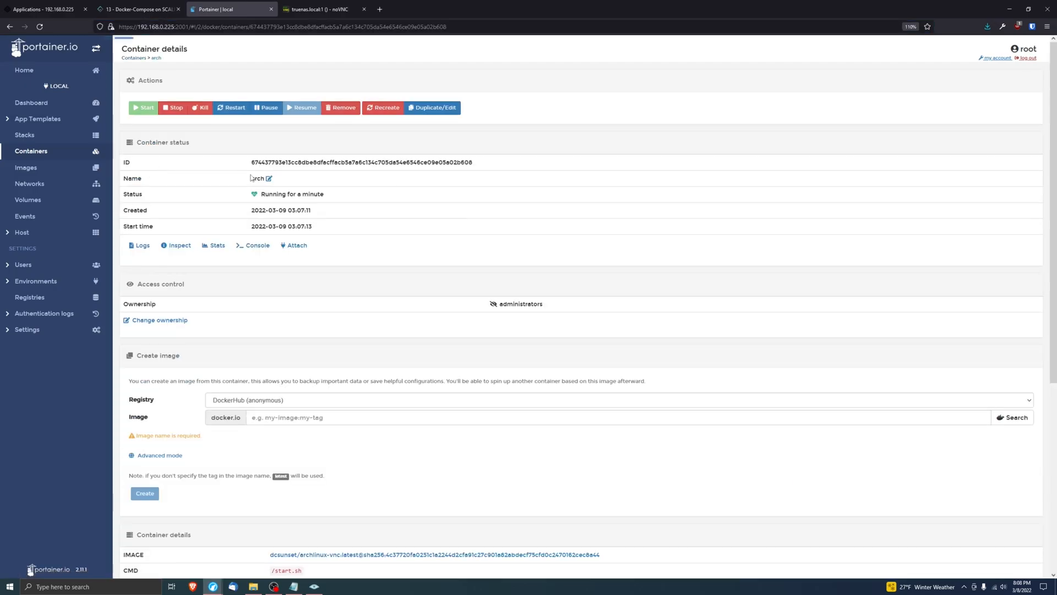
{"action": "scroll", "scroll_direction": "down", "scroll_amount": 3}
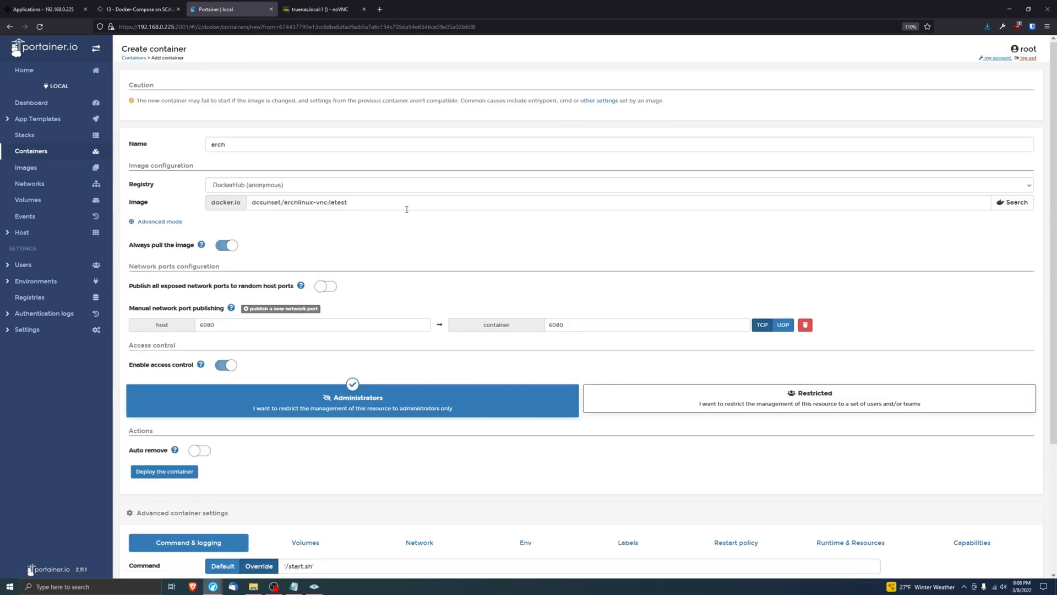
{"action": "scroll", "scroll_direction": "down", "scroll_amount": 3}
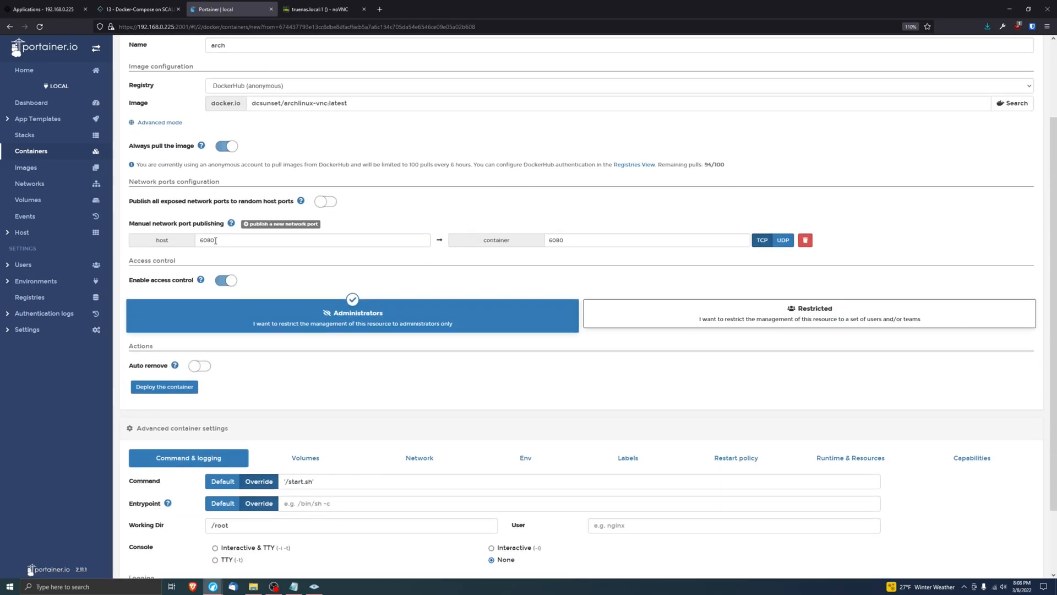
{"action": "scroll", "scroll_direction": "down", "scroll_amount": 3}
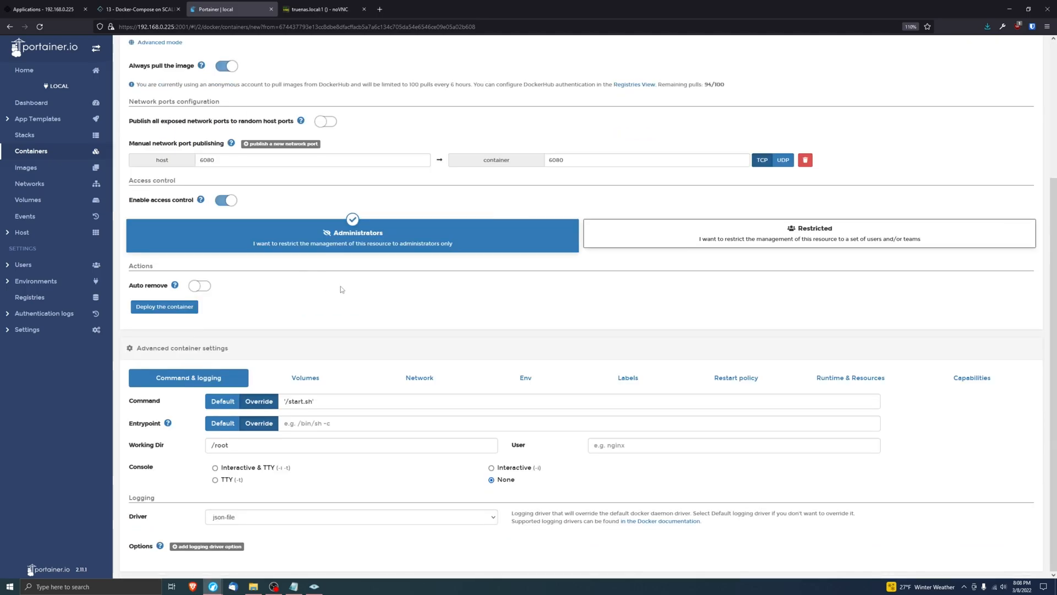
{"action": "left_click", "coordinate": [419, 378]}
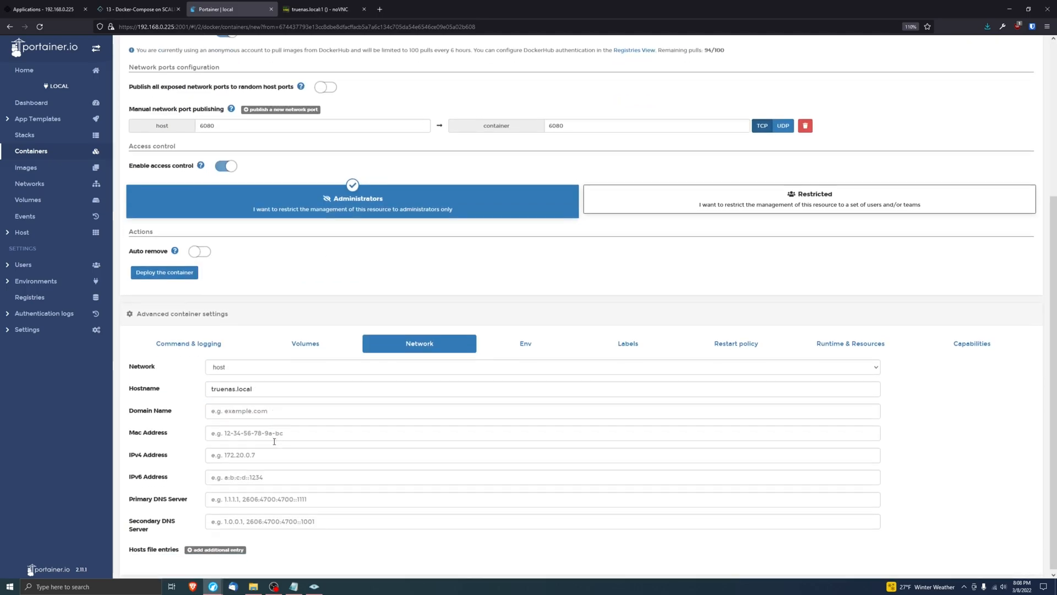
{"action": "scroll", "scroll_direction": "down", "scroll_amount": 3}
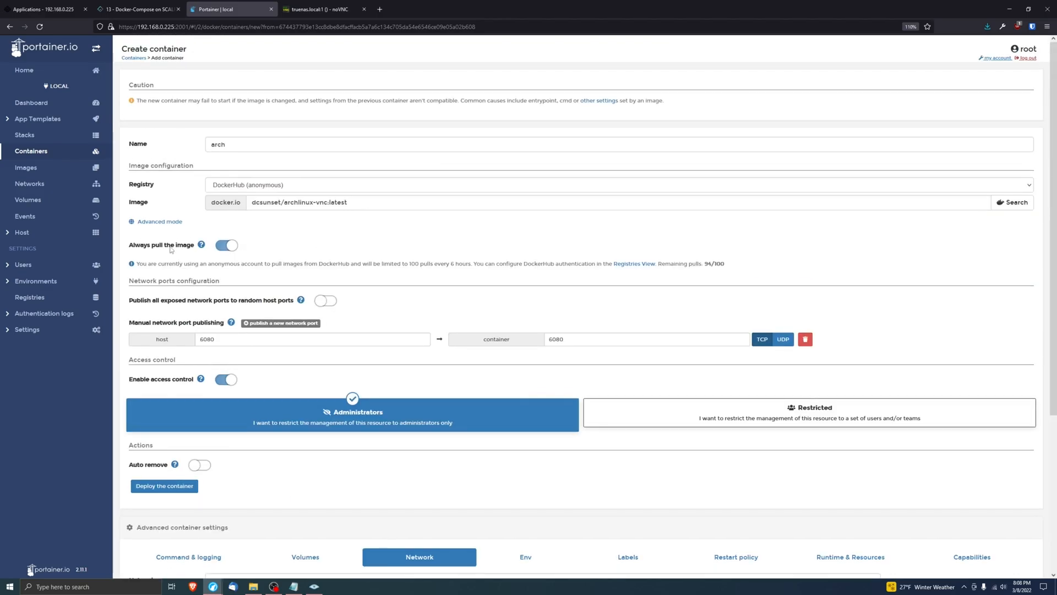
{"action": "left_click", "coordinate": [44, 9]}
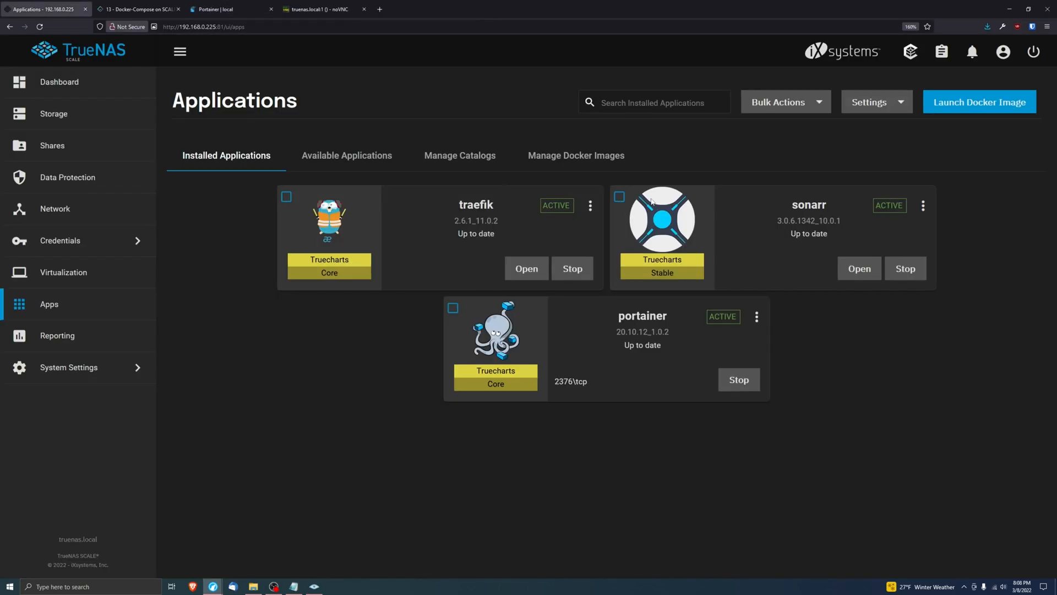
Step: Find the external-service app and start installing it under the name arch
{"action": "left_click", "coordinate": [346, 156]}
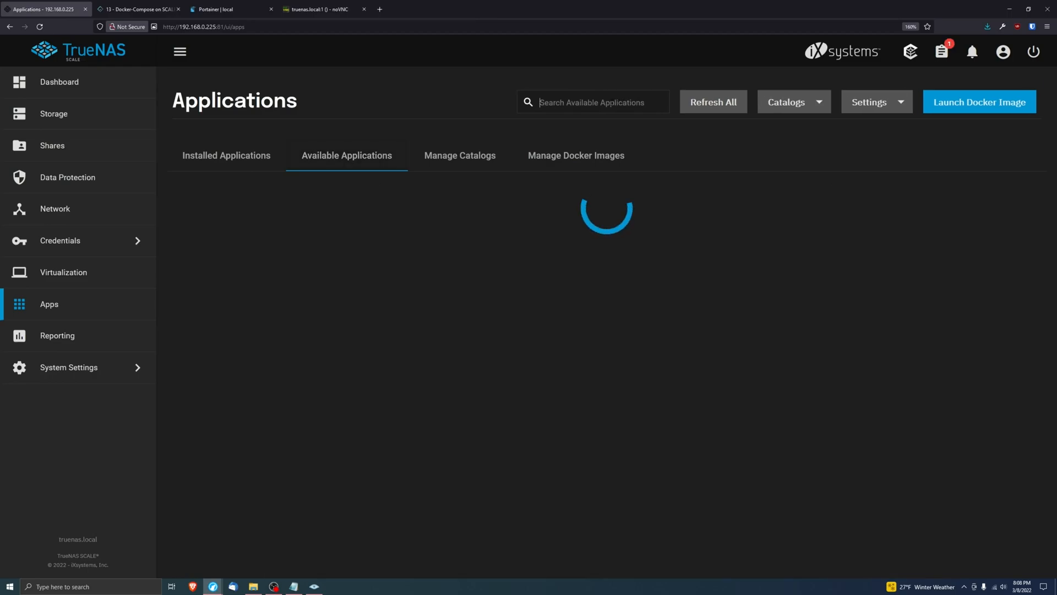
{"action": "type", "text": "exter"}
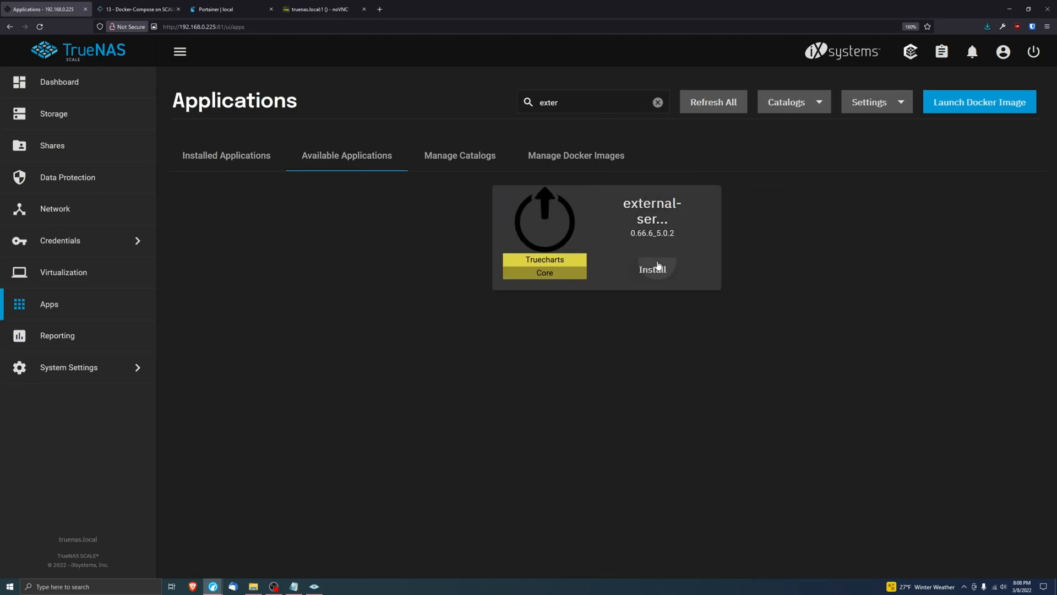
{"action": "left_click", "coordinate": [652, 270]}
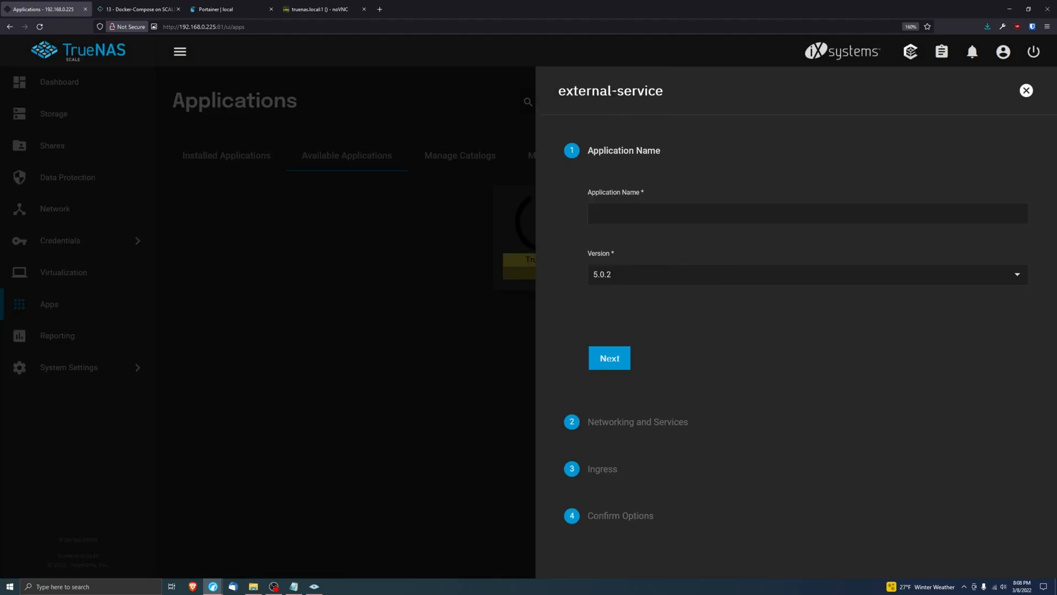
{"action": "left_click", "coordinate": [806, 213]}
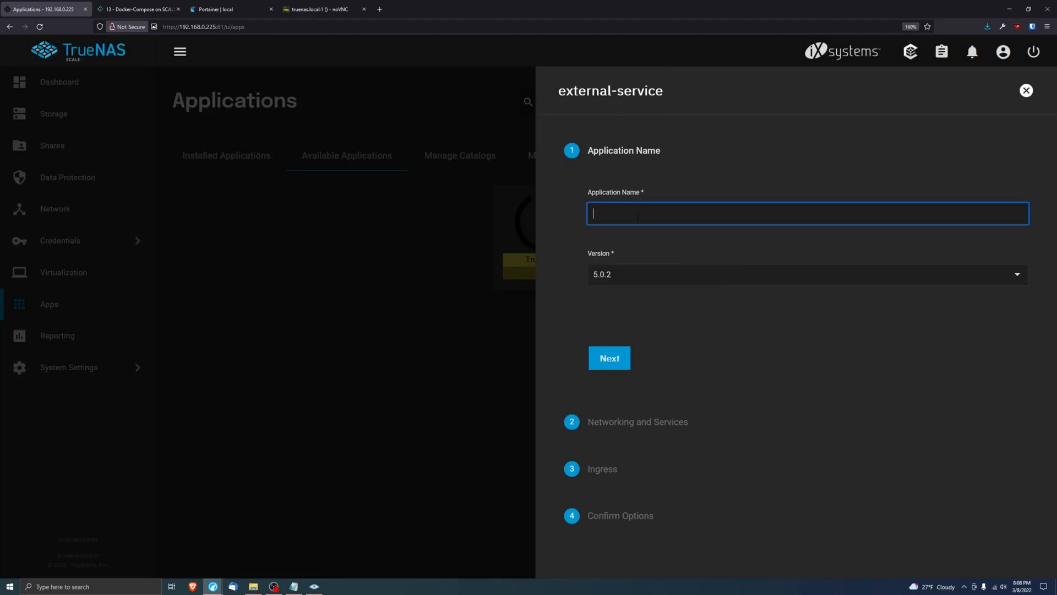
{"action": "type", "text": "arch"}
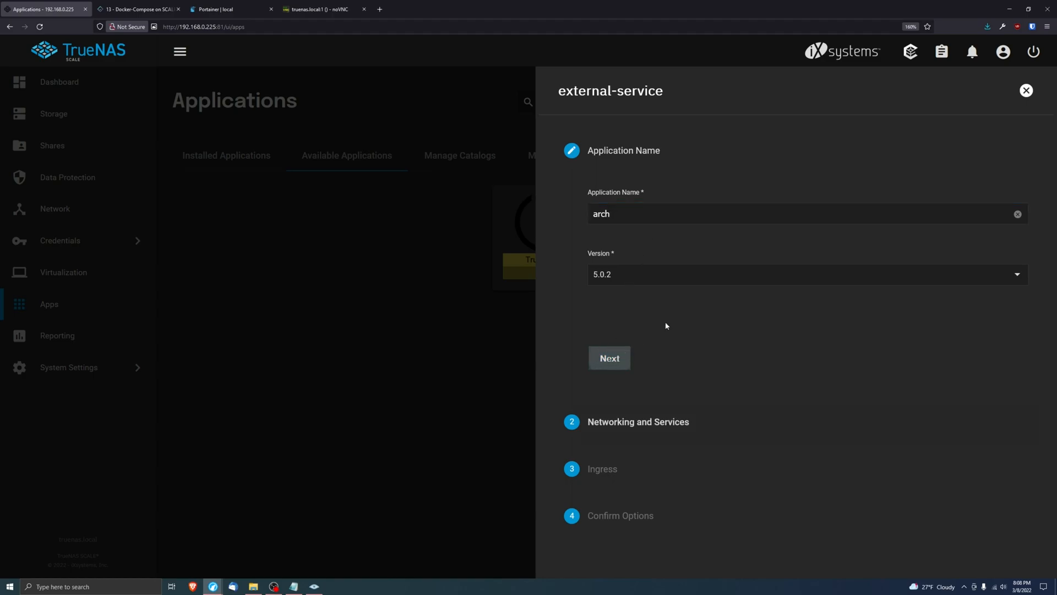
Step: Point it at 192.168.0.225 port 6080 with ingress host arch.myfakesite.net, and save
{"action": "left_click", "coordinate": [609, 358]}
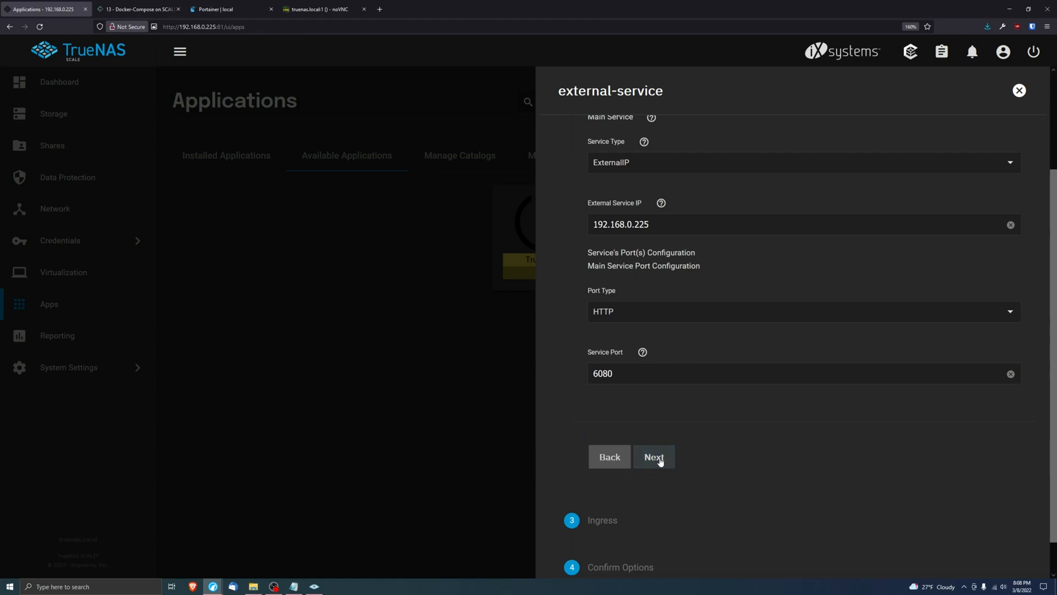
{"action": "left_click", "coordinate": [653, 456]}
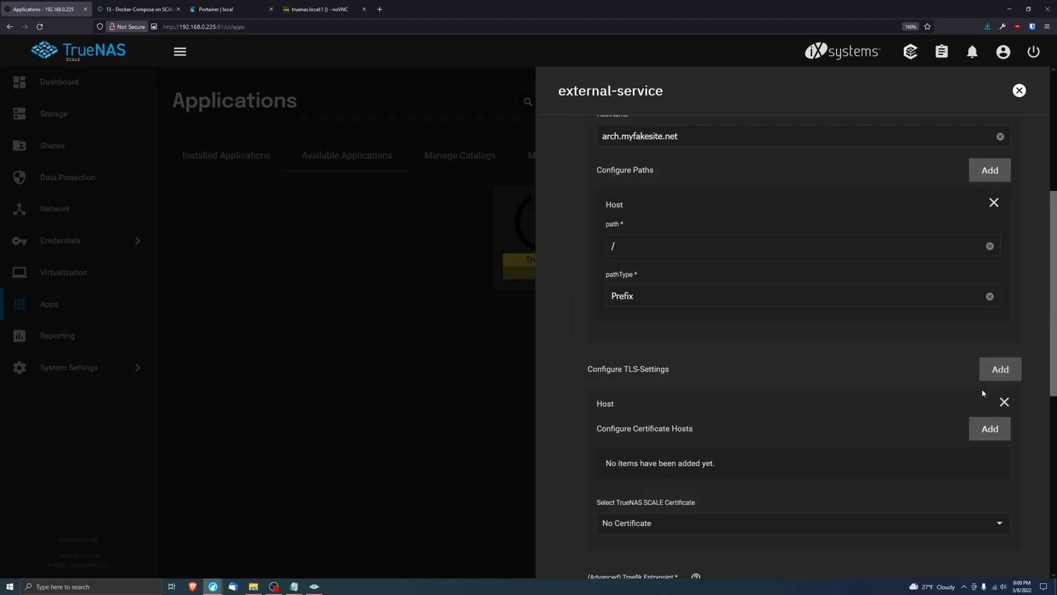
{"action": "left_click", "coordinate": [652, 512]}
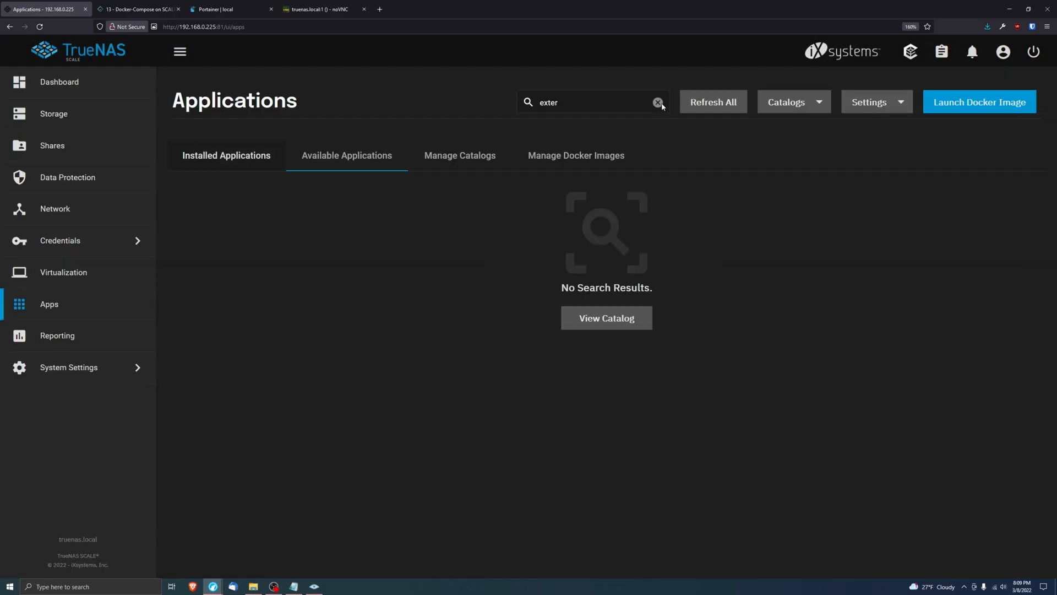
Step: Load arch.myfakesite.net to reach noVNC's Connect page, confirm arch shows stopped in TrueNAS, return
{"action": "left_click", "coordinate": [472, 9]}
{"action": "type", "text": "https://arch.myfakesite.net/"}
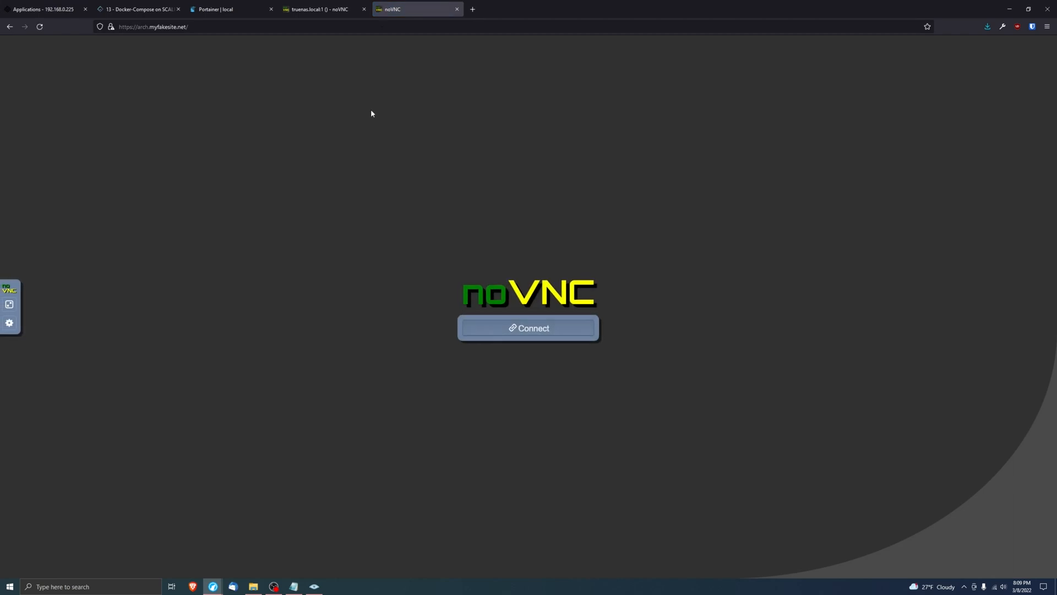
{"action": "mouse_move", "coordinate": [286, 54]}
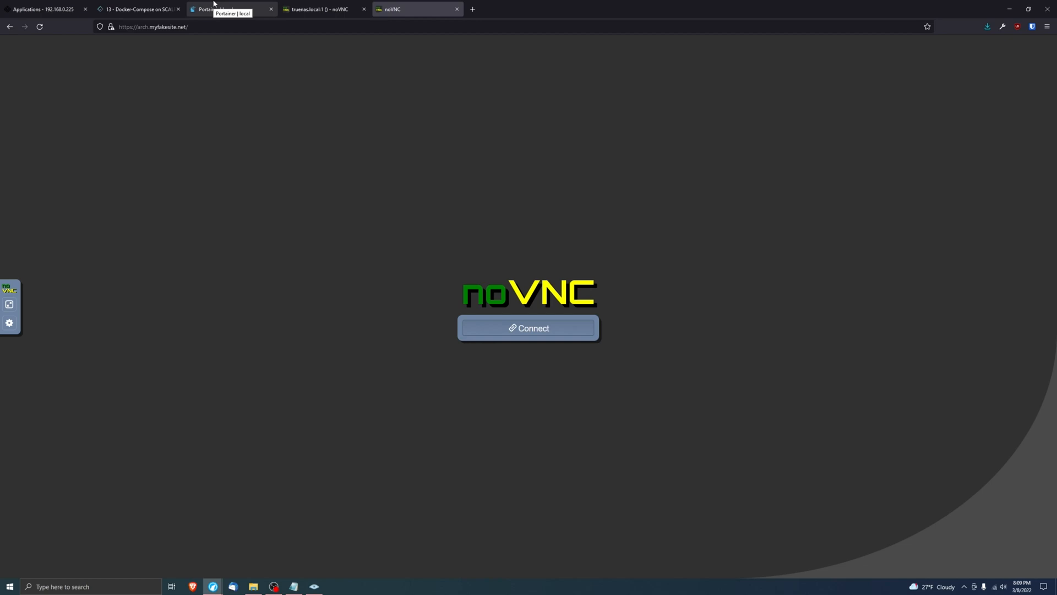
{"action": "left_click", "coordinate": [45, 9]}
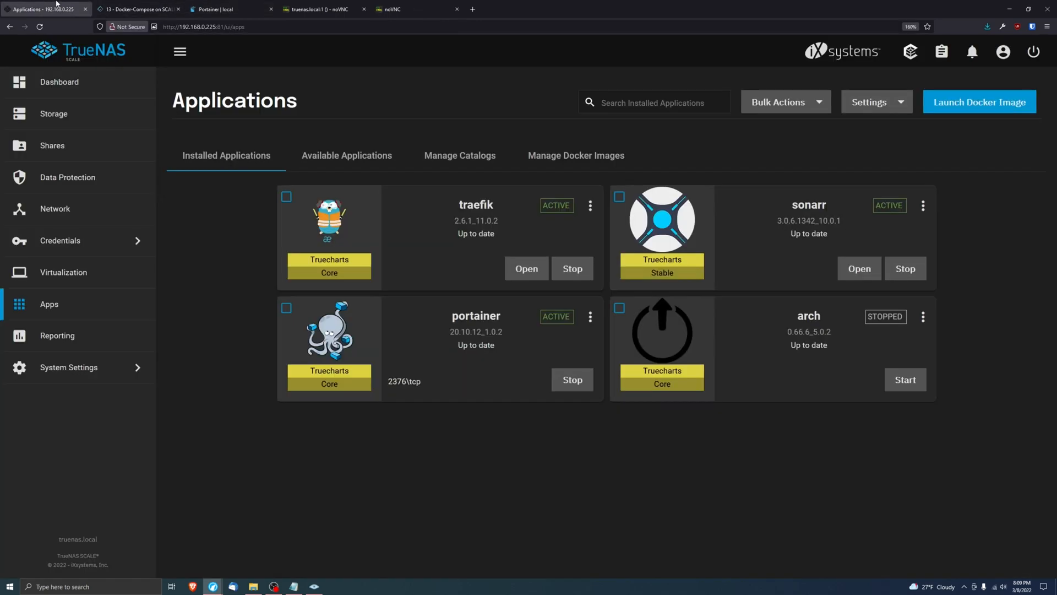
{"action": "left_click", "coordinate": [417, 9]}
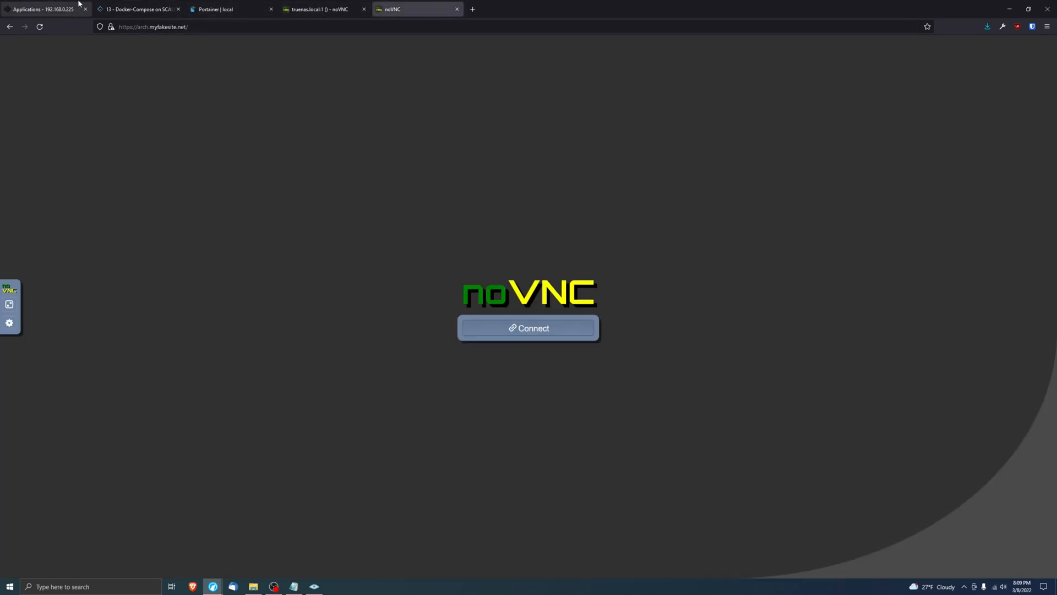
{"action": "mouse_move", "coordinate": [48, 9]}
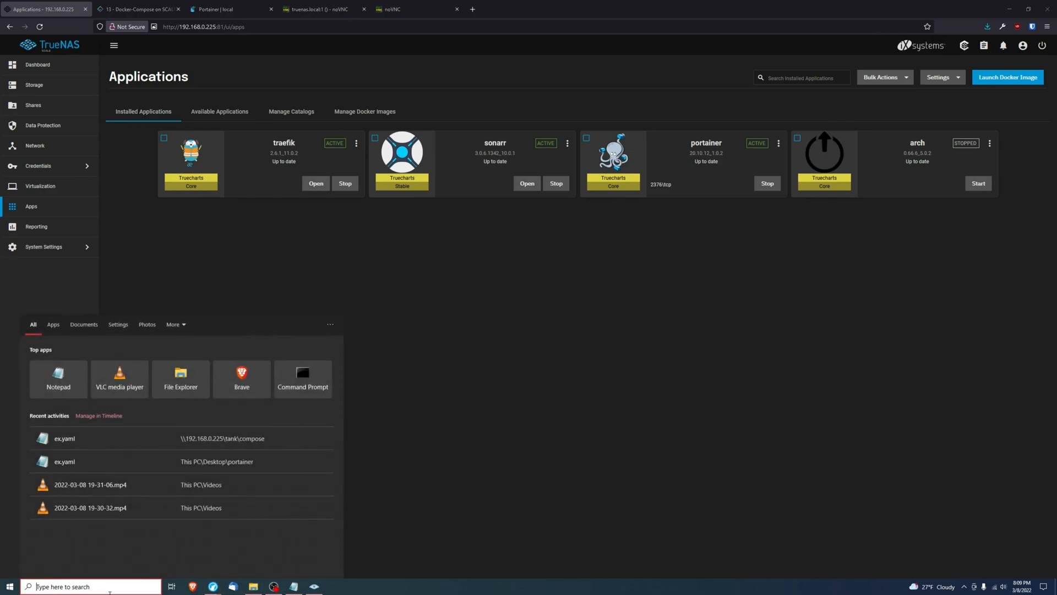
Step: Dismiss the Windows search to reveal TrueNAS's installed applications with arch still stopped
{"action": "left_click", "coordinate": [674, 364]}
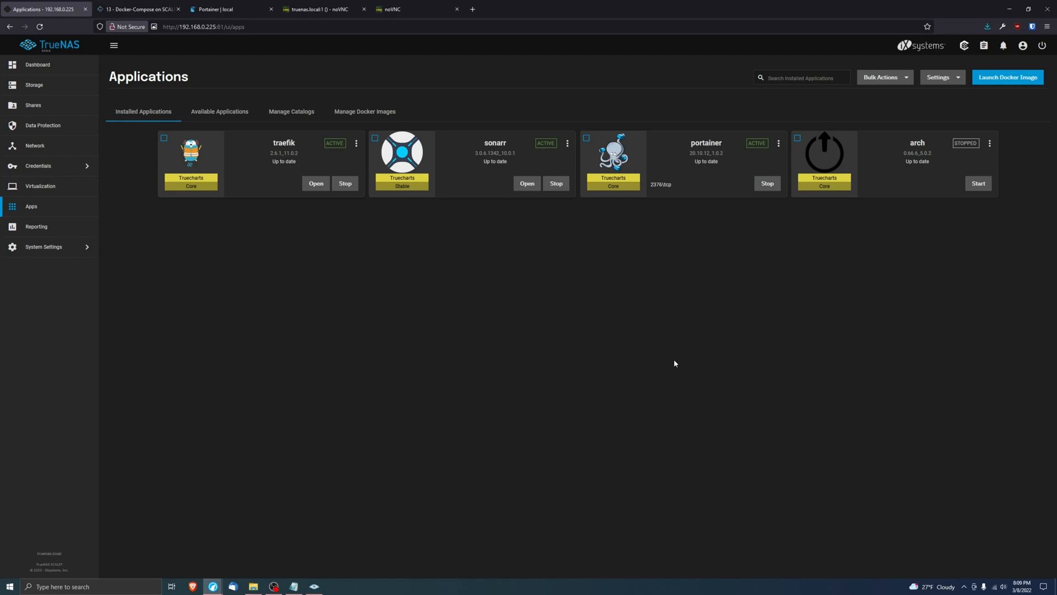
{"action": "mouse_move", "coordinate": [676, 365]}
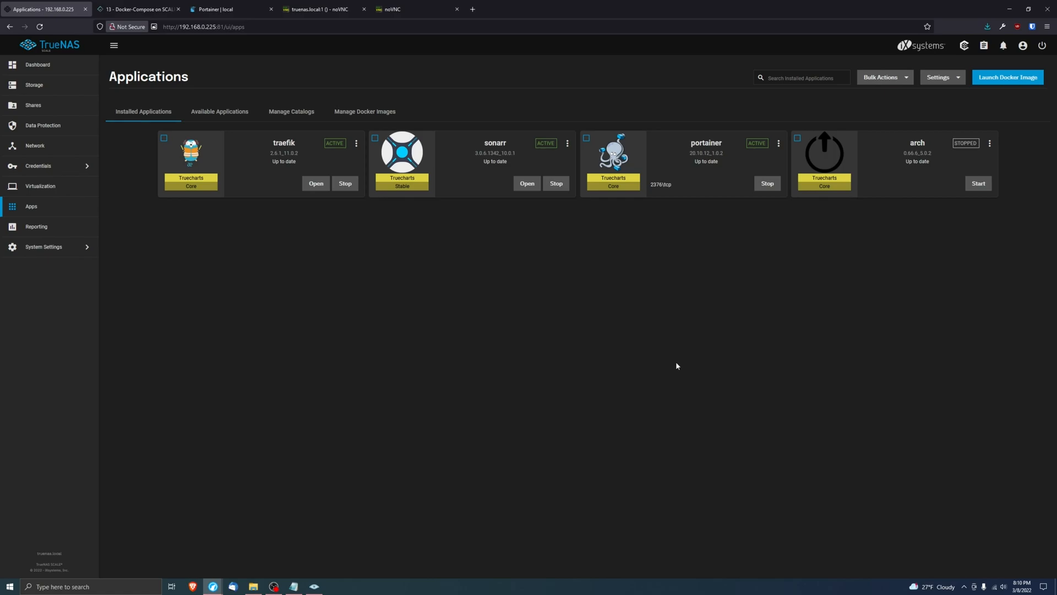
{"action": "mouse_move", "coordinate": [690, 177]}
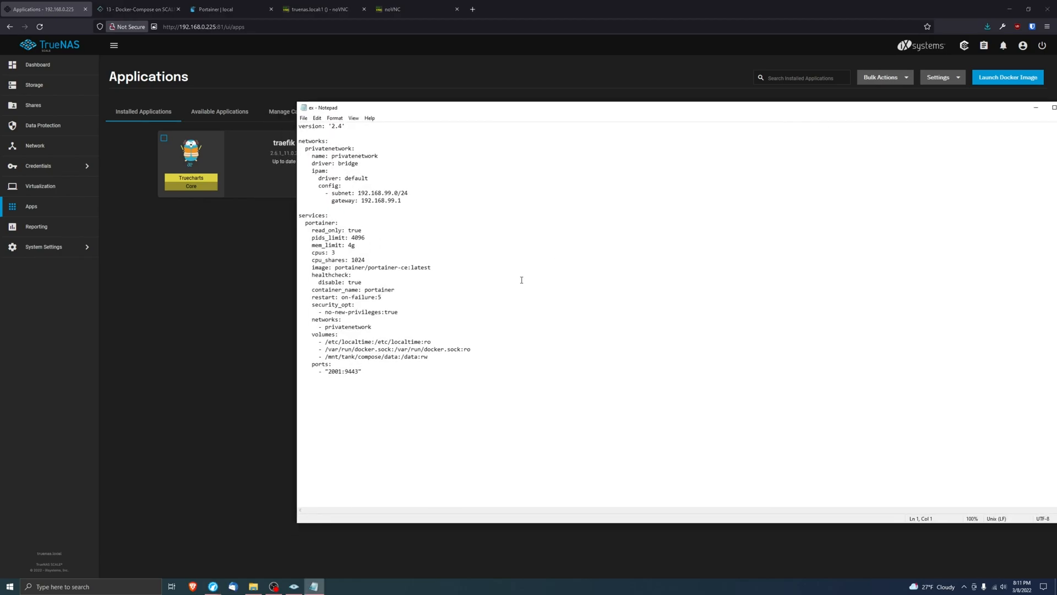
{"action": "mouse_move", "coordinate": [607, 123]}
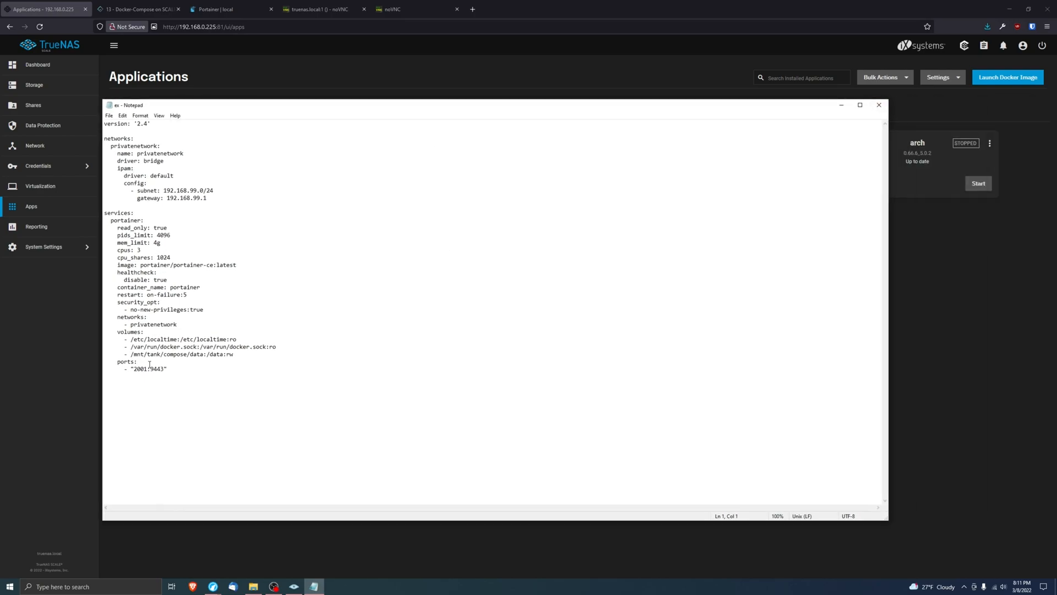
Step: Review the ex compose file's private network subnet and gateway in Notepad, then close it unedited
{"action": "left_click_drag", "start_coordinate": [104, 160], "coordinate": [208, 198]}
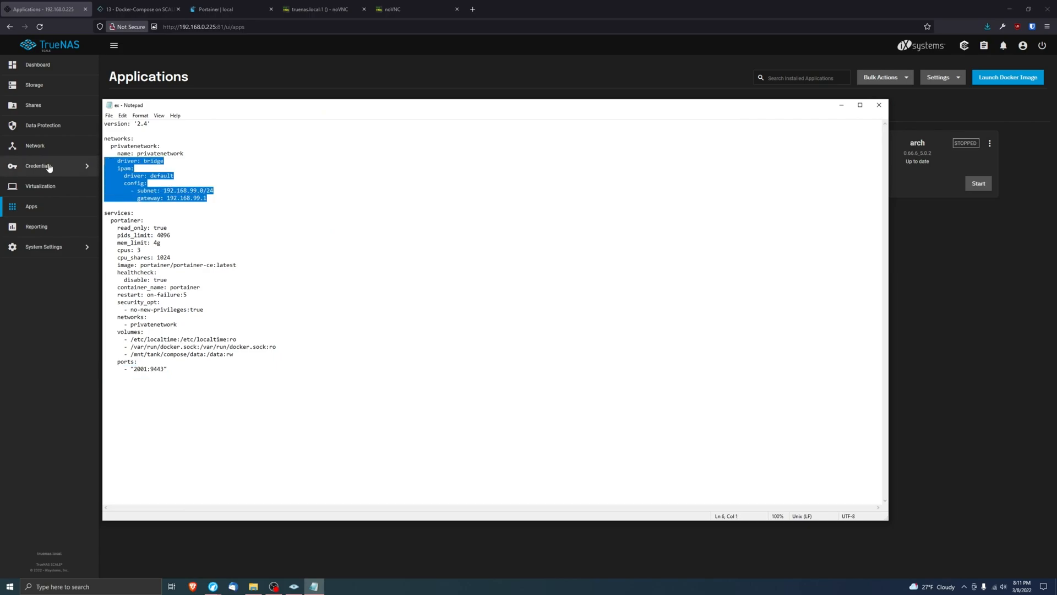
{"action": "left_click", "coordinate": [140, 249]}
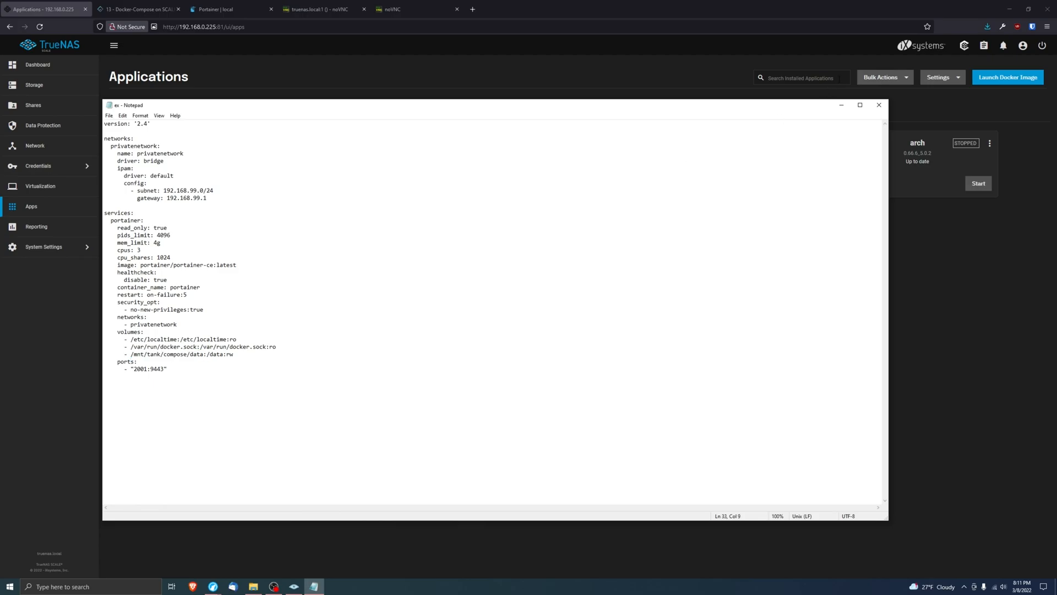
{"action": "left_click", "coordinate": [879, 105]}
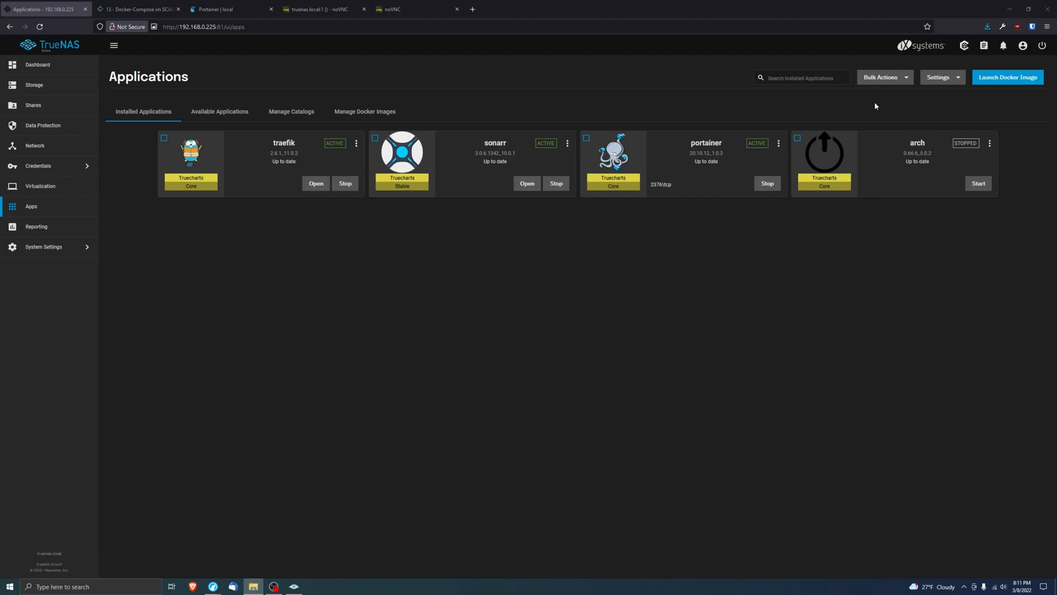